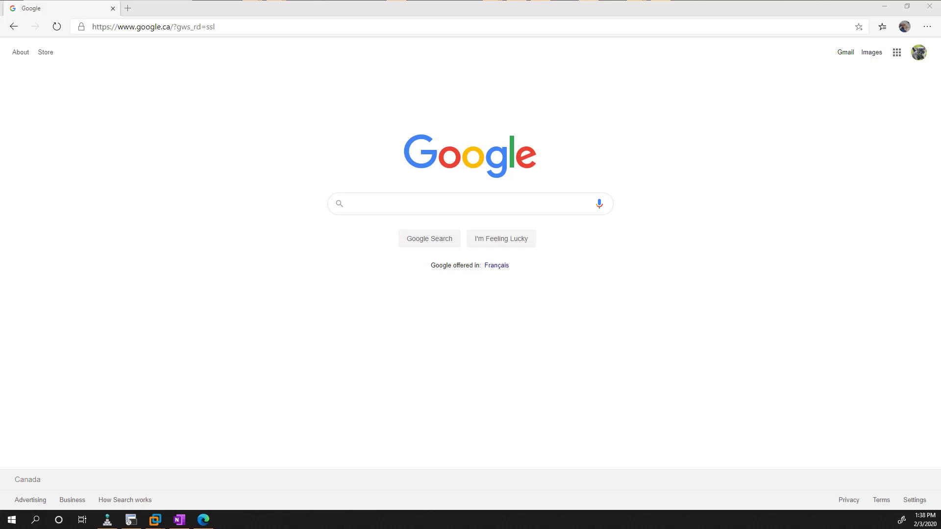
mouse_move(179, 112)
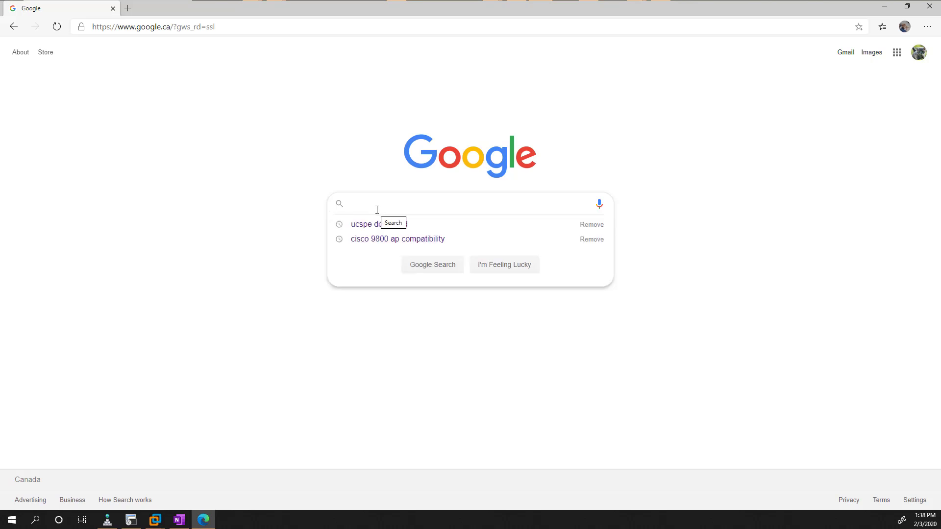
Search Google for 'ucspe download' to reach Cisco's UCS Platform Emulator download page.
text(ucspe down)
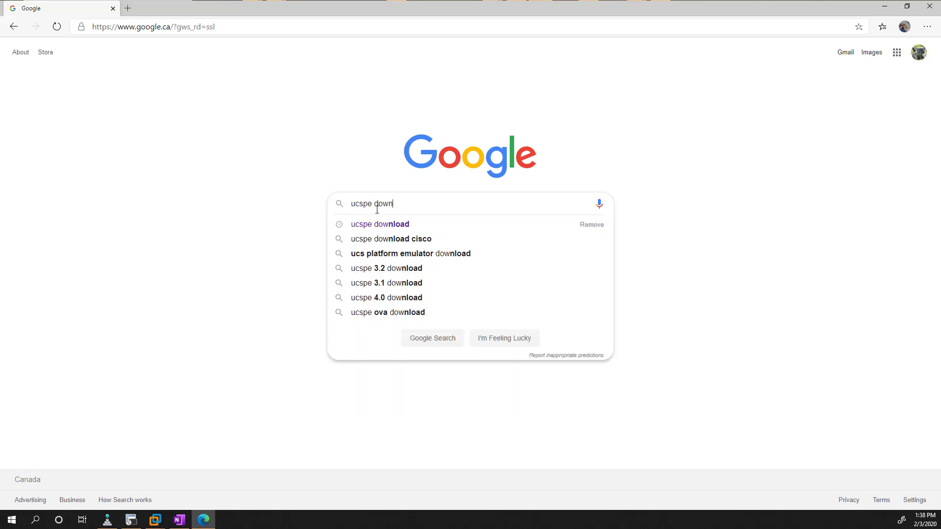
click(380, 224)
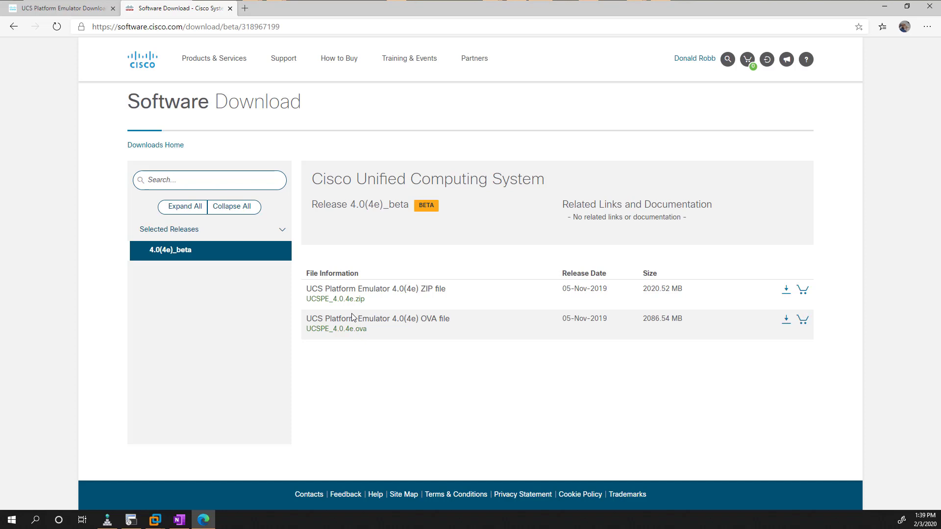
mouse_move(704, 359)
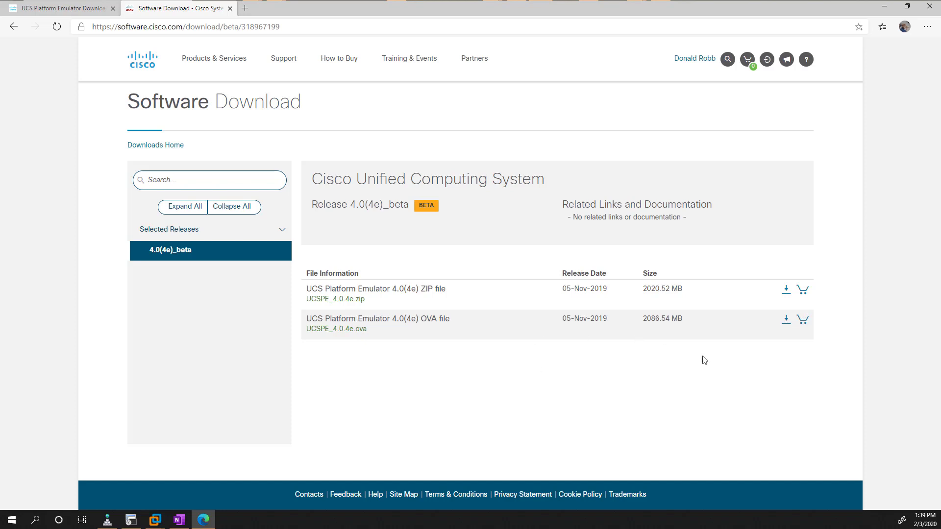
mouse_move(683, 390)
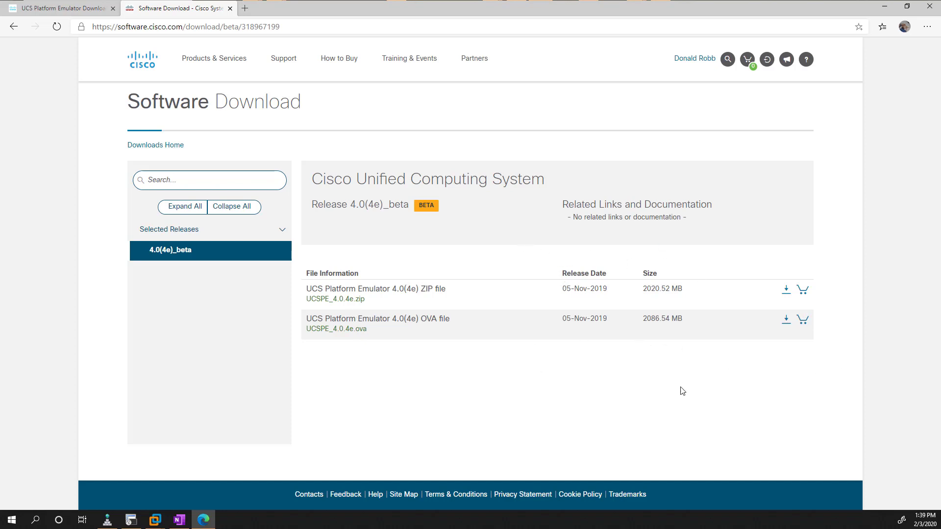
mouse_move(785, 319)
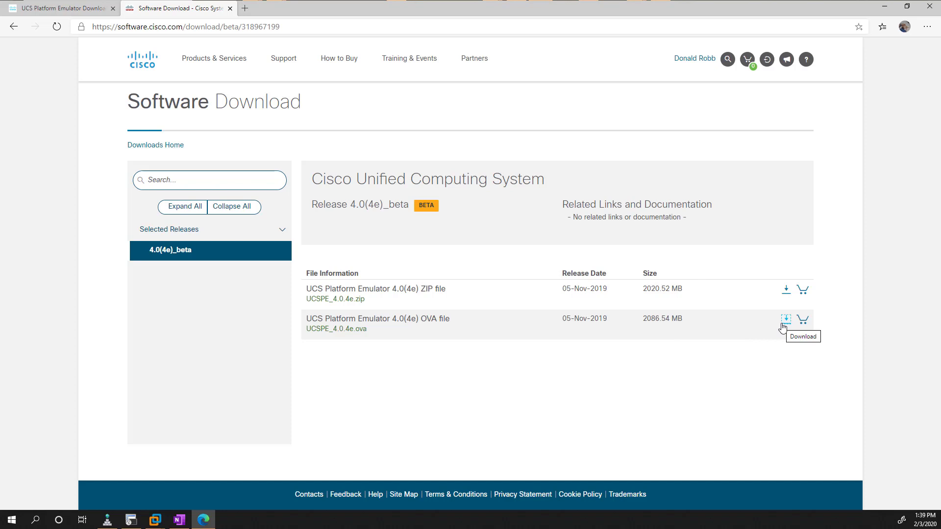
Accept Cisco's license, download the 4.0(4e) OVA file, and select its release name.
click(785, 319)
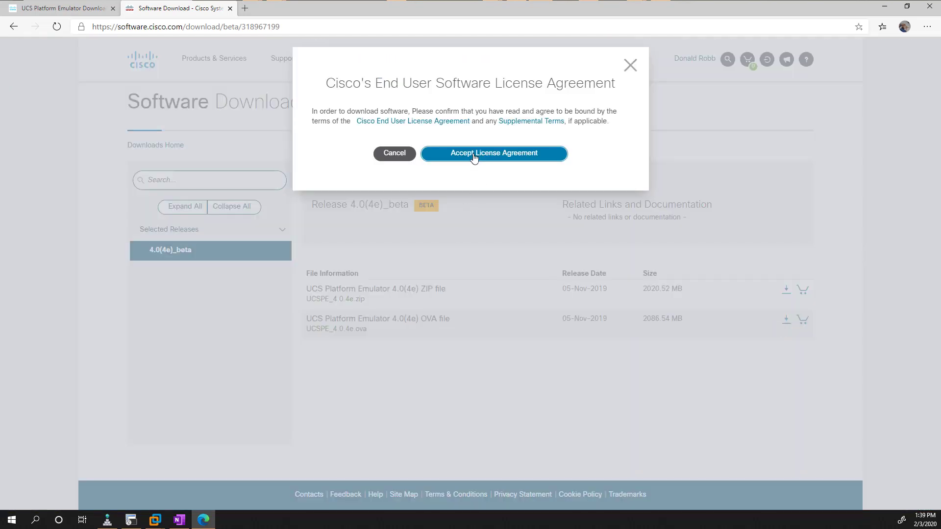
click(493, 153)
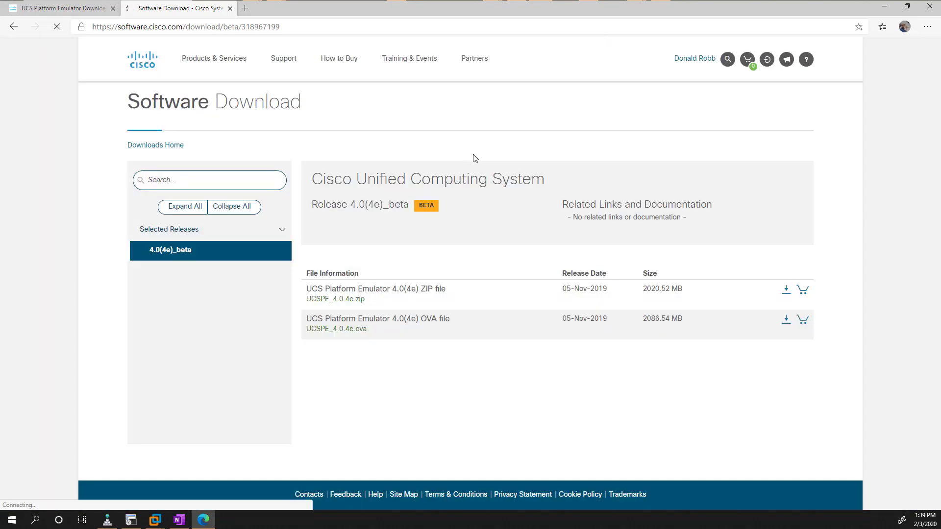
click(786, 319)
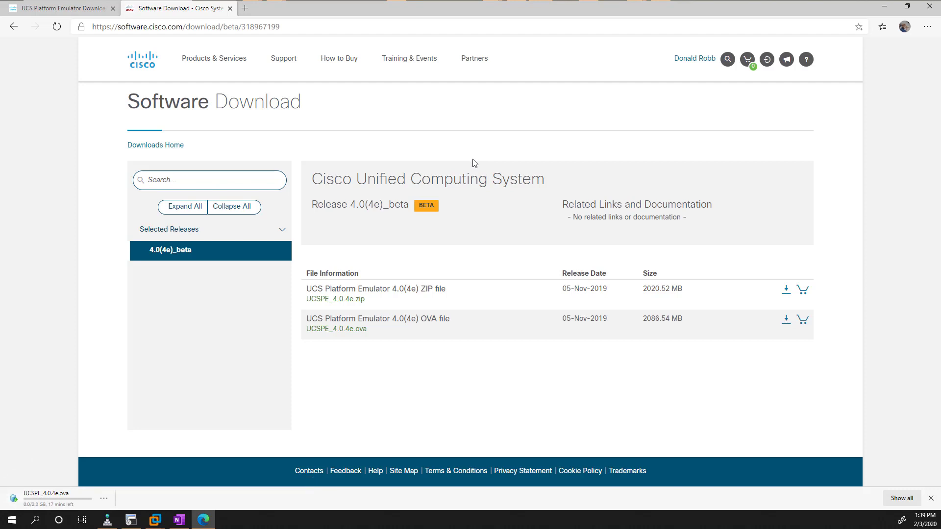
mouse_move(471, 165)
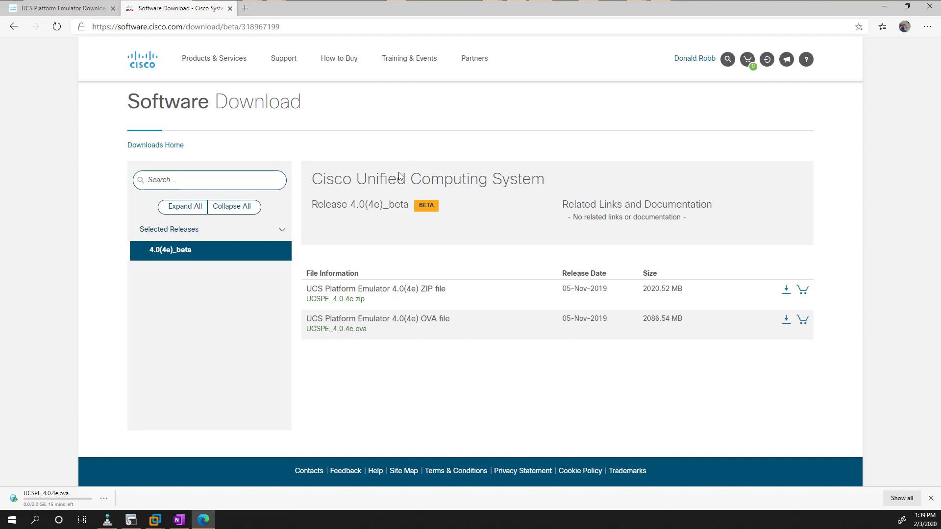
double_click(365, 205)
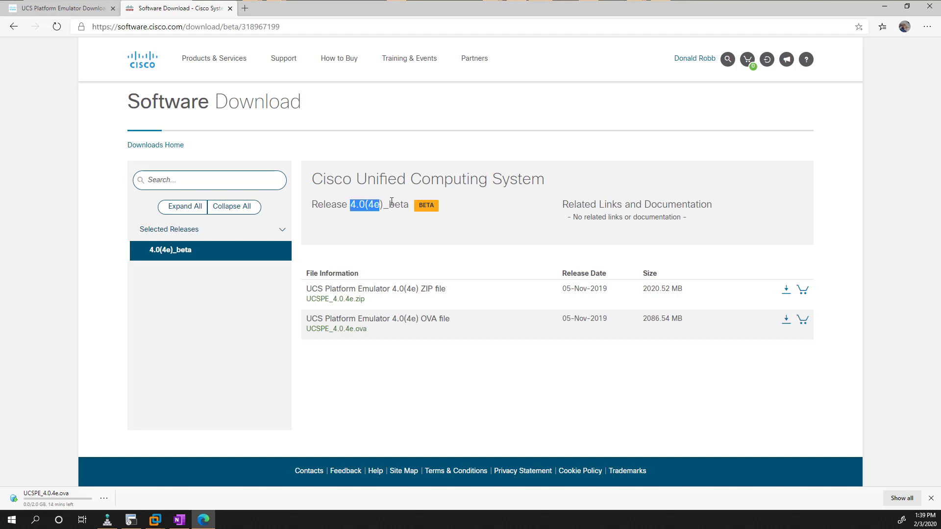
drag(390, 205, 411, 205)
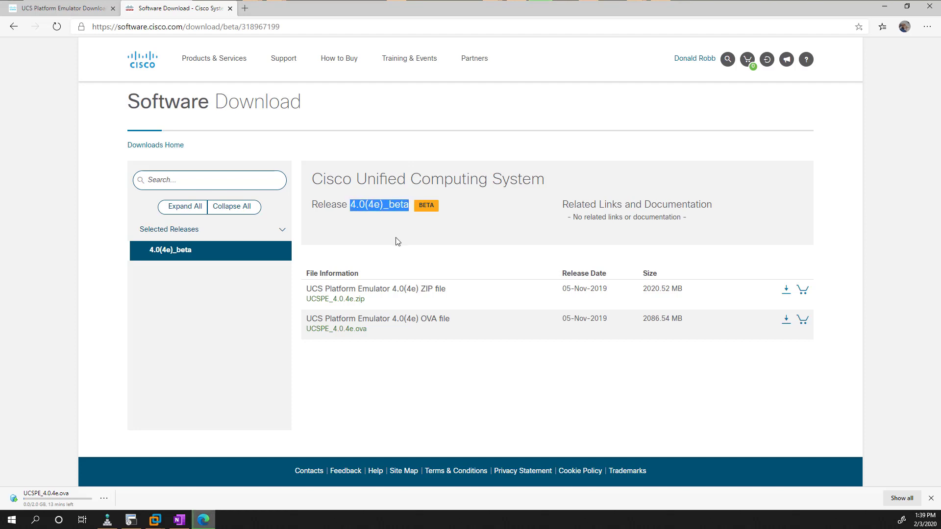
mouse_move(526, 232)
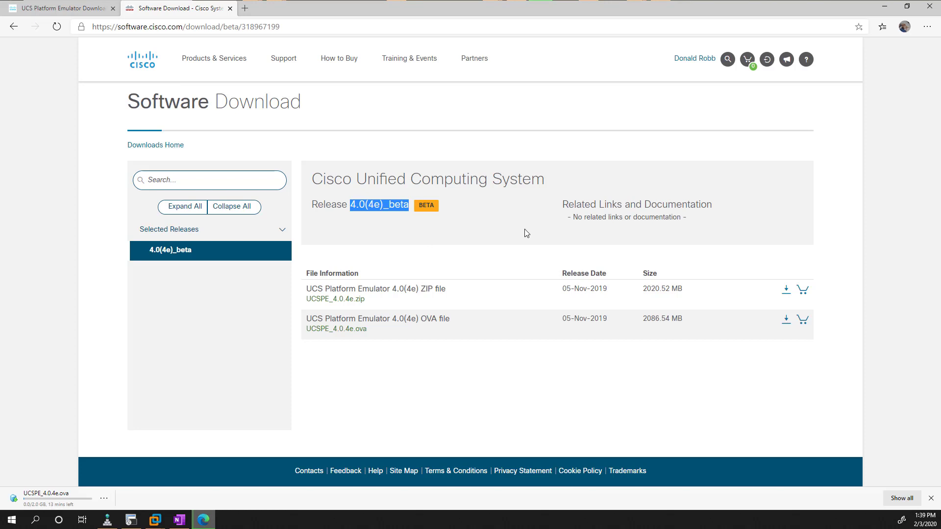
mouse_move(505, 226)
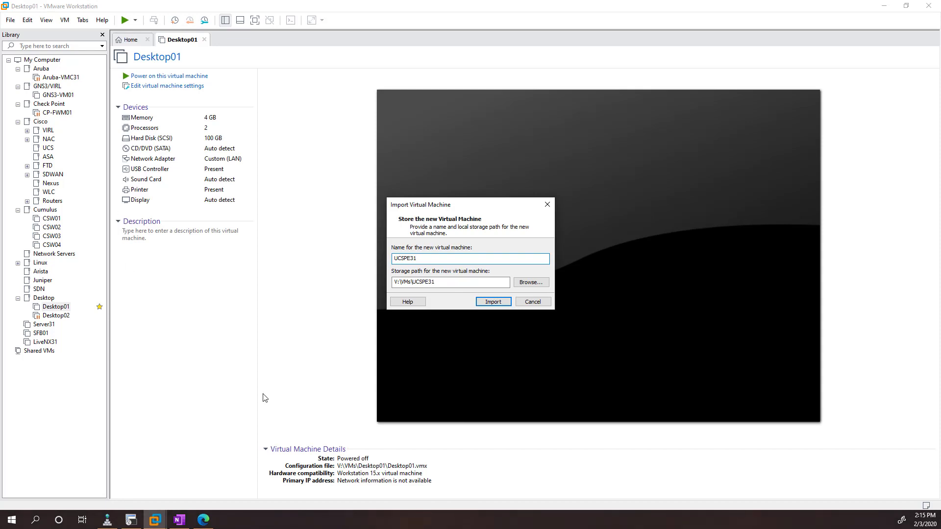
Import the OVA as UCSPE31 and move it into the Cisco > UCS library folder.
click(493, 301)
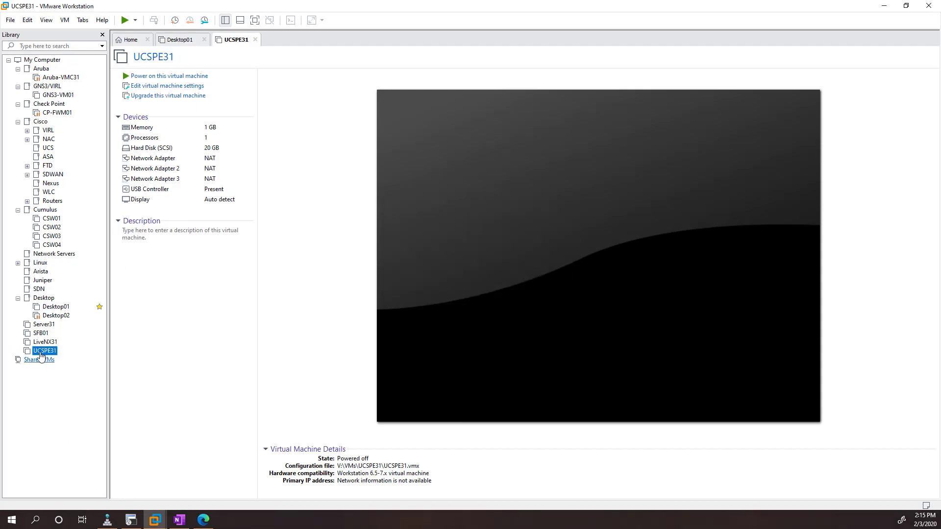
click(51, 183)
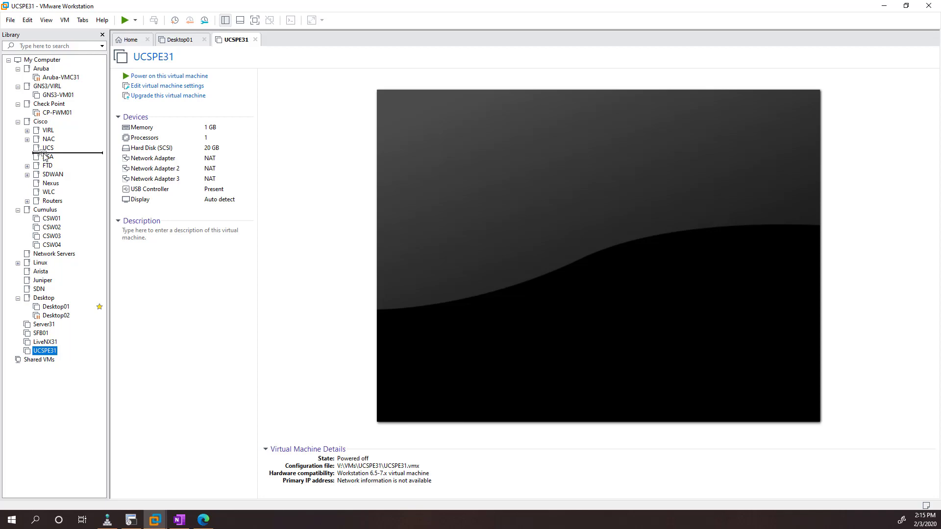
click(28, 147)
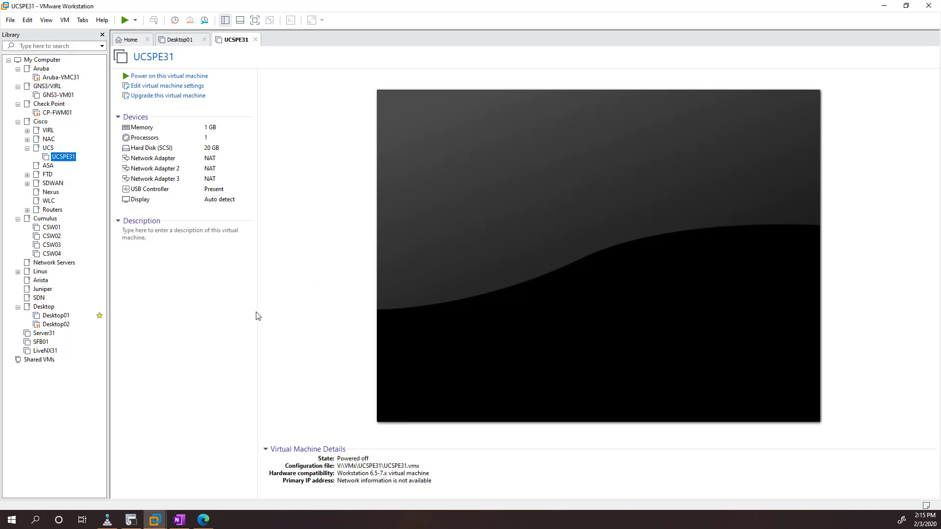
mouse_move(173, 88)
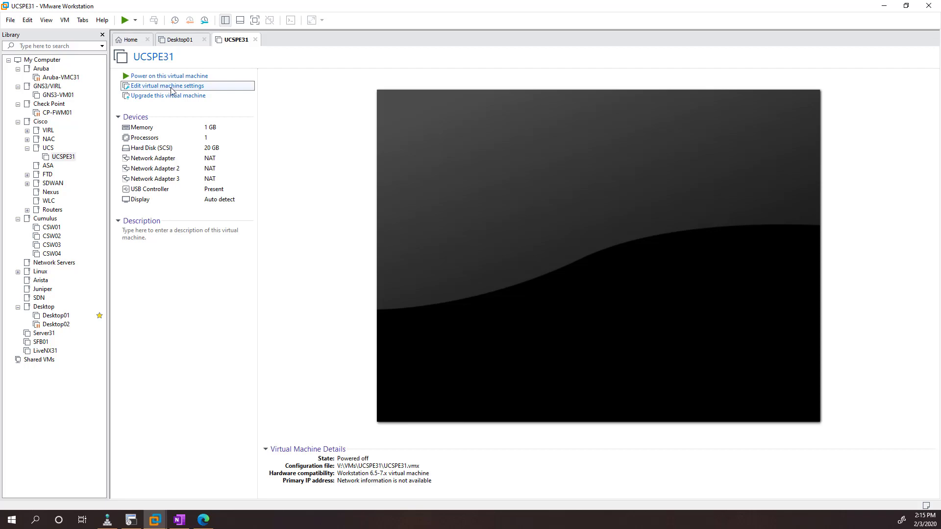
Open UCSPE31's settings and connect the first network adapter to Custom: LAN.
click(165, 85)
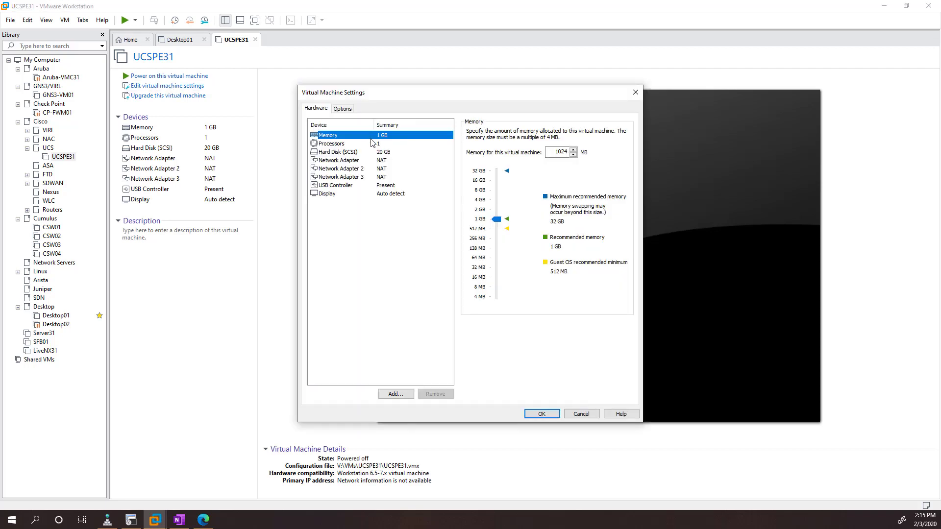
click(339, 160)
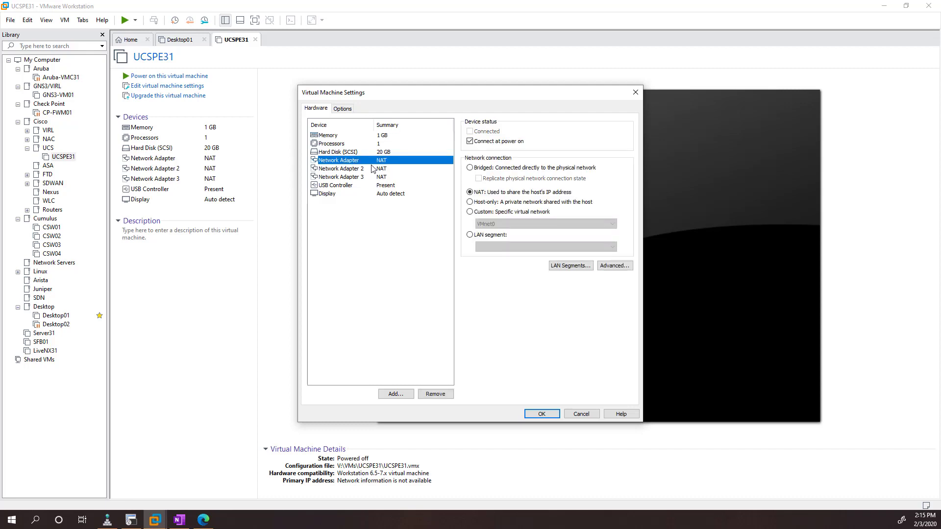
click(341, 168)
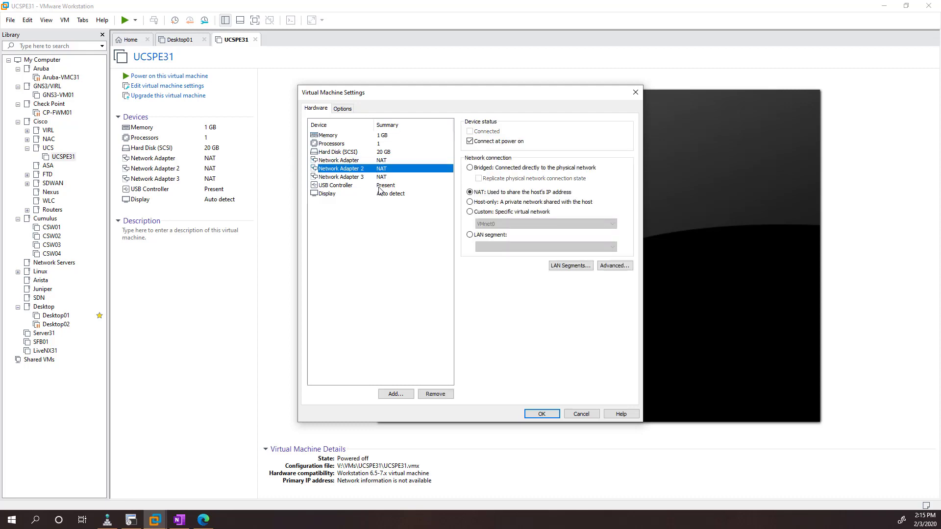
click(342, 177)
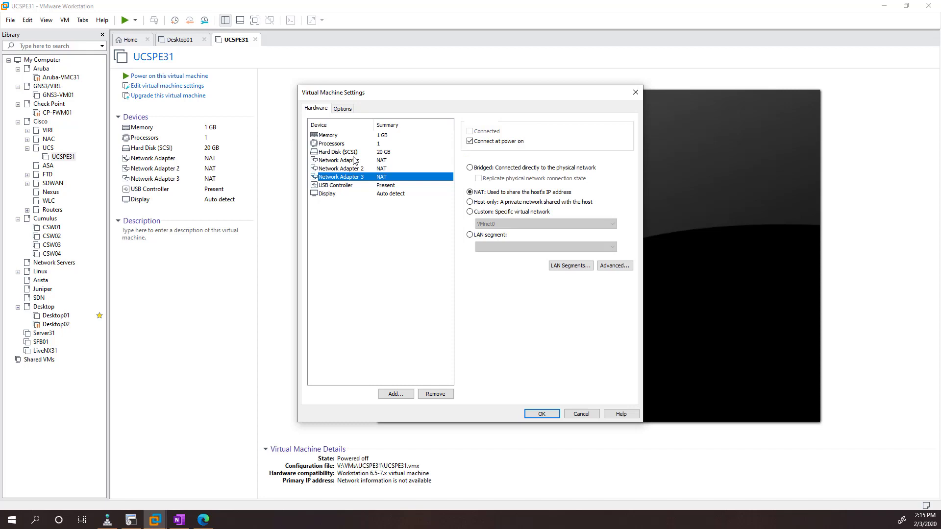
click(340, 160)
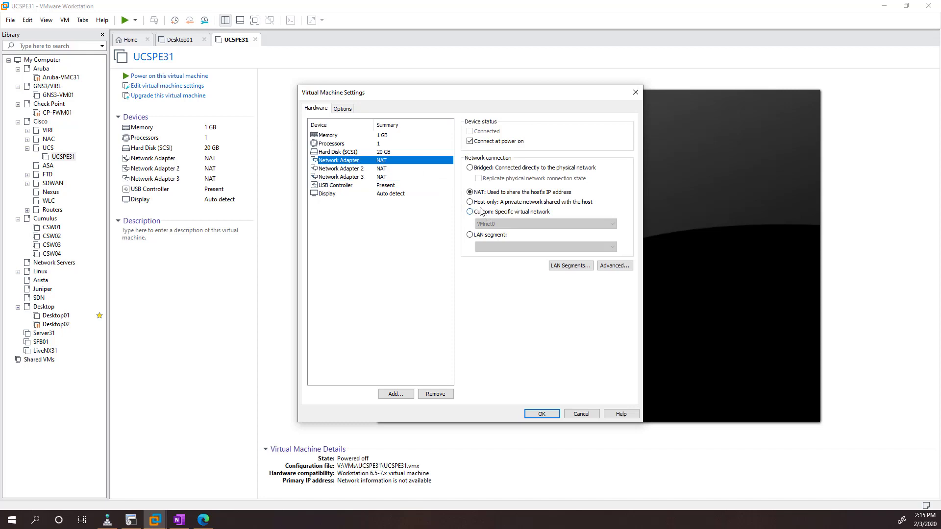
click(470, 212)
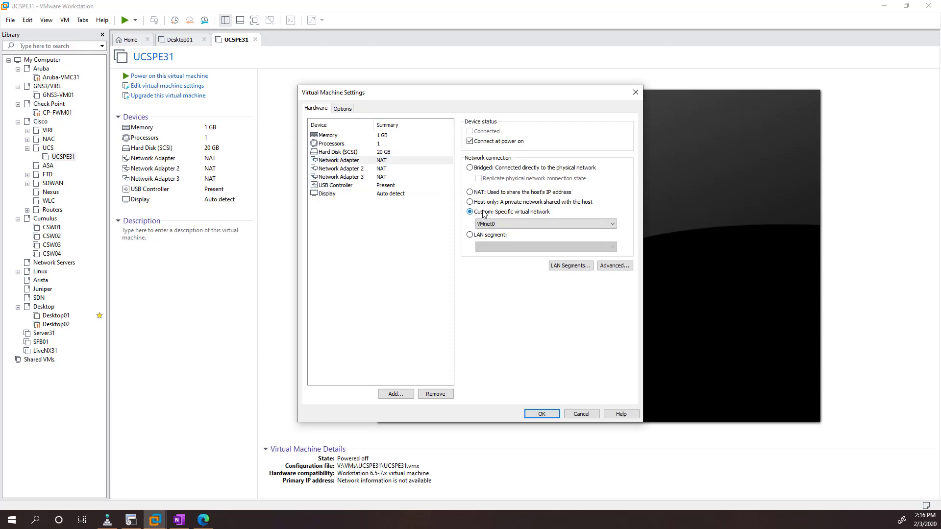
click(611, 223)
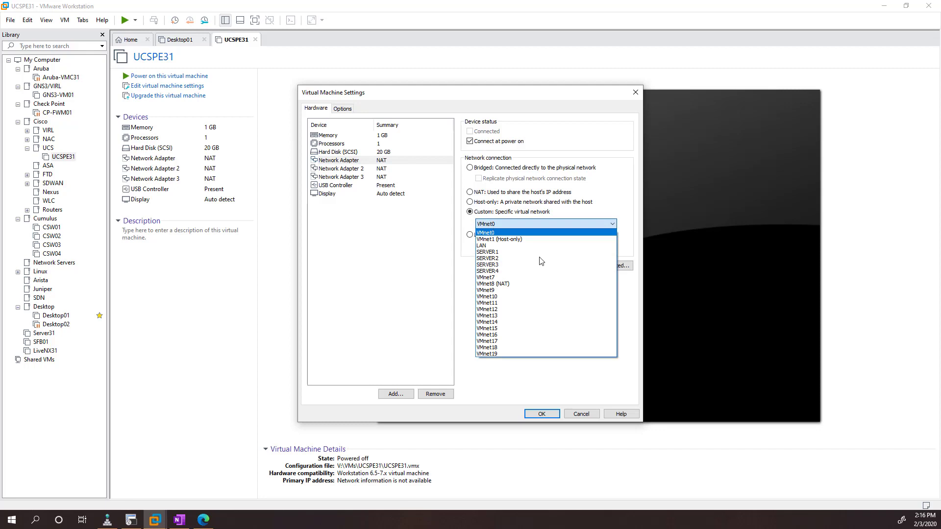
click(487, 232)
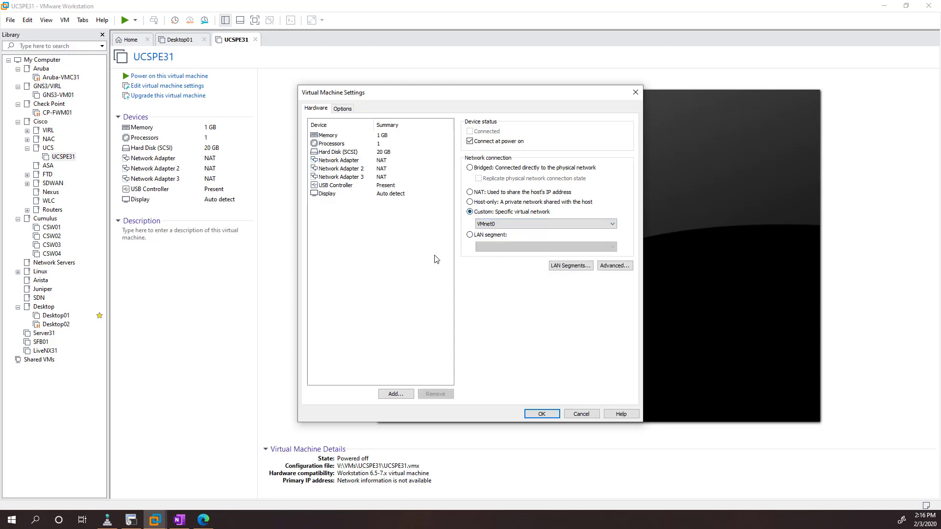
click(611, 223)
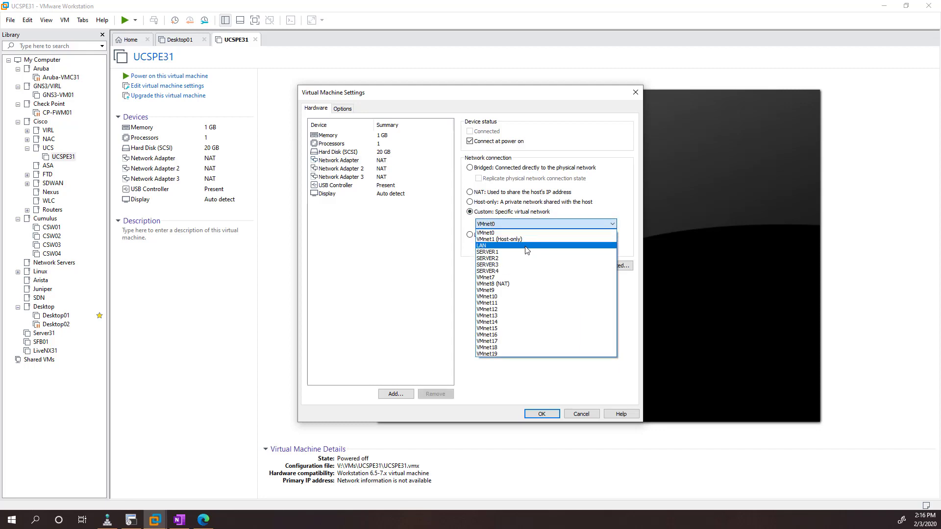
click(481, 245)
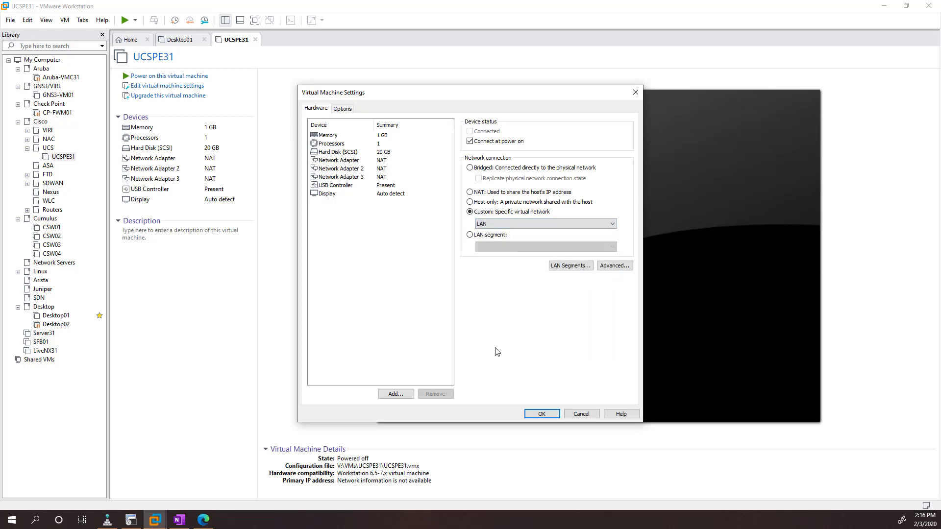
Connect the remaining network adapters to Custom: LAN and save the settings.
click(341, 169)
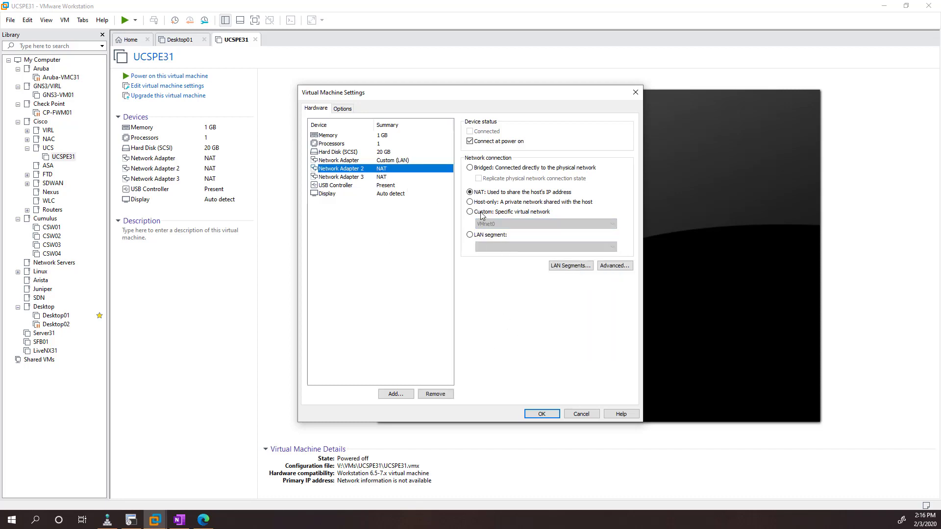
click(469, 212)
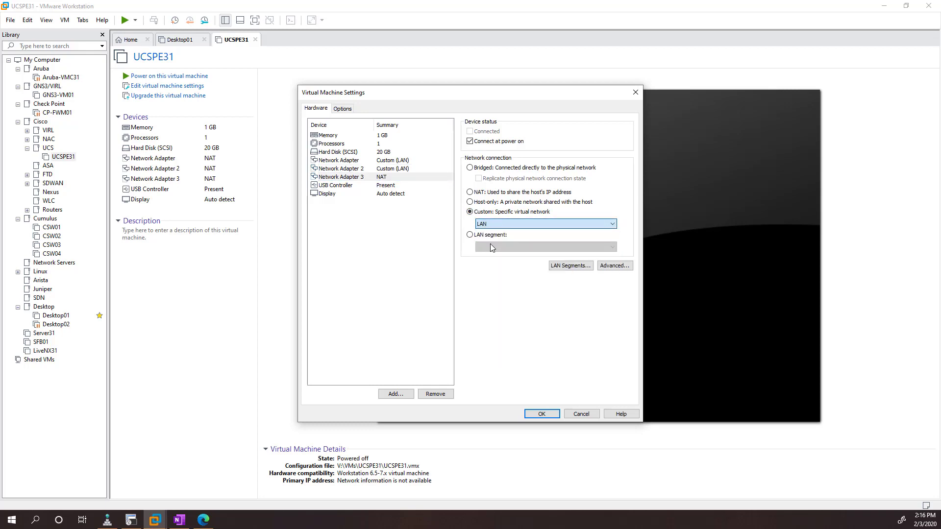
click(341, 168)
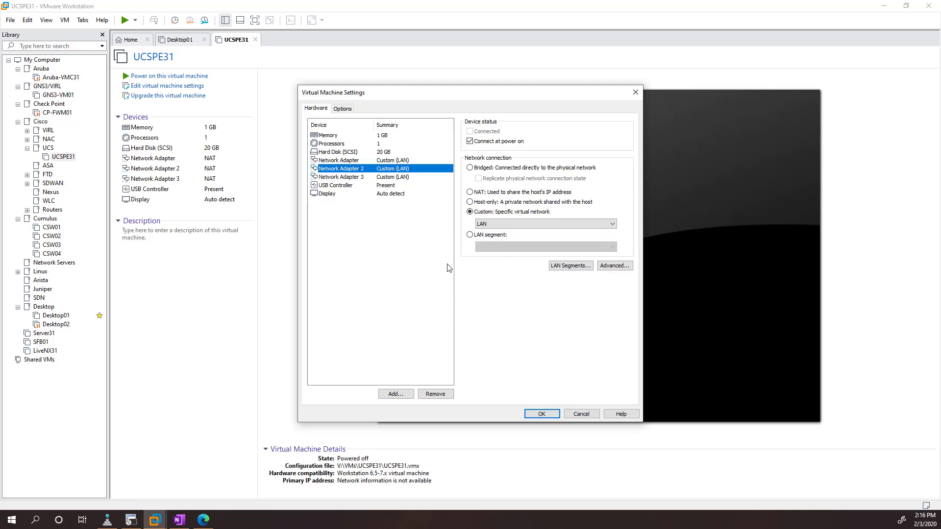
click(541, 413)
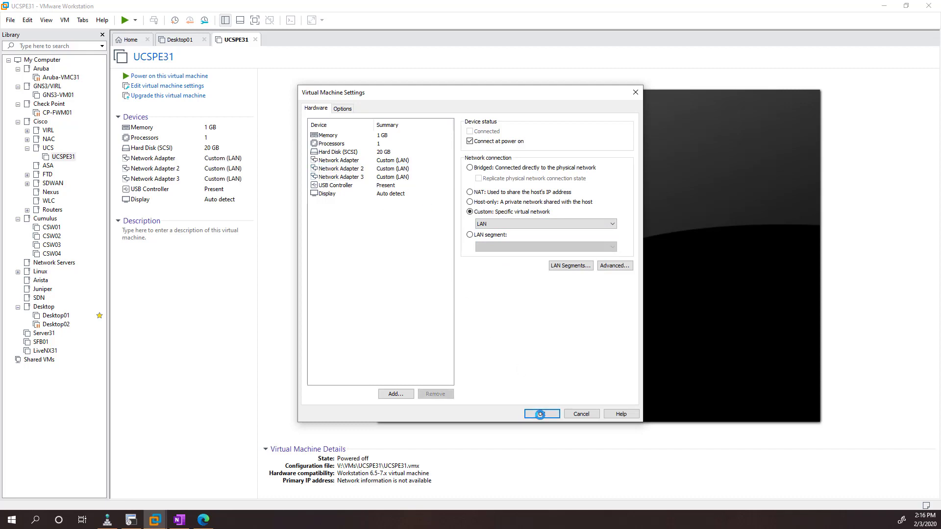
click(541, 414)
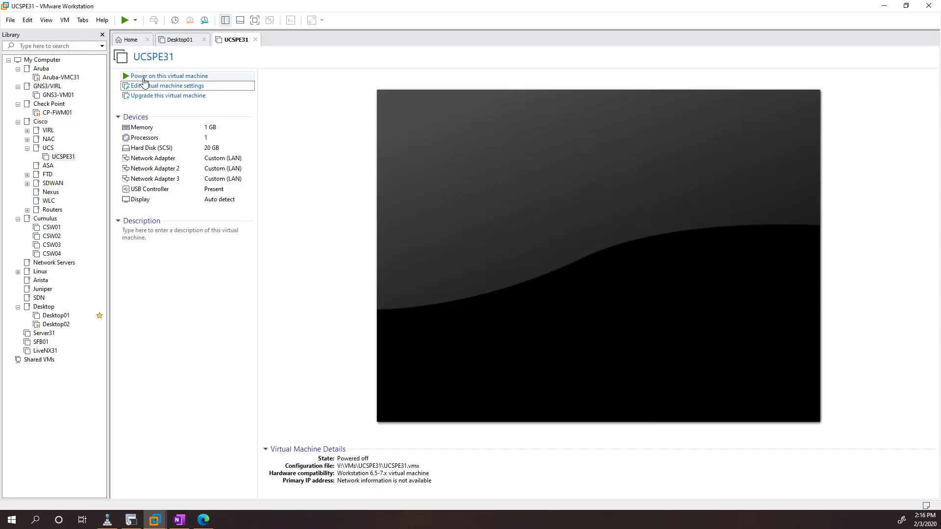
Power on UCSPE31 so the UCS Platform Emulator 4.0(4e) installer starts.
click(169, 75)
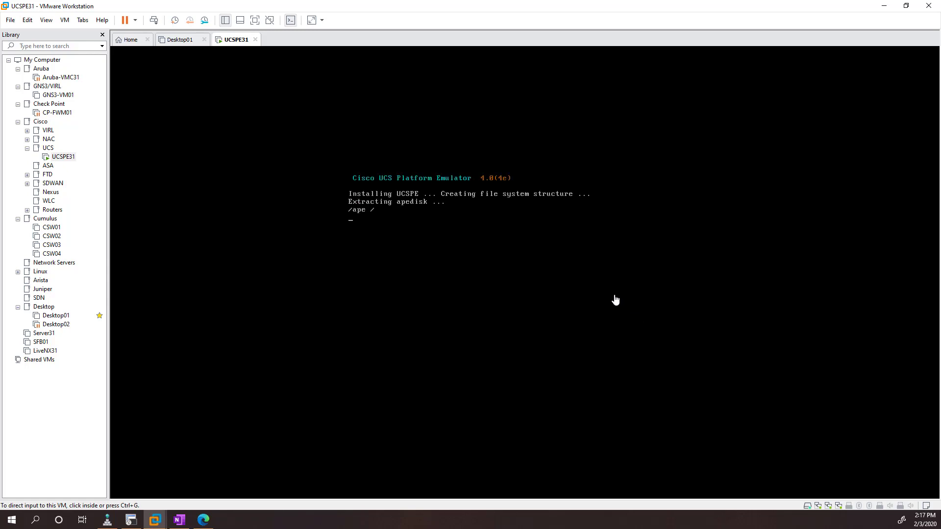
mouse_move(446, 137)
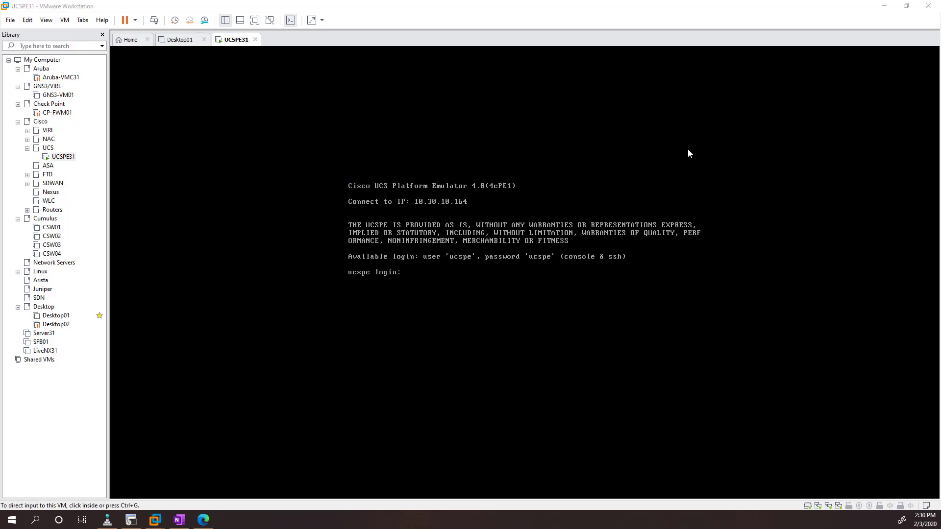
Log in to the console as ucspe and choose to modify connections with Custom settings.
click(529, 309)
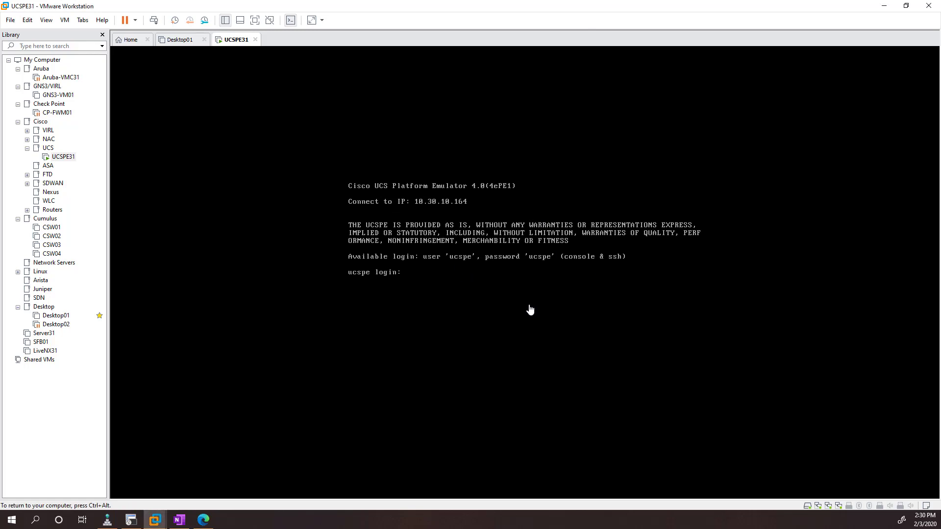
text(u)
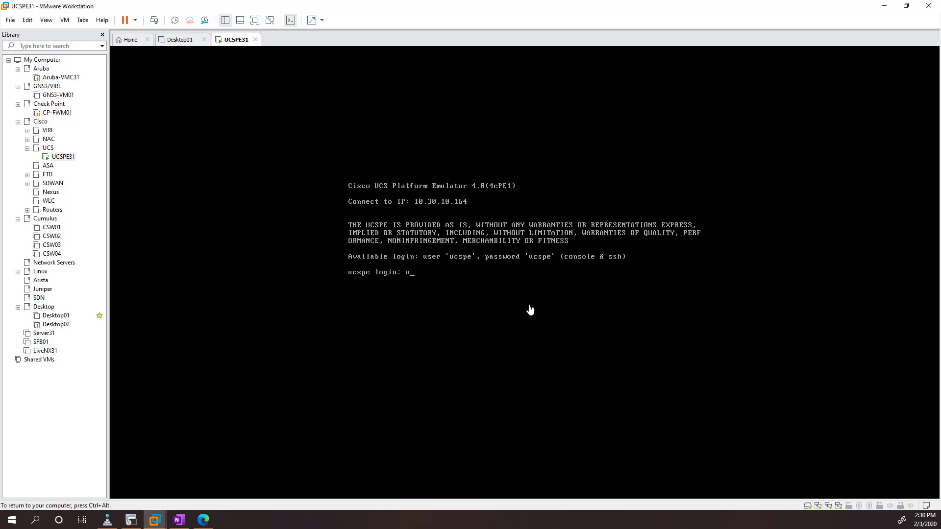
text(cspe)
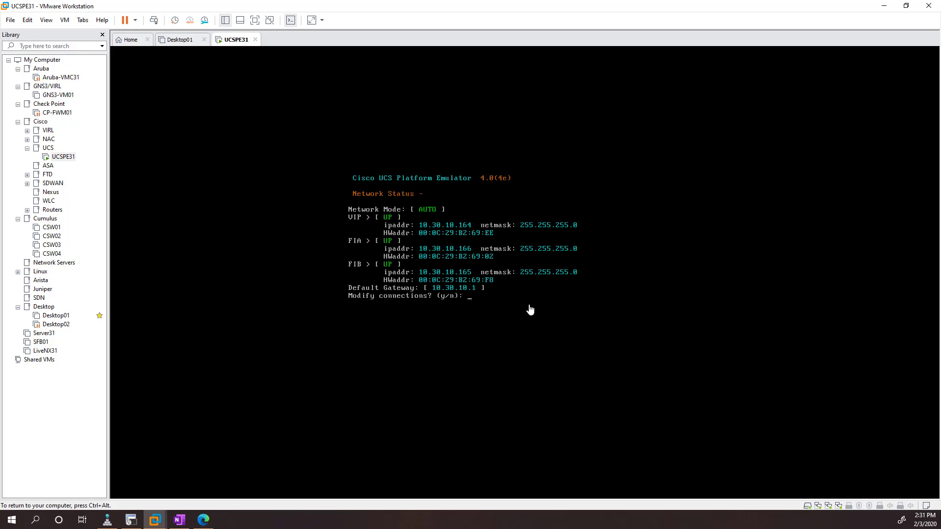
text(y)
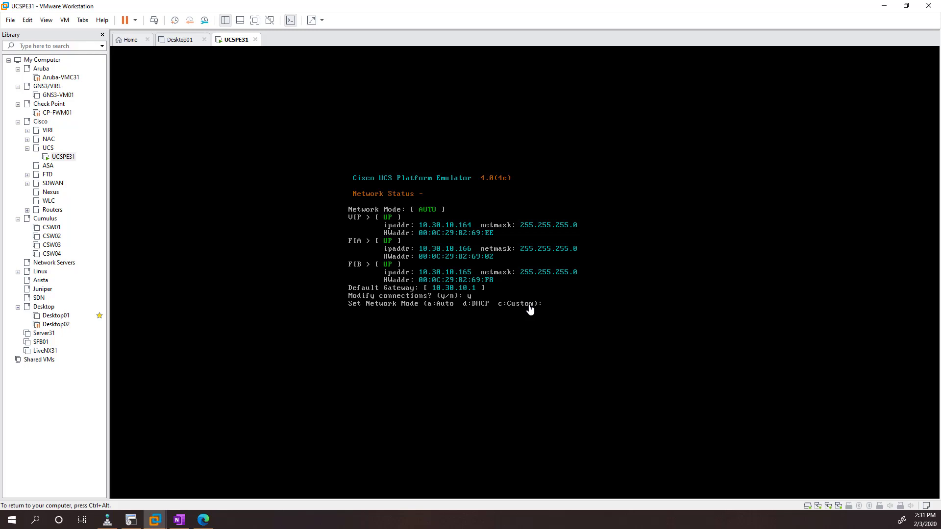
text(c)
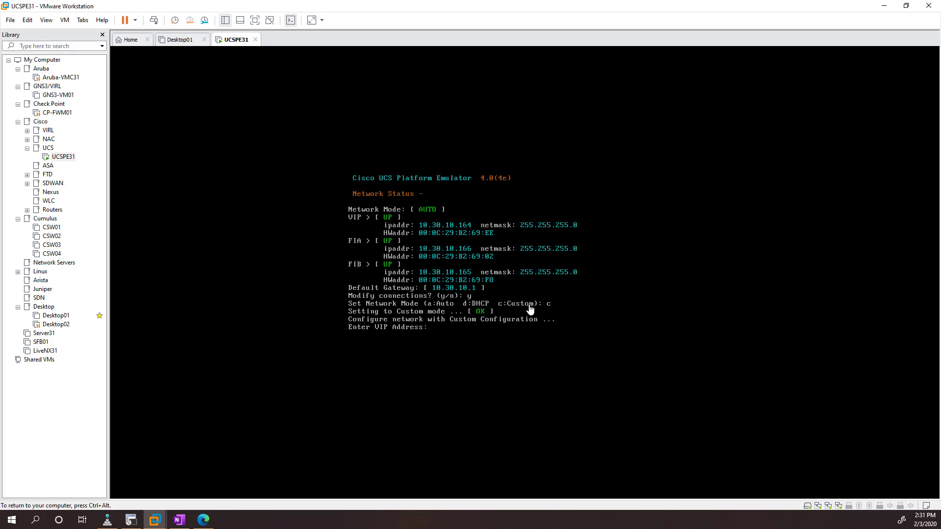
Enter VIP 10.30.10.170, FIA 10.30.10.171 and FIB 10.30.10.172 with 255.255.255.0 netmasks.
text(10.30.10.)
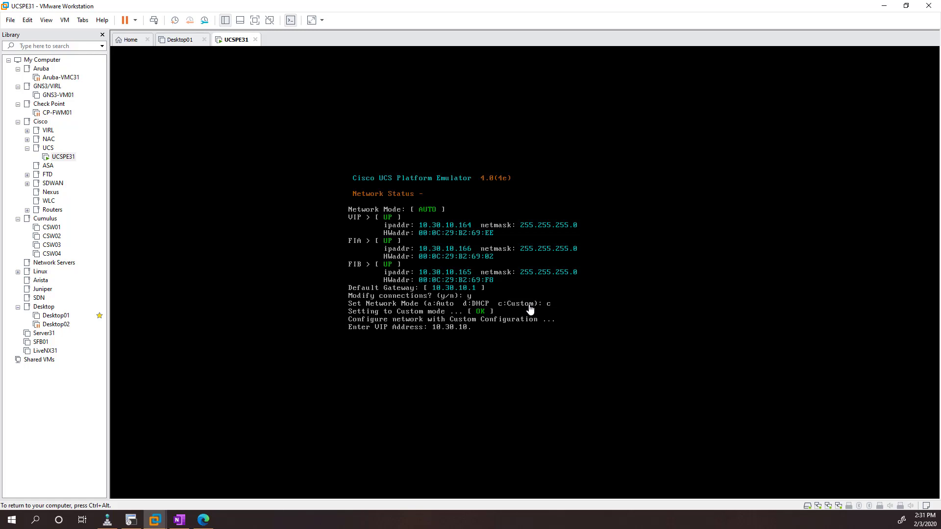
text(170)
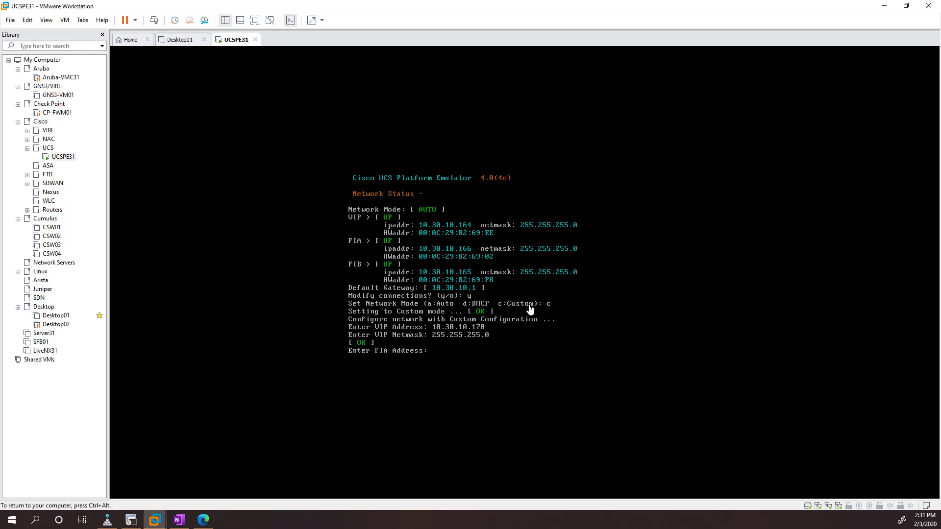
text(10.30.10.171)
text(255.255)
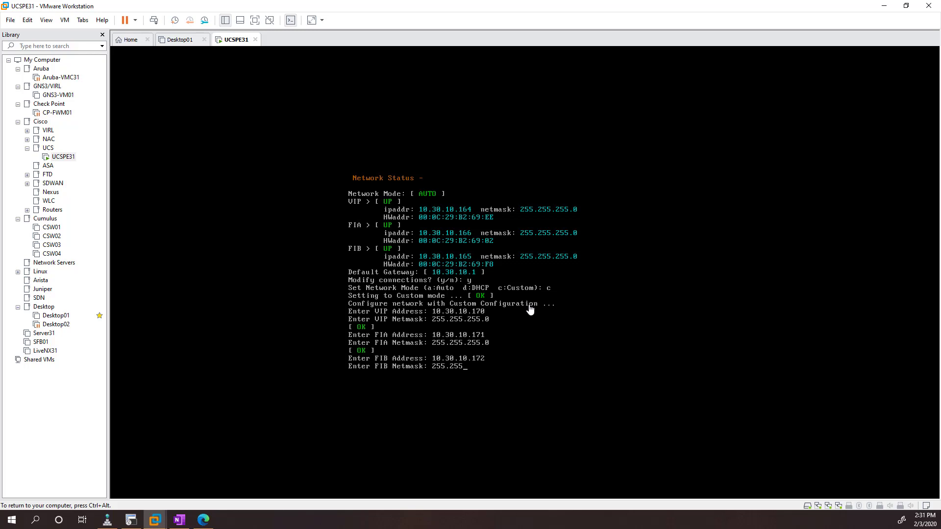
key(BackSpace)
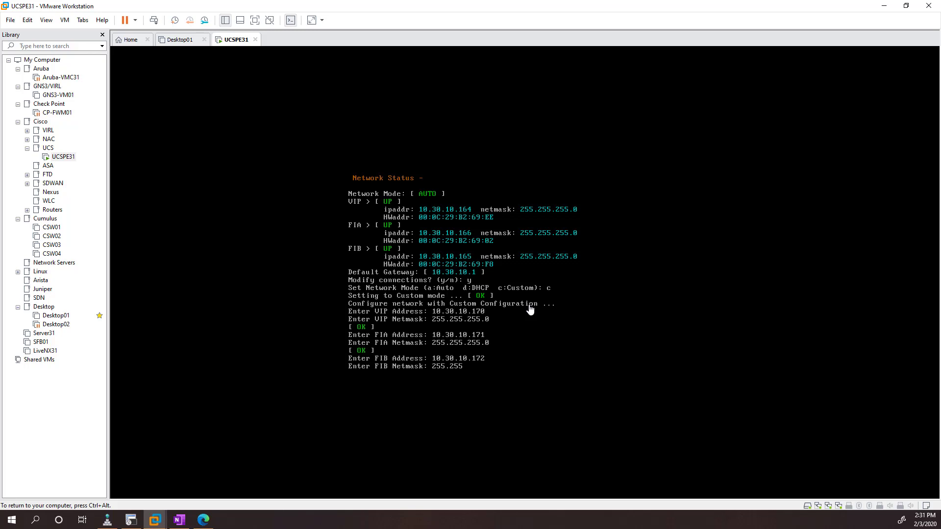
key(Enter)
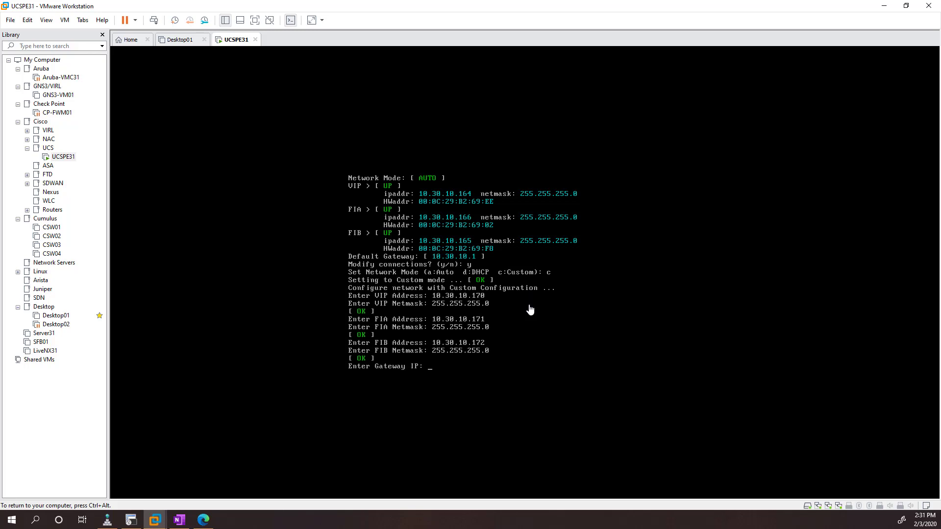
text(10.30.10)
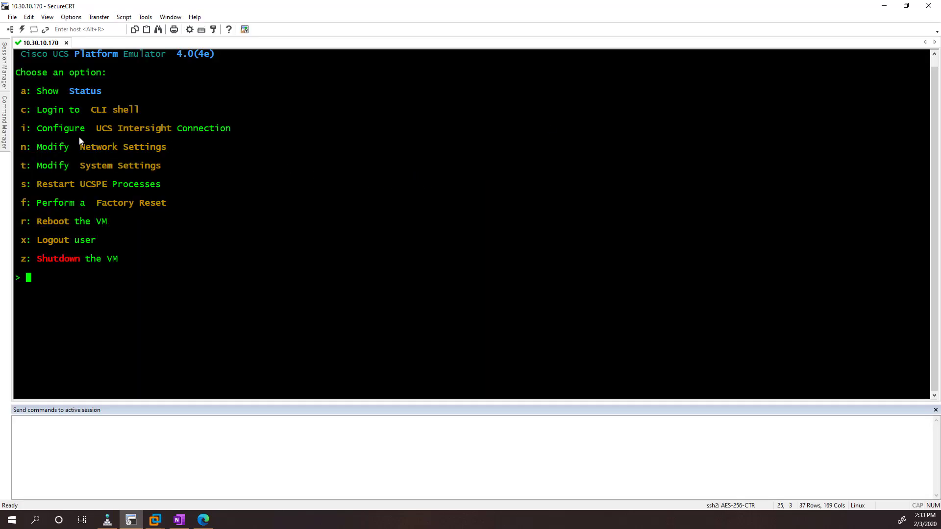
mouse_move(56, 199)
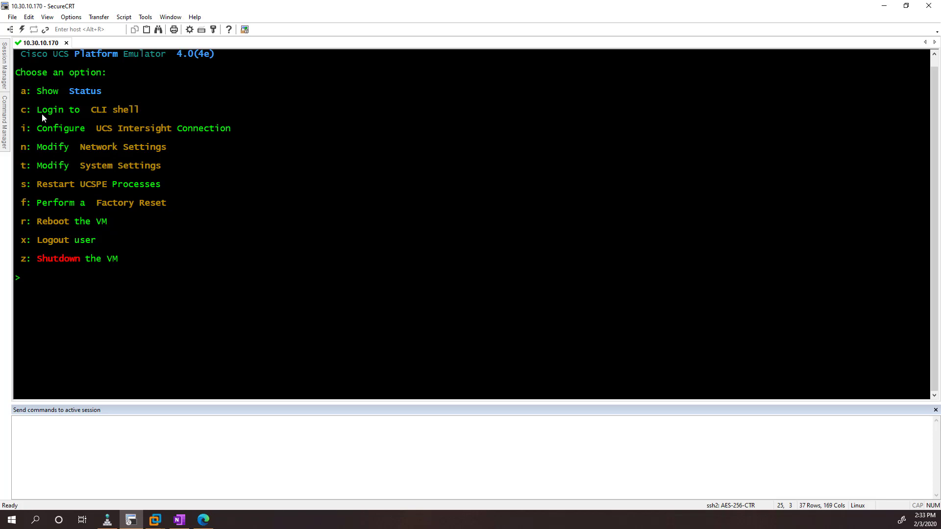
mouse_move(104, 113)
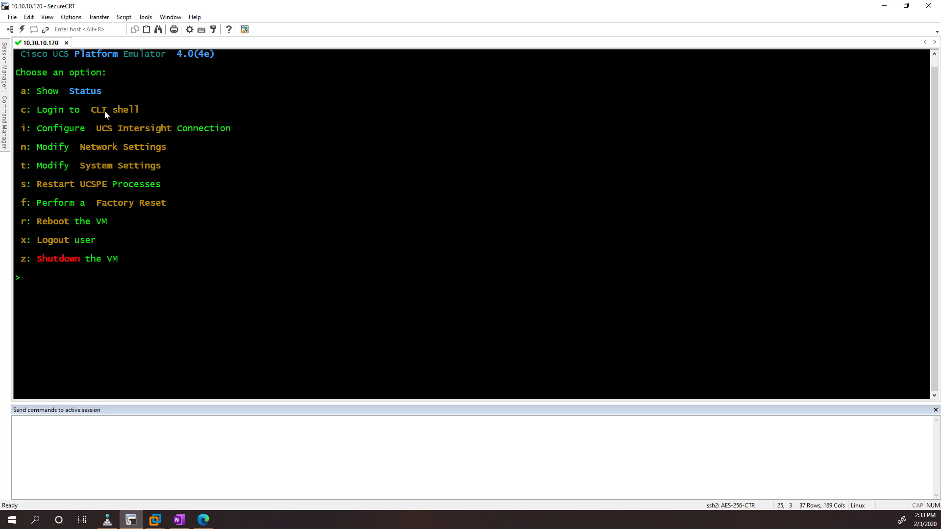
mouse_move(195, 128)
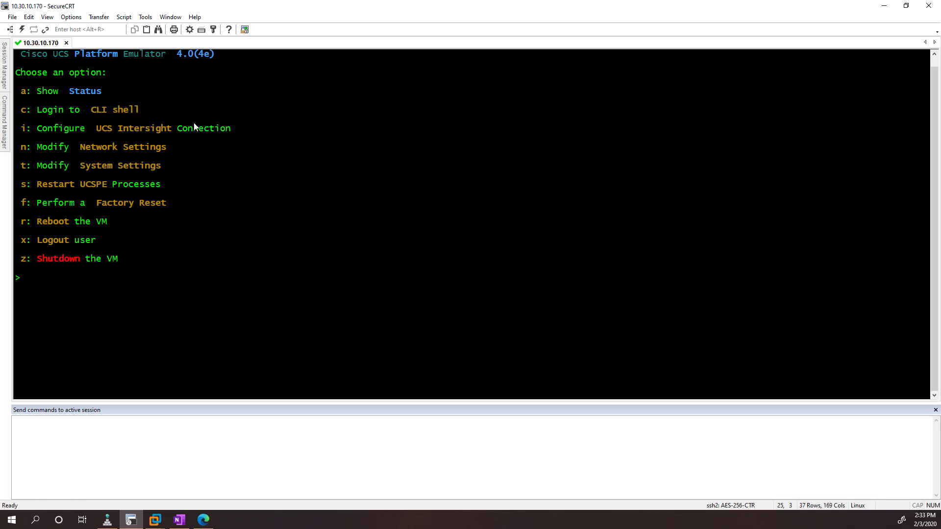
mouse_move(195, 133)
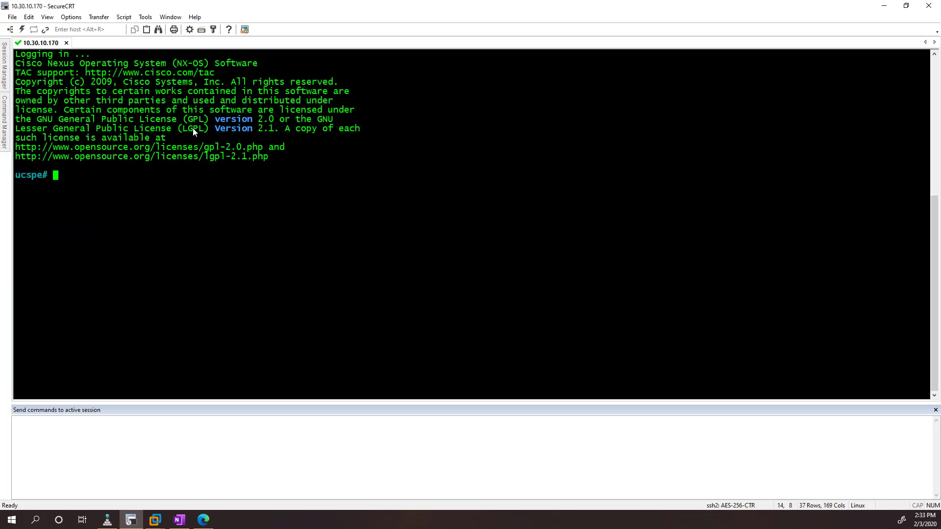
Try scoping into fabric-interconnect a in the CLI, then switch to the web control panel.
text(scope fabric-interconnect a)
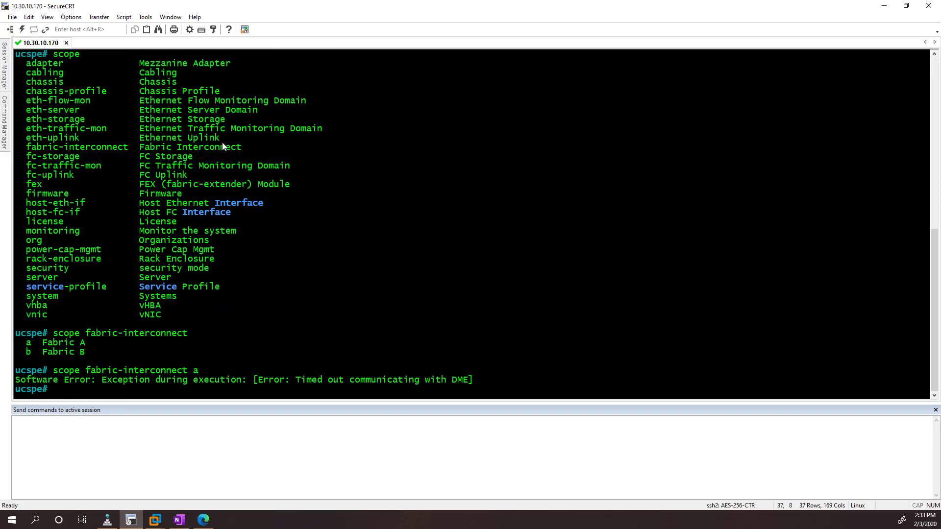
mouse_move(82, 374)
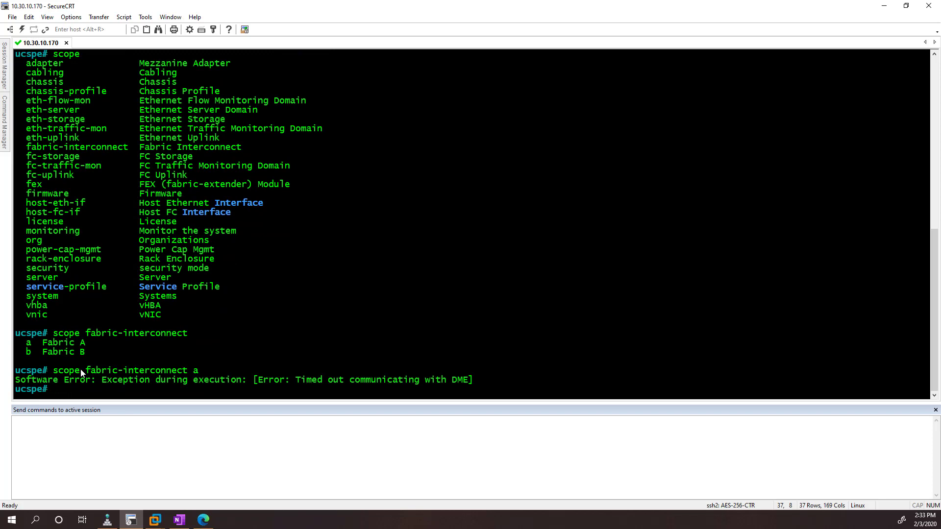
drag(82, 370, 468, 379)
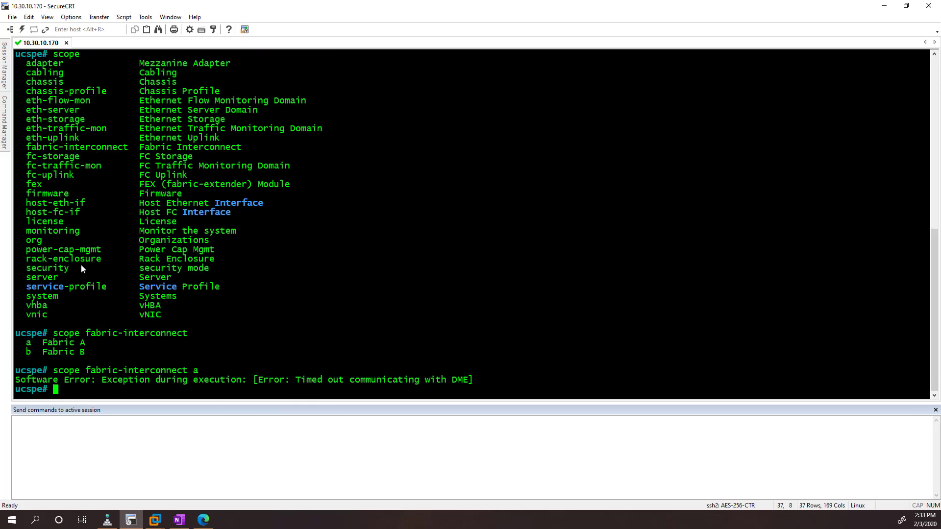
mouse_move(663, 322)
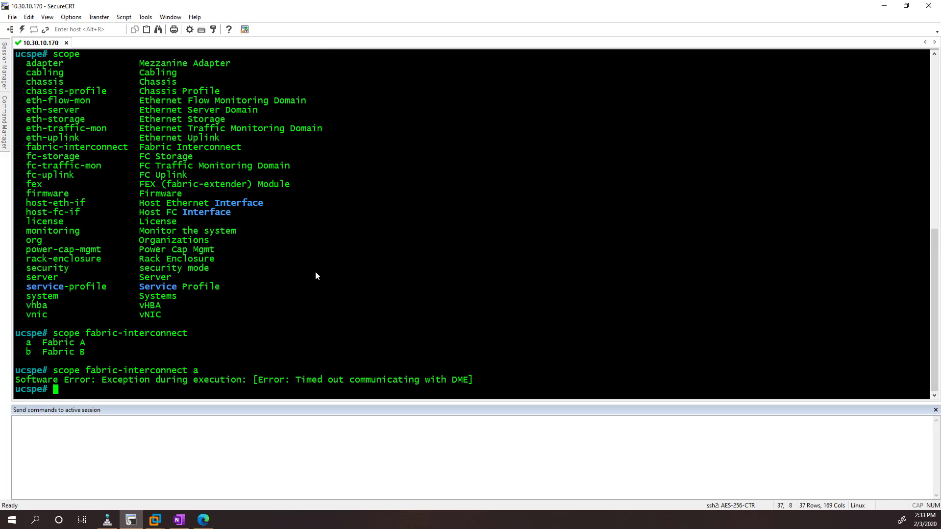
mouse_move(235, 451)
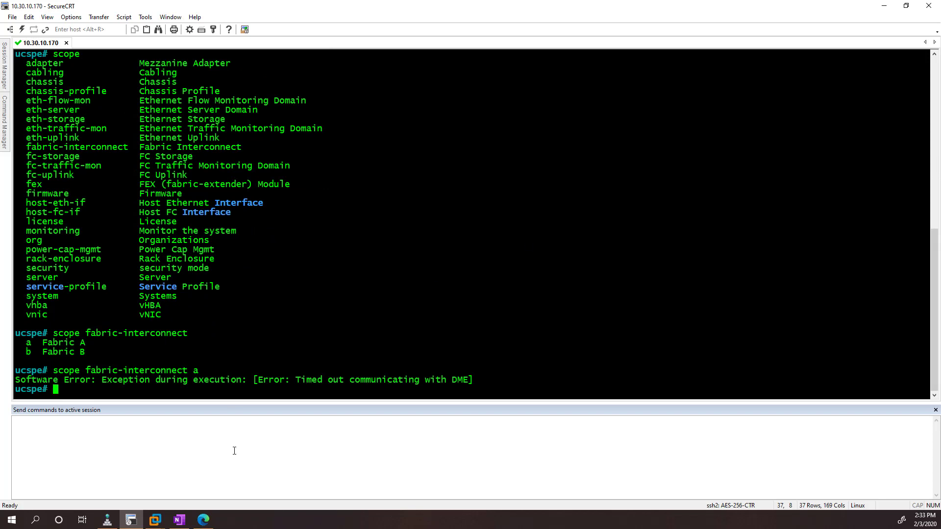
click(203, 520)
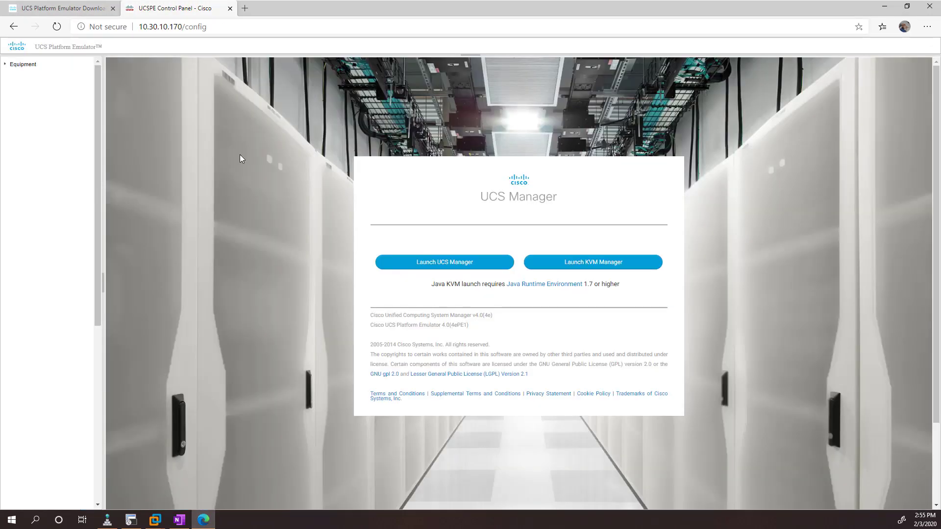
mouse_move(466, 139)
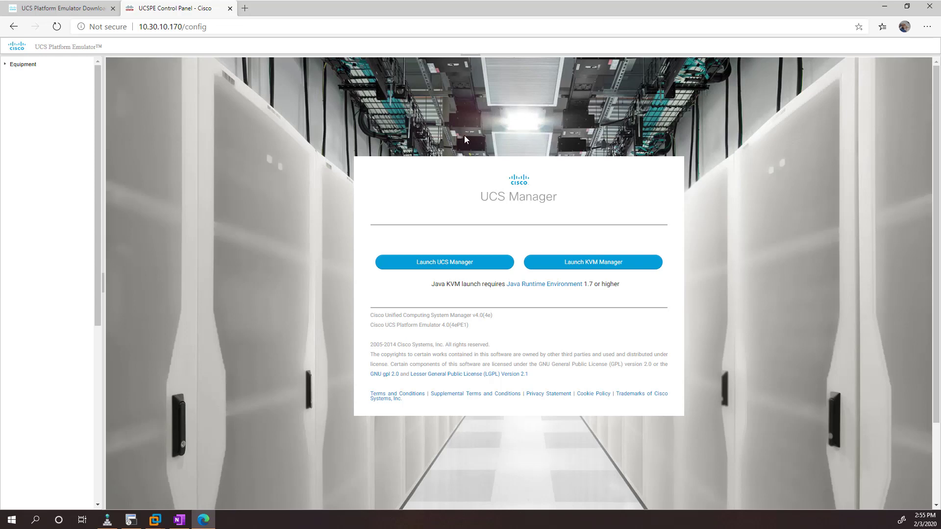
mouse_move(516, 199)
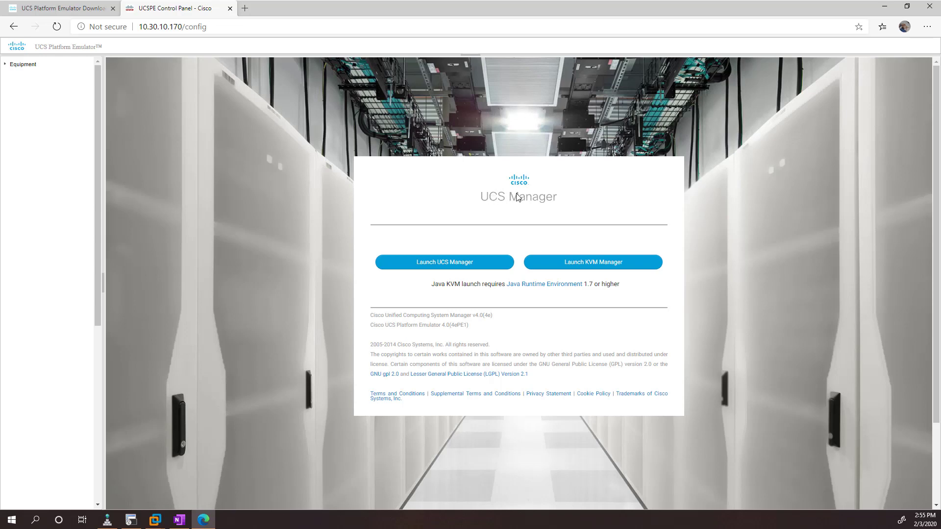
mouse_move(437, 272)
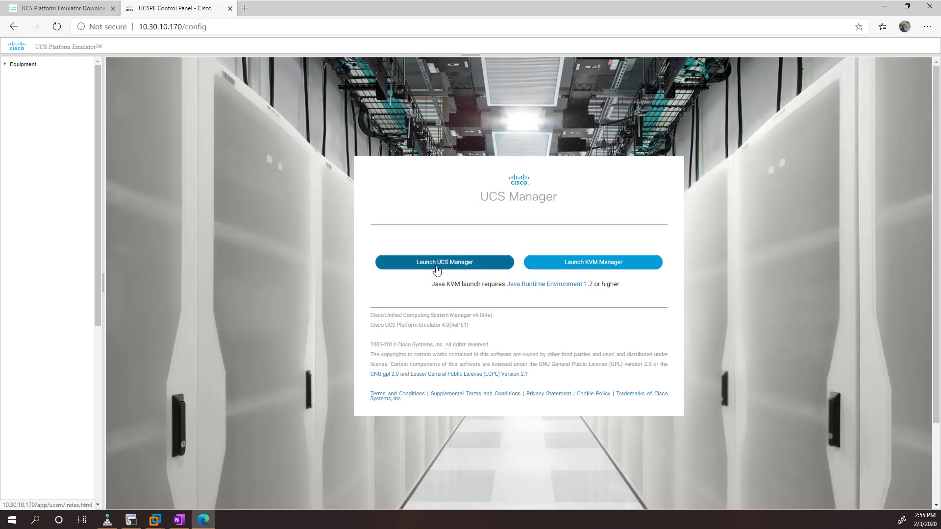
mouse_move(243, 175)
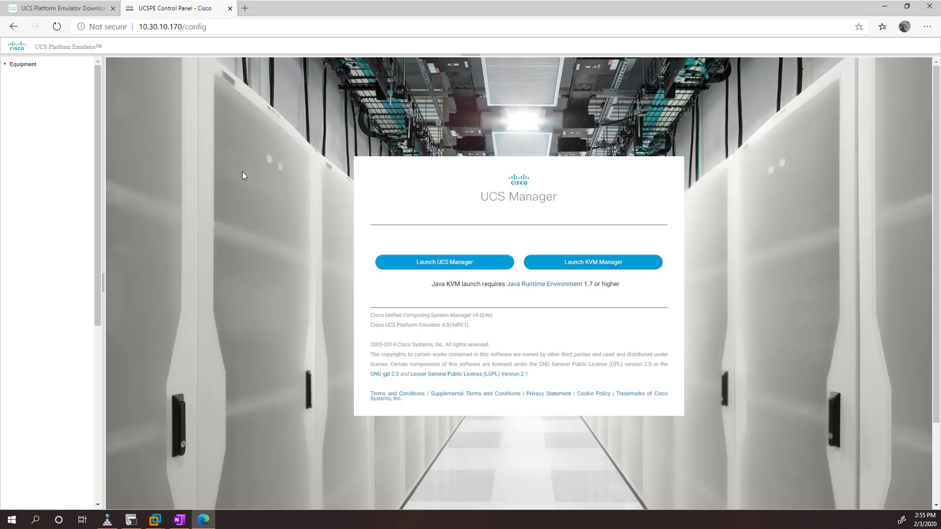
mouse_move(37, 72)
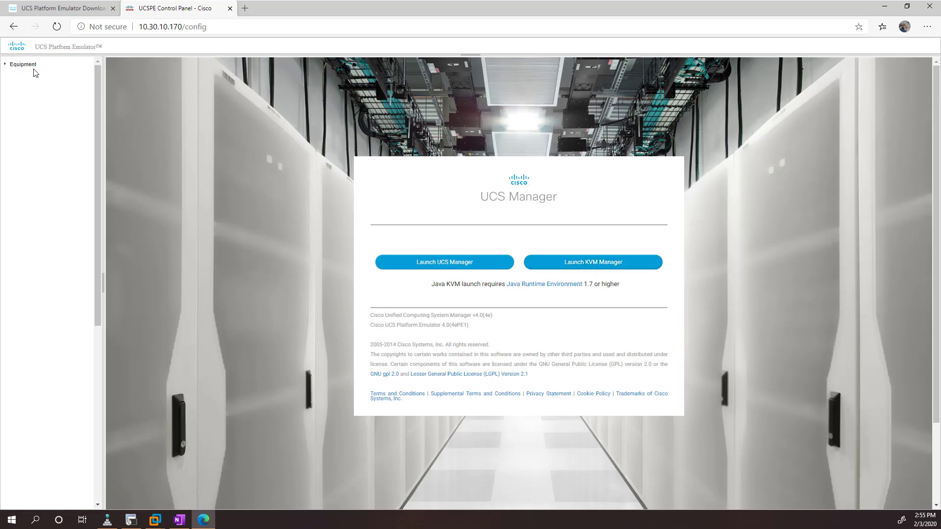
Show Equipment and scroll through the interconnect, rack server, FEX, chassis and blade tables.
click(23, 64)
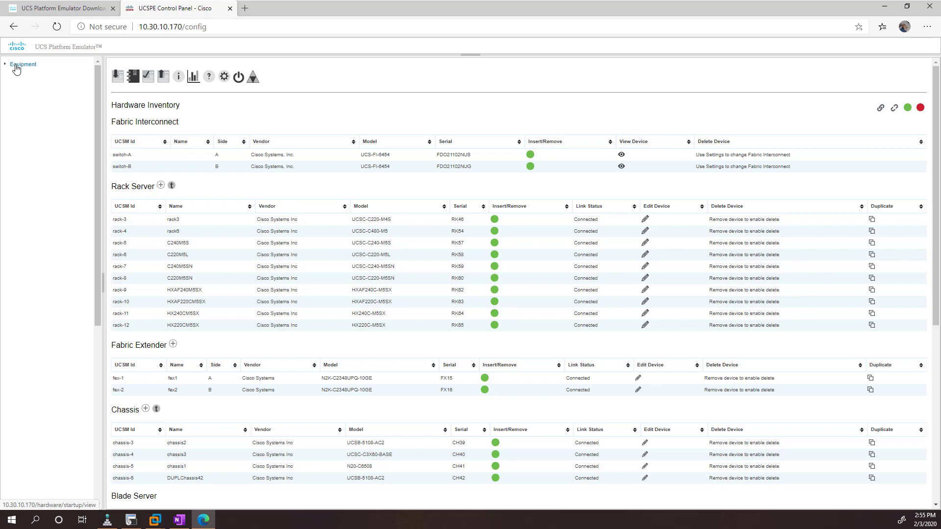
scroll(down, 3)
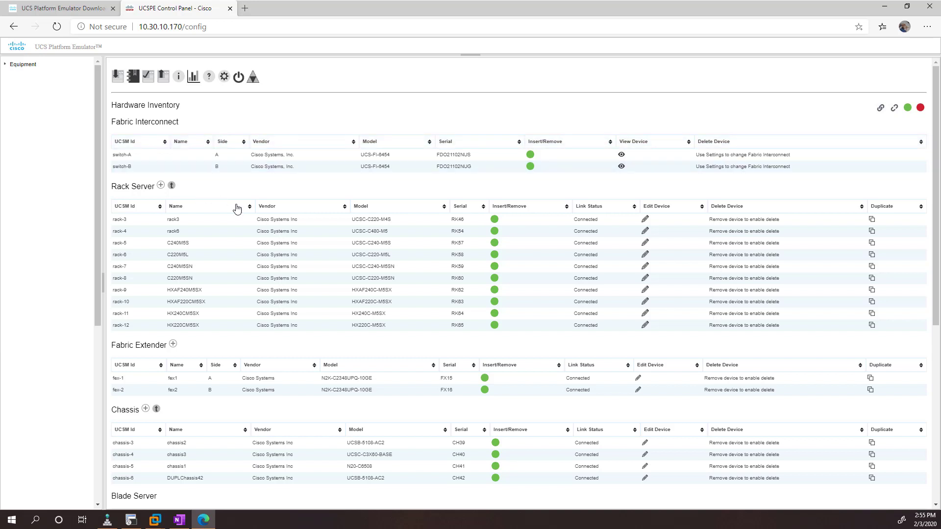
scroll(down, 3)
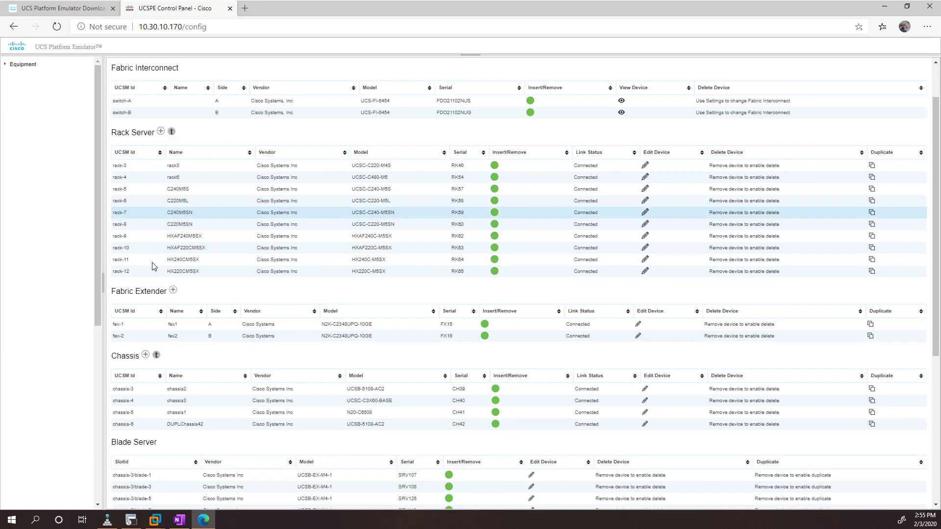
scroll(down, 3)
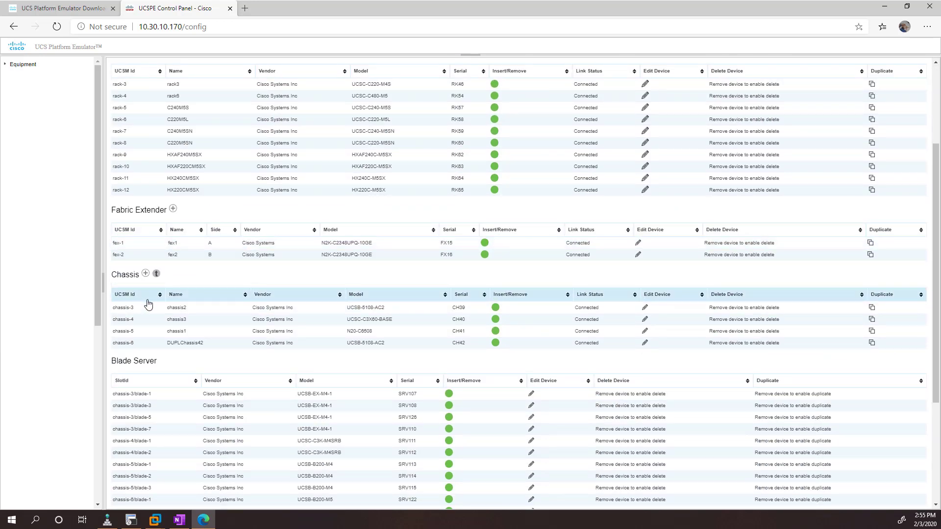
scroll(down, 3)
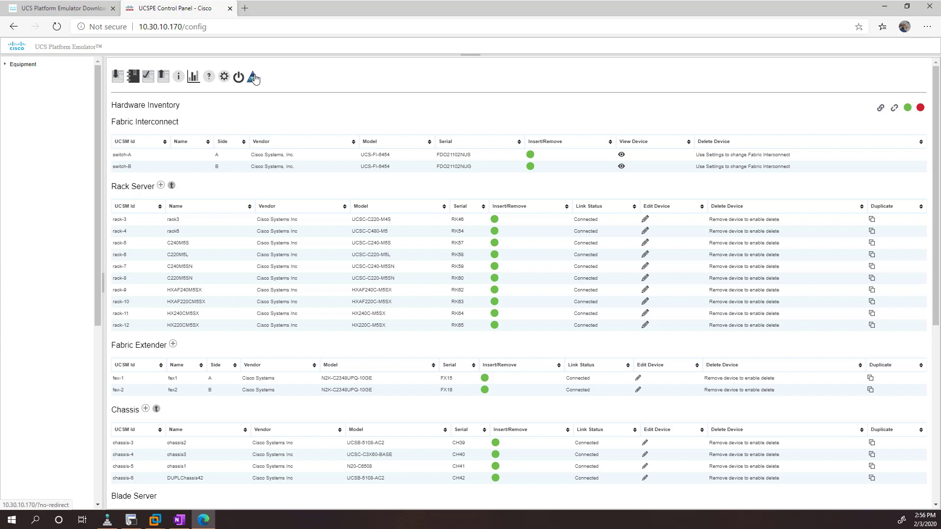
Launch UCS Manager from the control panel and log in as ucspe.
click(238, 76)
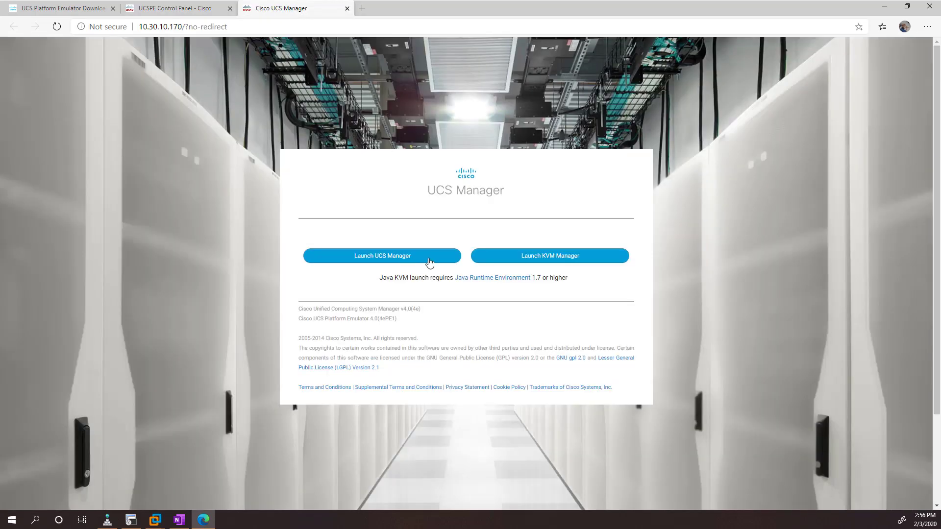
click(381, 256)
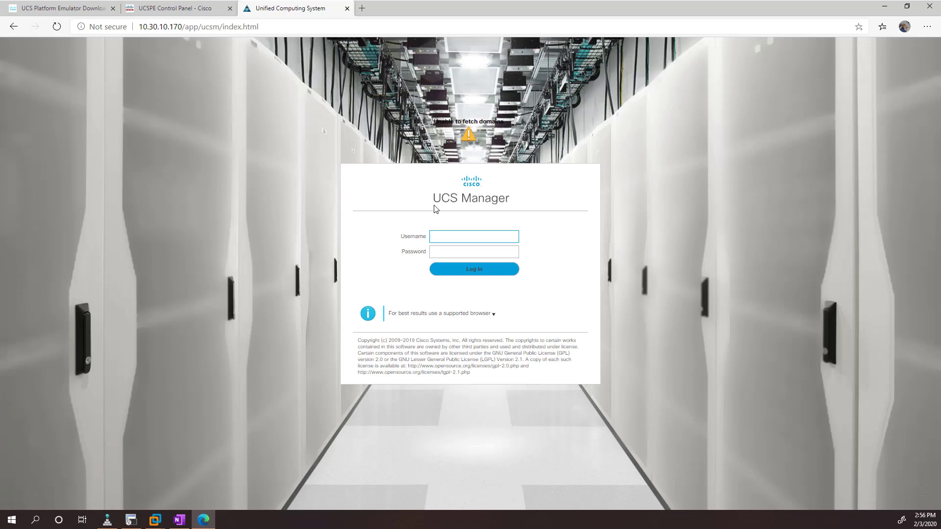
text(ucspe)
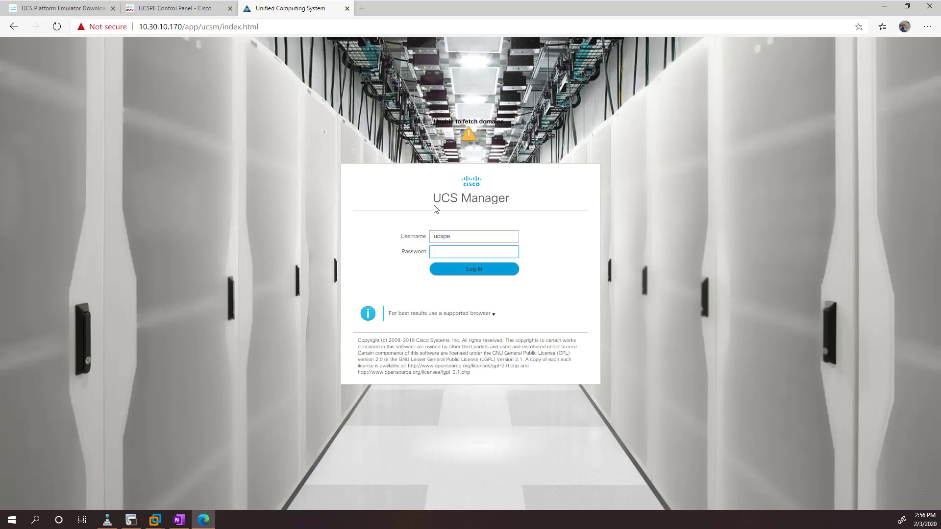
click(474, 269)
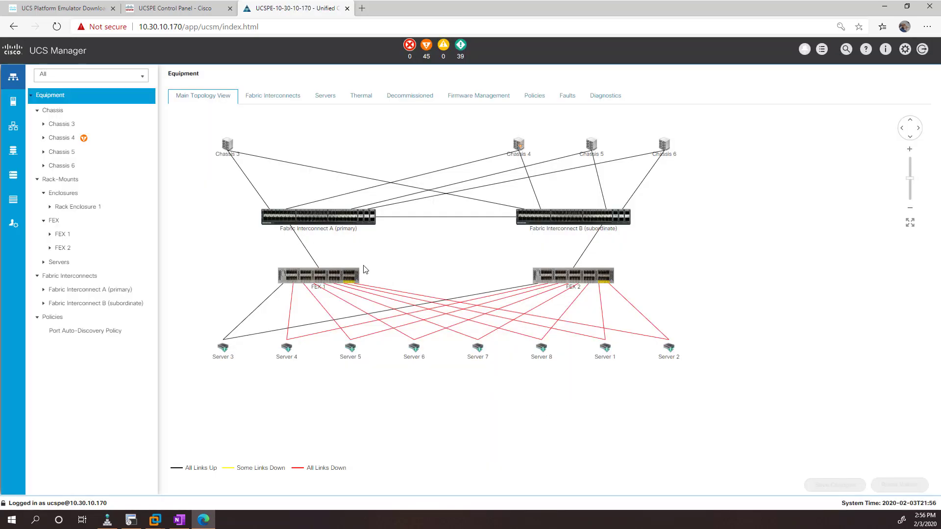
mouse_move(496, 250)
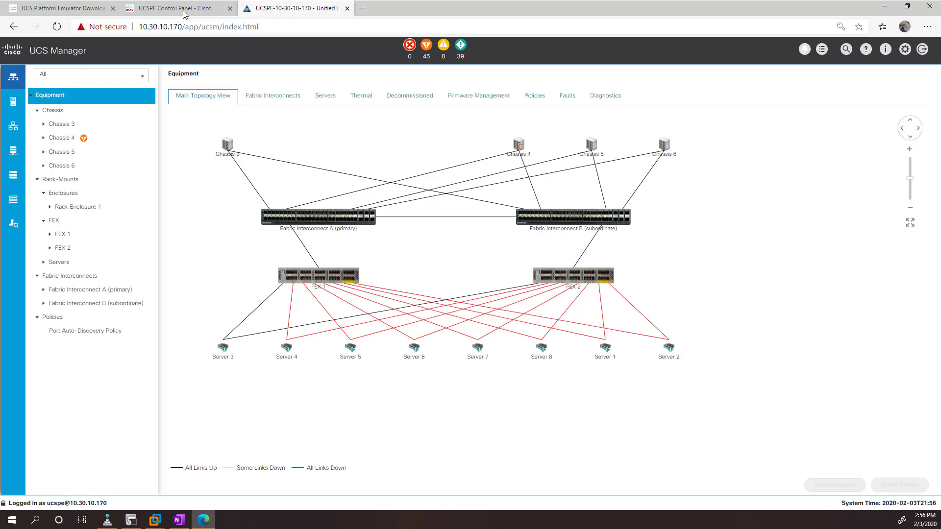
Delete rack servers from RK46 onward, the extenders, the chassis and enclosure ENCL15.
click(176, 9)
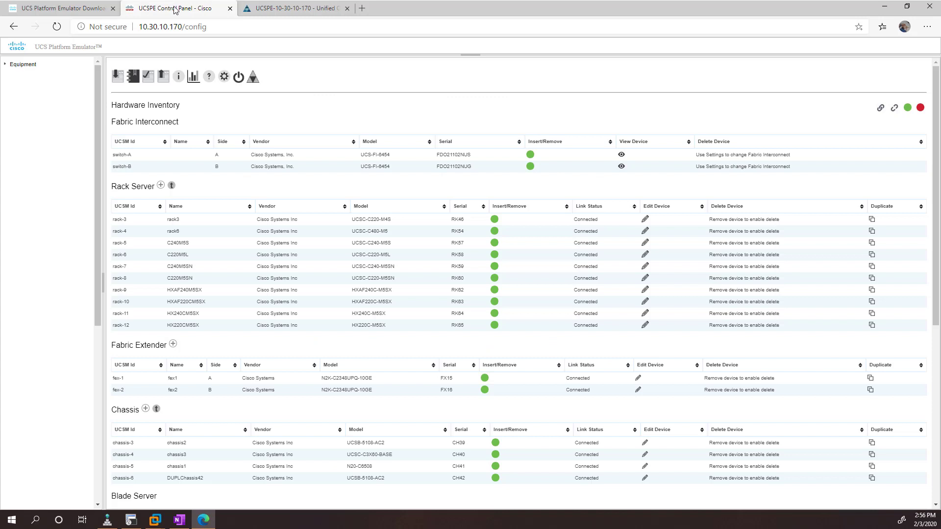
mouse_move(631, 113)
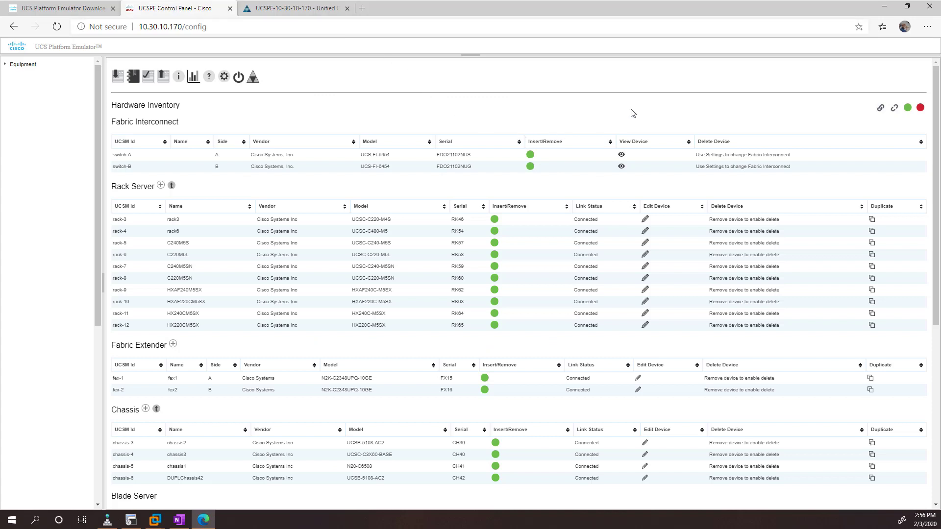
mouse_move(737, 204)
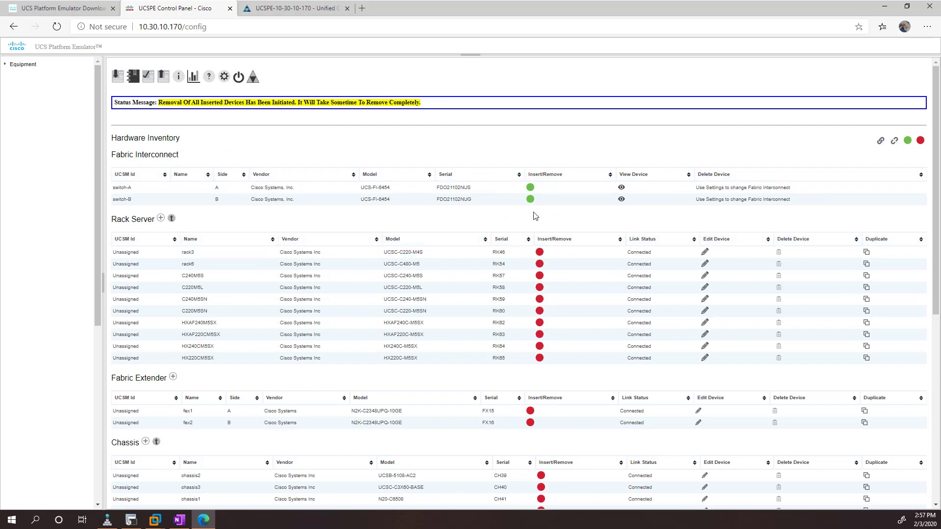
mouse_move(511, 200)
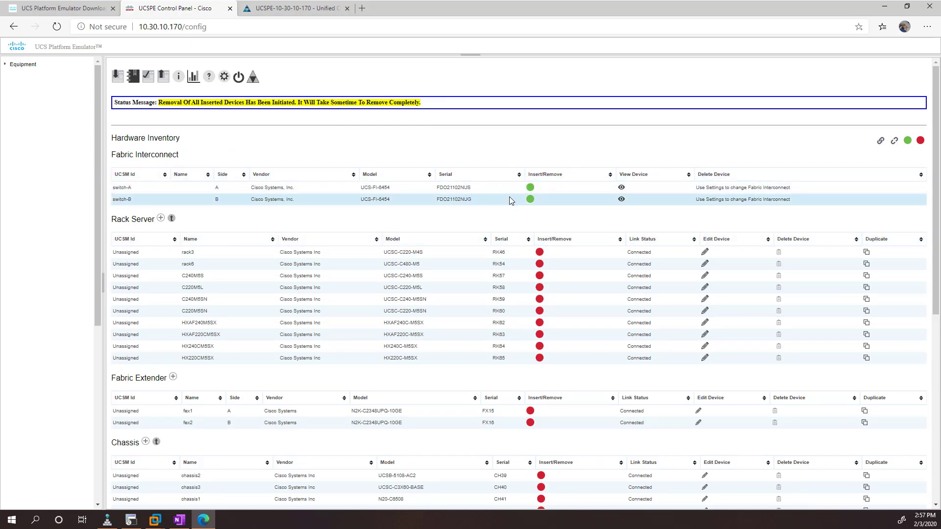
scroll(down, 3)
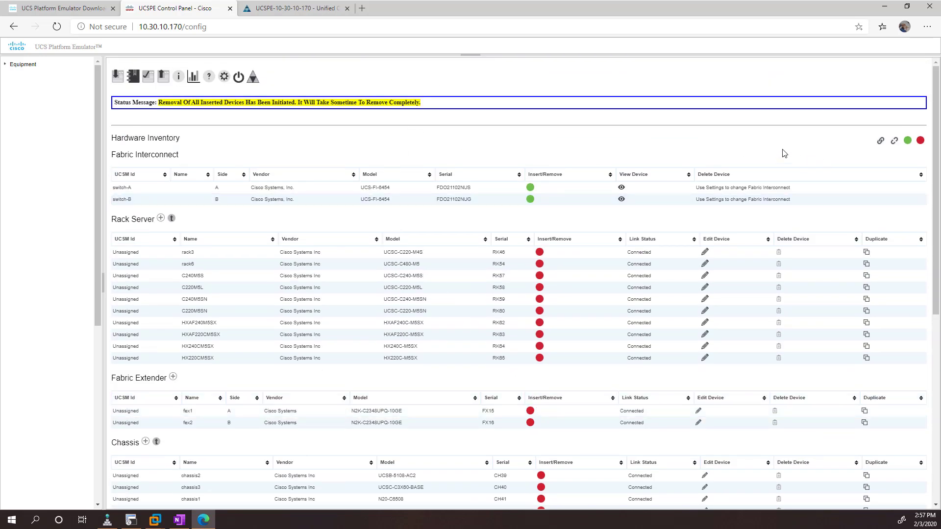
mouse_move(779, 252)
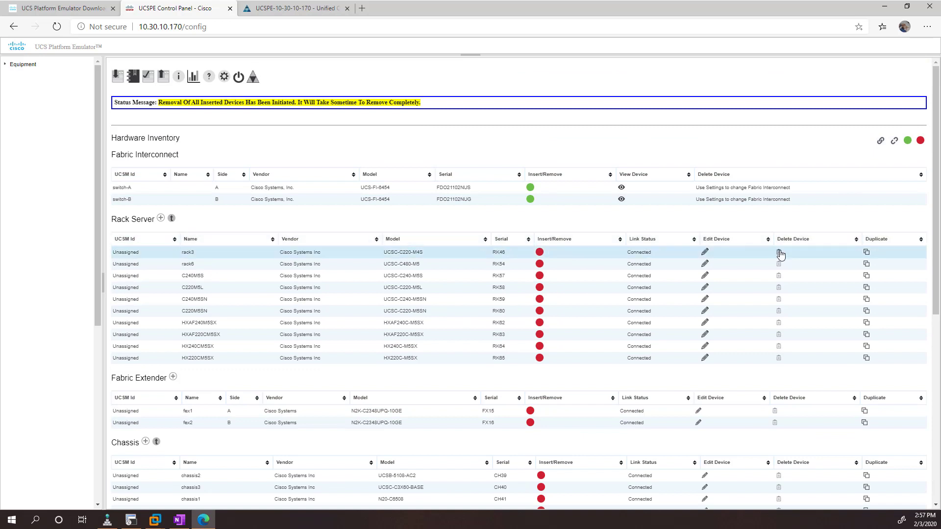
mouse_move(778, 253)
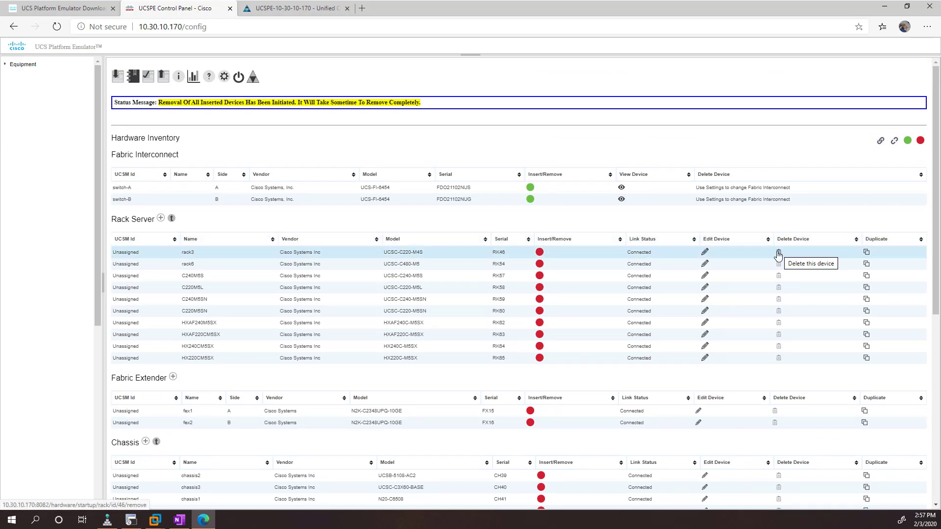
click(778, 252)
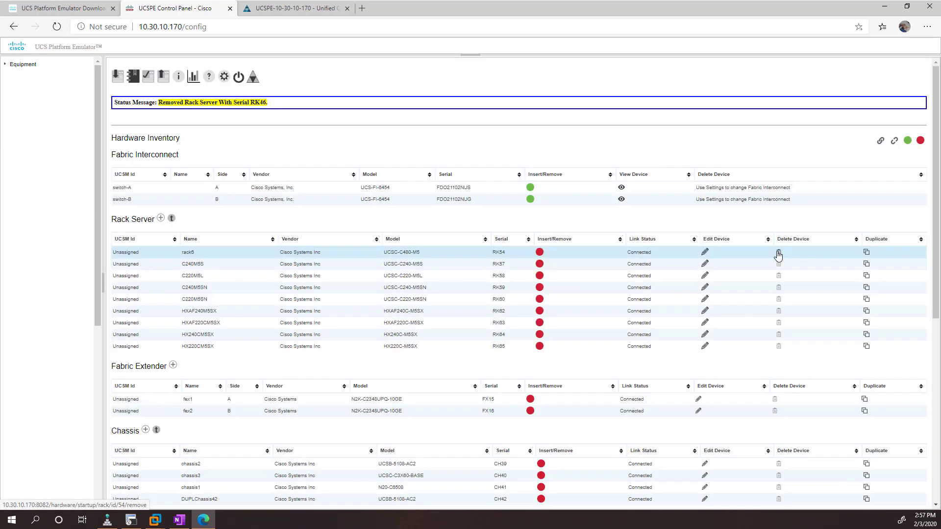
click(778, 254)
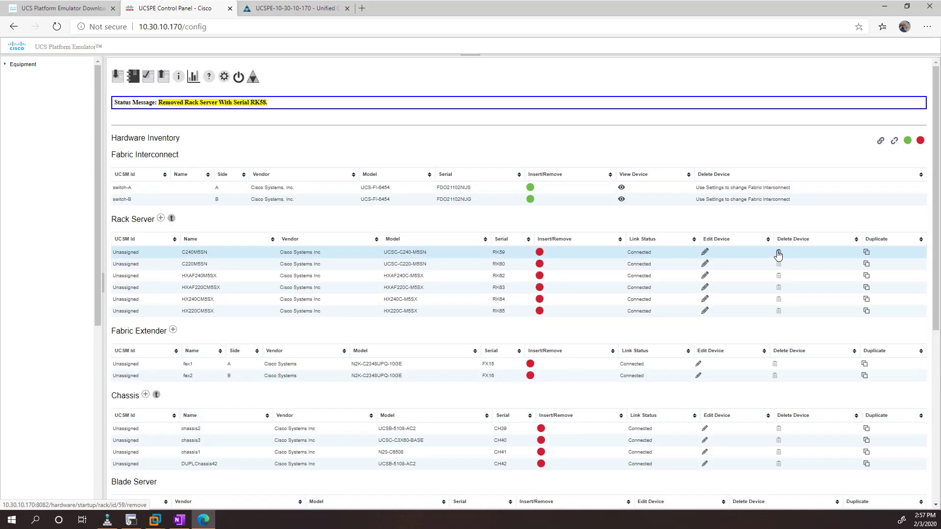
click(778, 253)
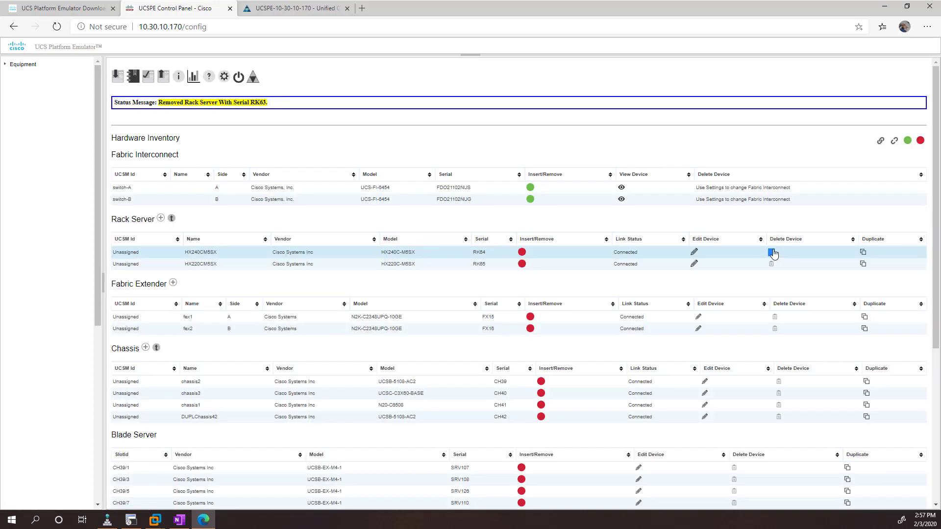
click(770, 252)
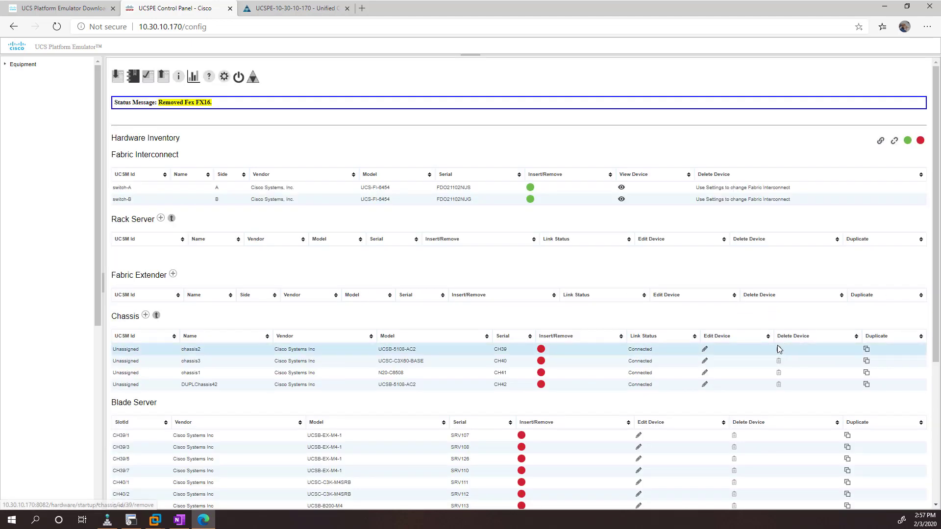
click(778, 349)
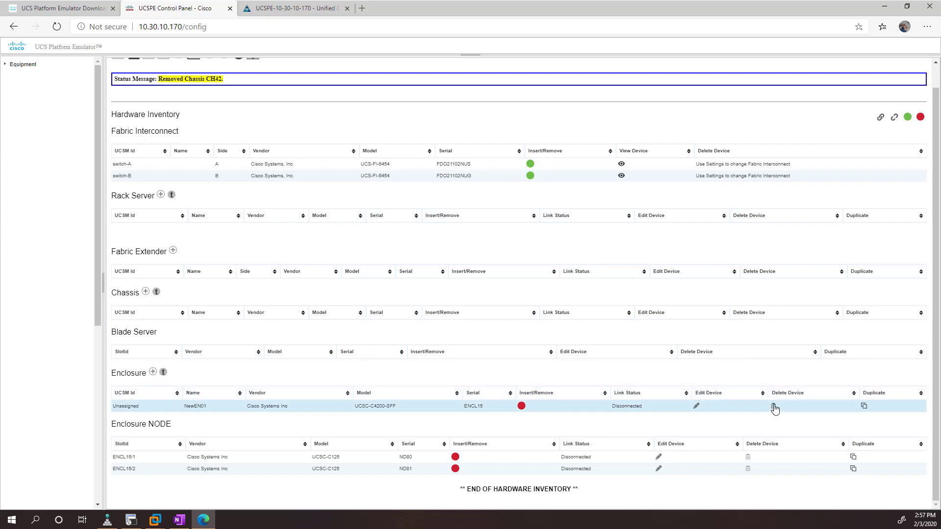
click(774, 407)
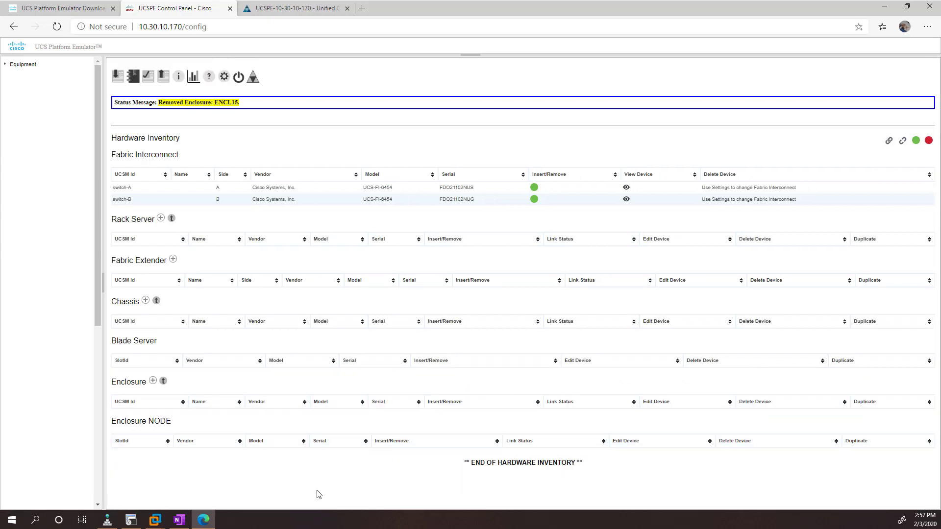
mouse_move(137, 163)
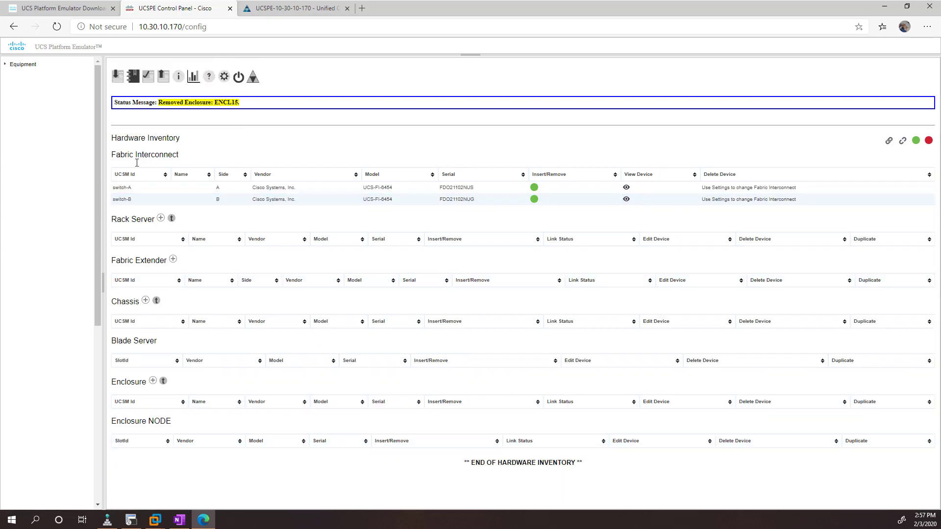
mouse_move(489, 185)
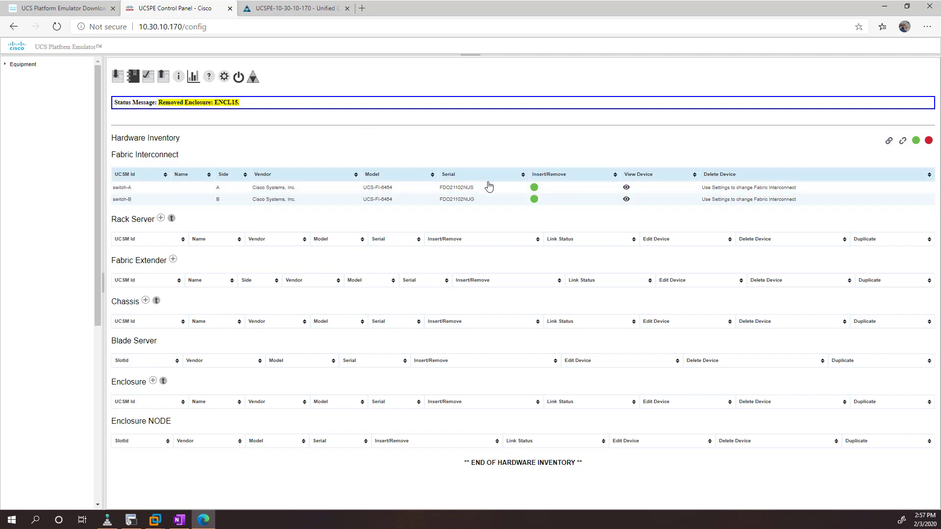
mouse_move(537, 168)
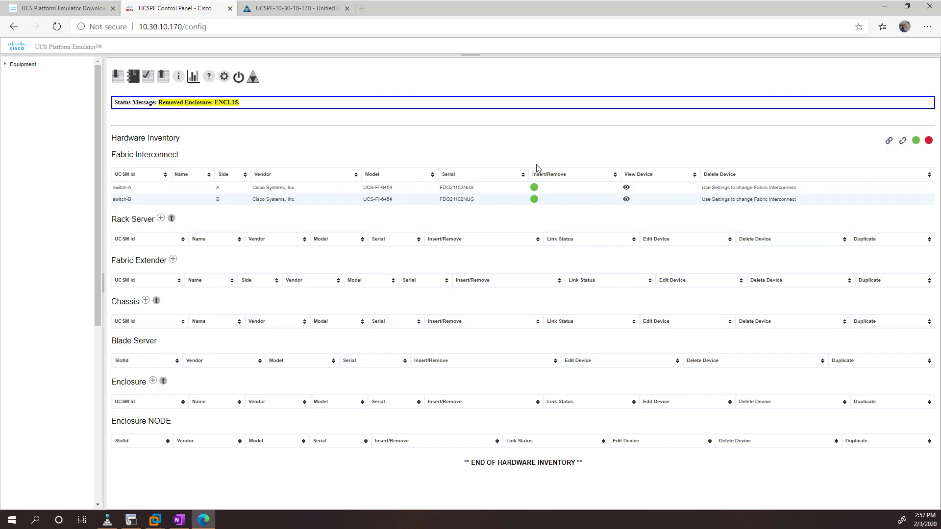
mouse_move(138, 314)
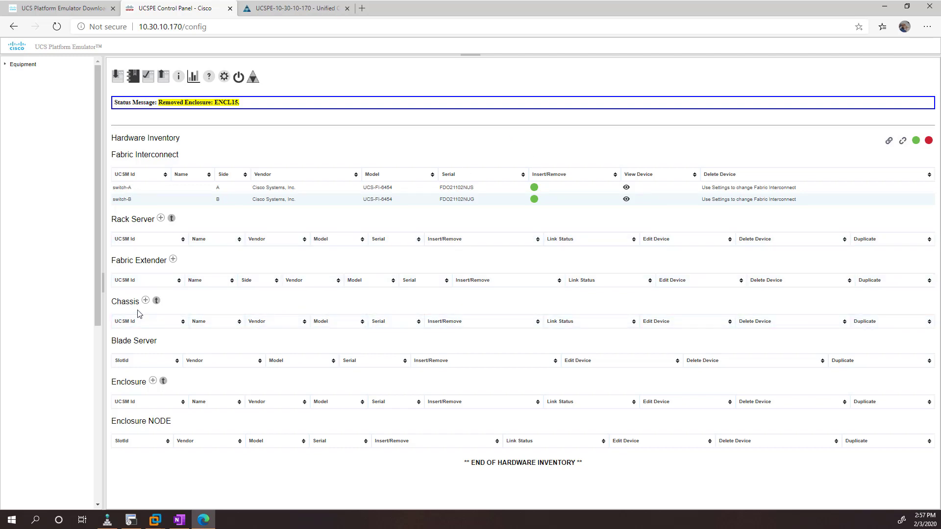
click(144, 301)
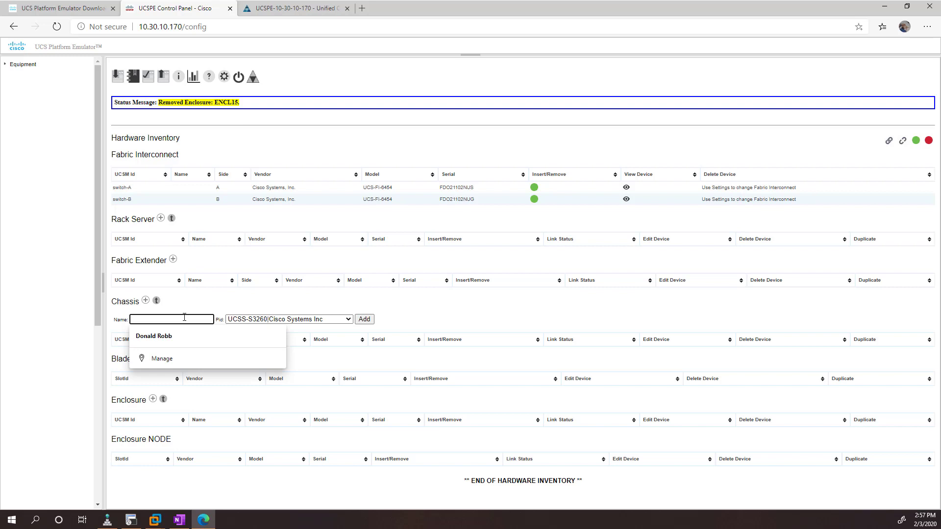
Create chassis CHASSIS01 with model N20-C6508 in the UCSPE inventory.
text(CHASSIS01)
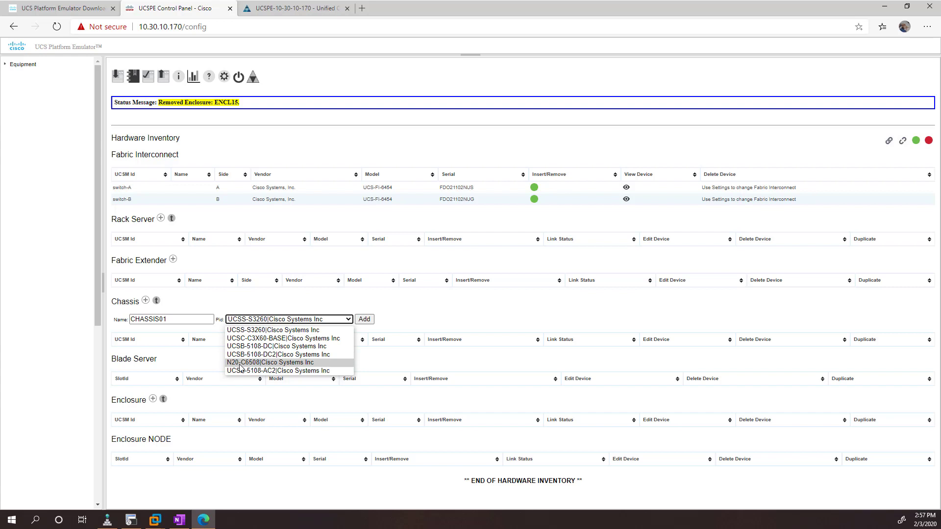
click(269, 362)
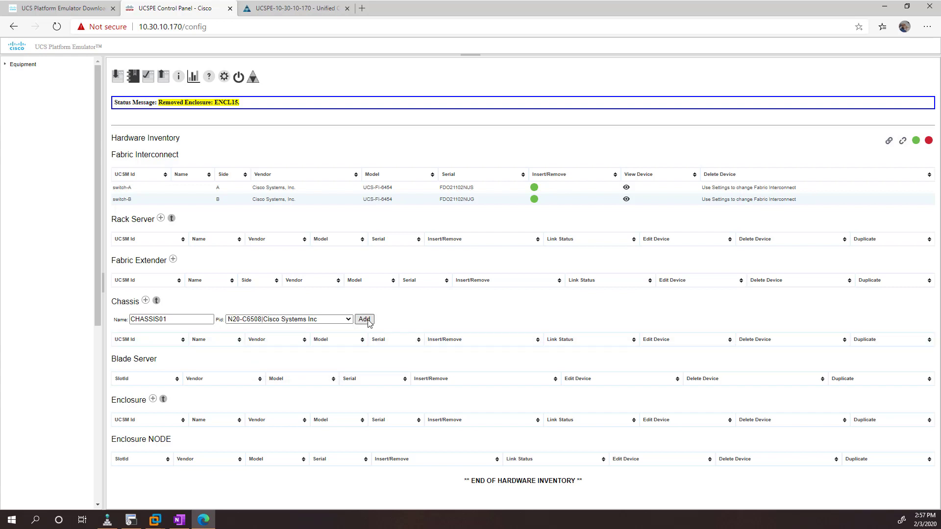
click(364, 319)
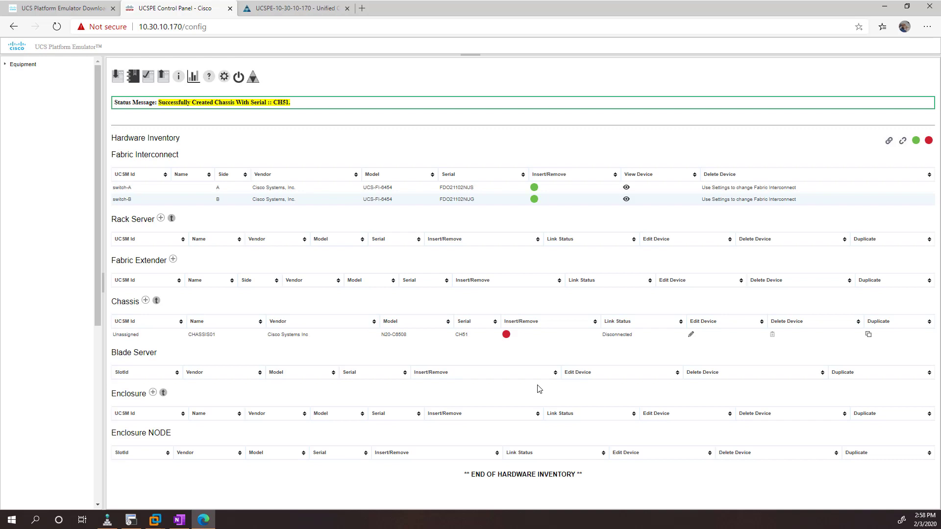
mouse_move(537, 387)
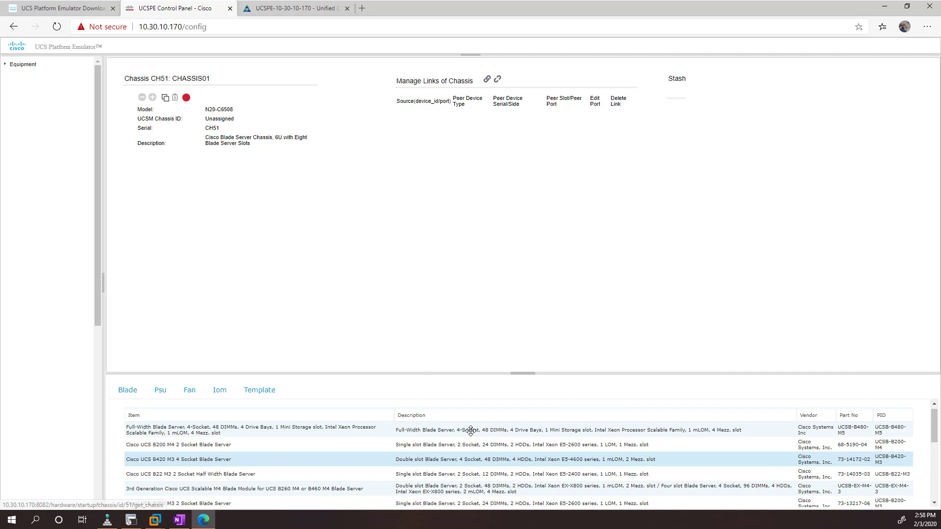
Add the B200 M4 Medium 1 template to CHASSIS01 and expand the slot 1 and 2 servers.
click(259, 389)
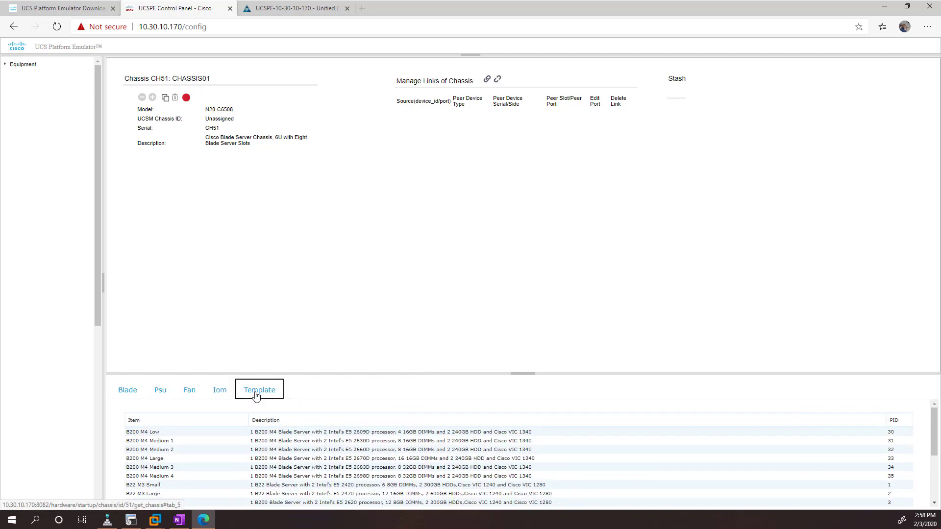
mouse_move(385, 413)
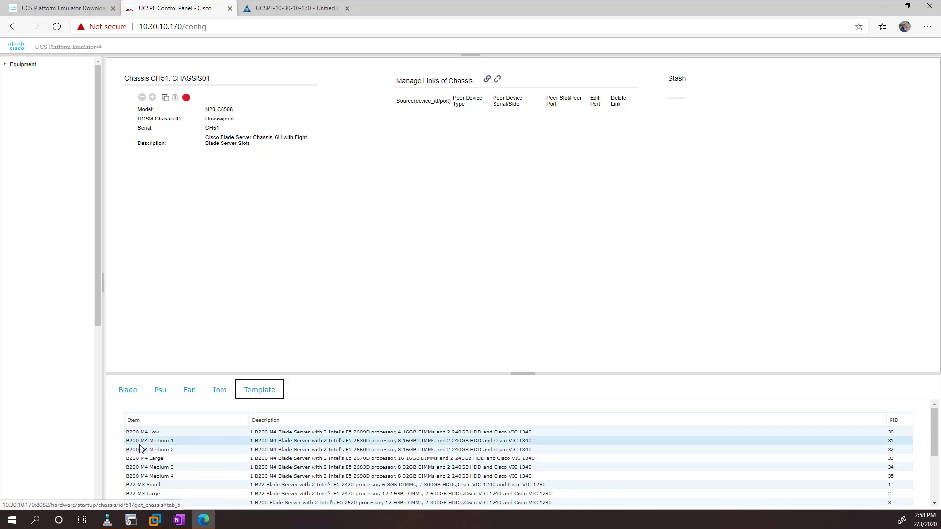
click(157, 450)
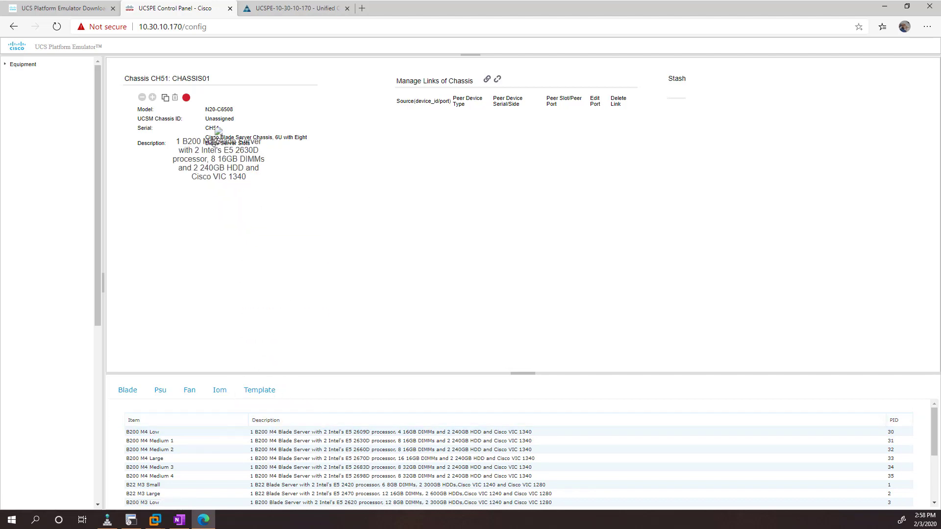
mouse_move(217, 114)
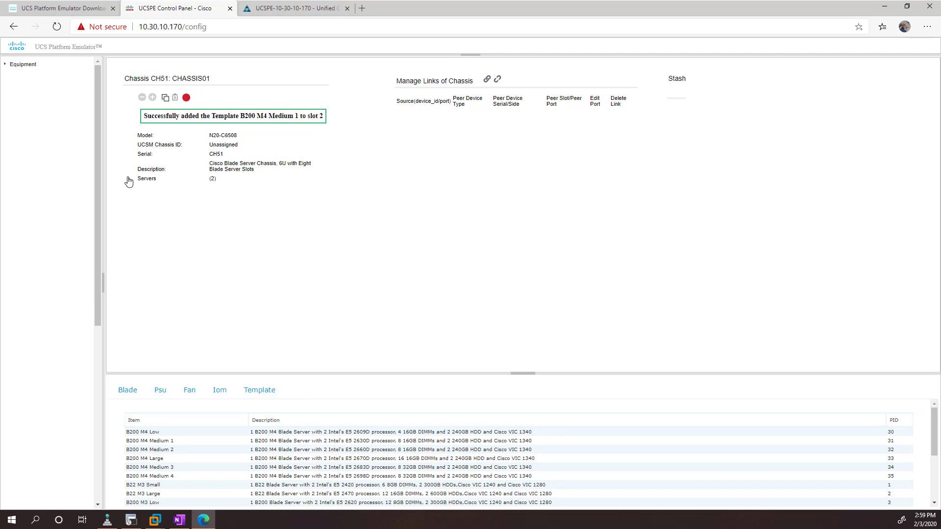
click(129, 179)
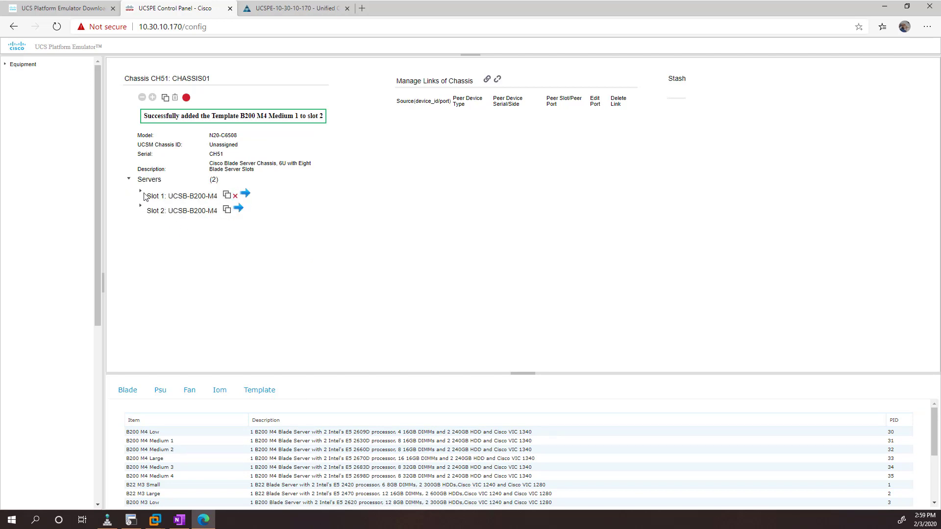
click(140, 196)
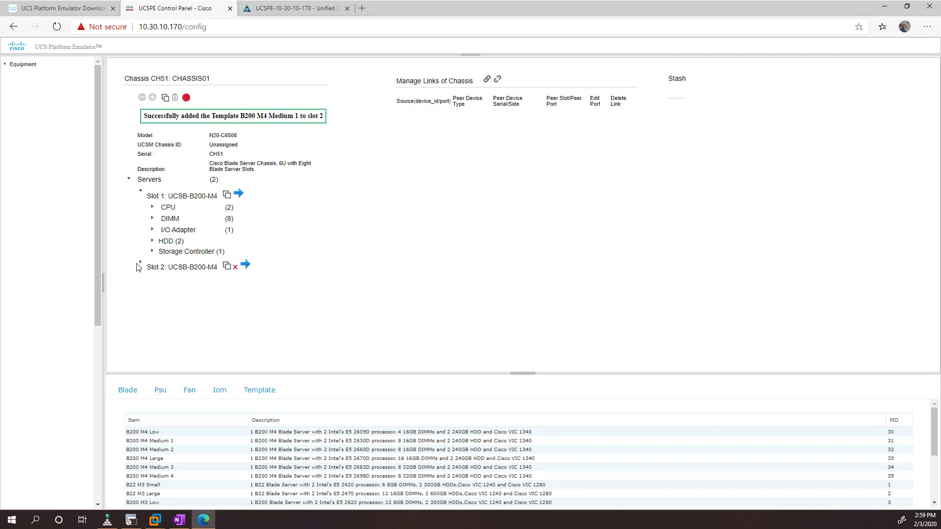
click(140, 267)
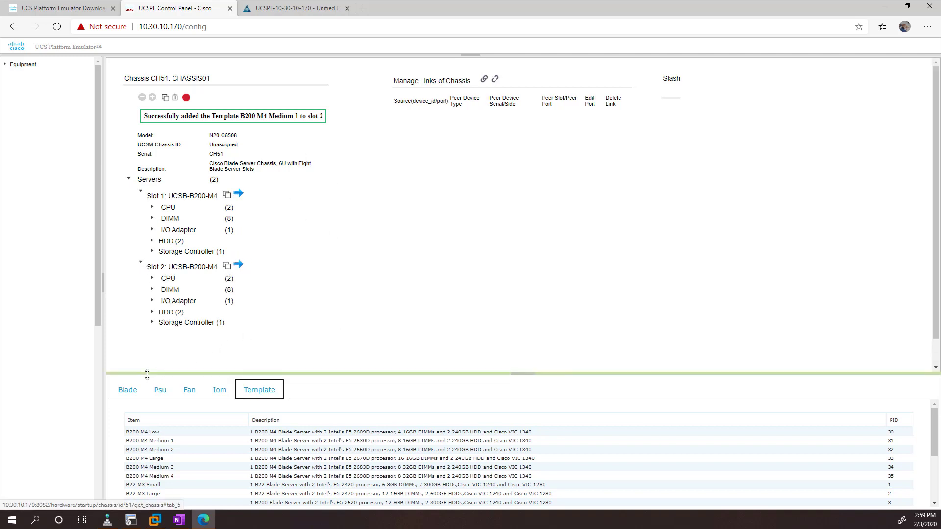
click(159, 390)
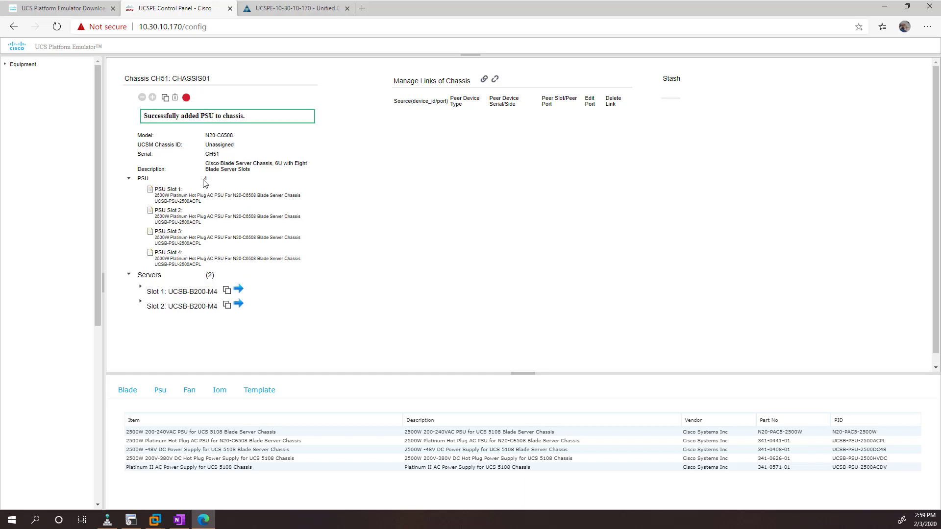
Fill CHASSIS01's fan slots with eight N20-FAN5 fan modules.
click(189, 389)
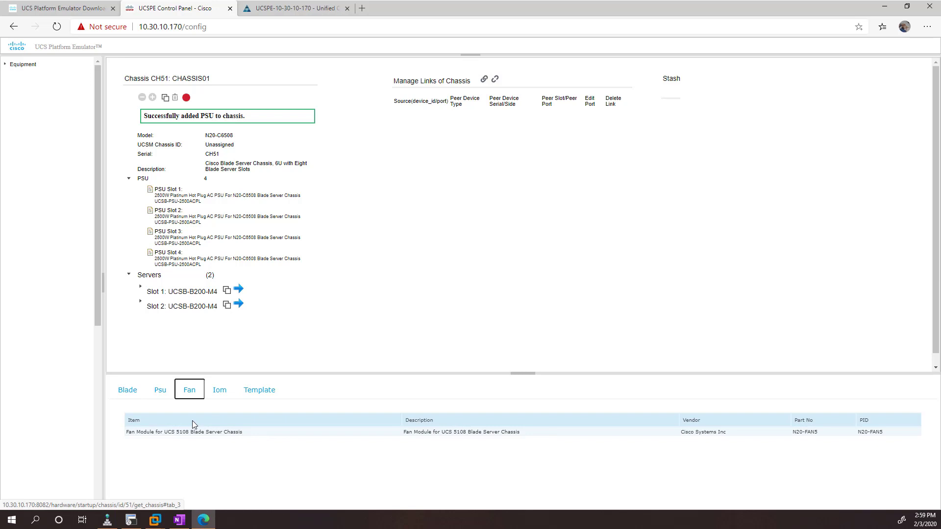
click(152, 97)
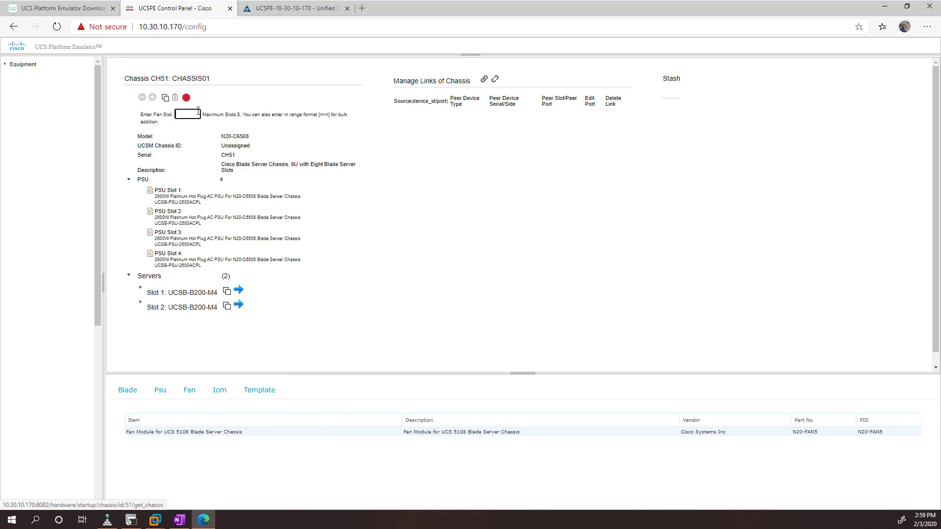
click(187, 114)
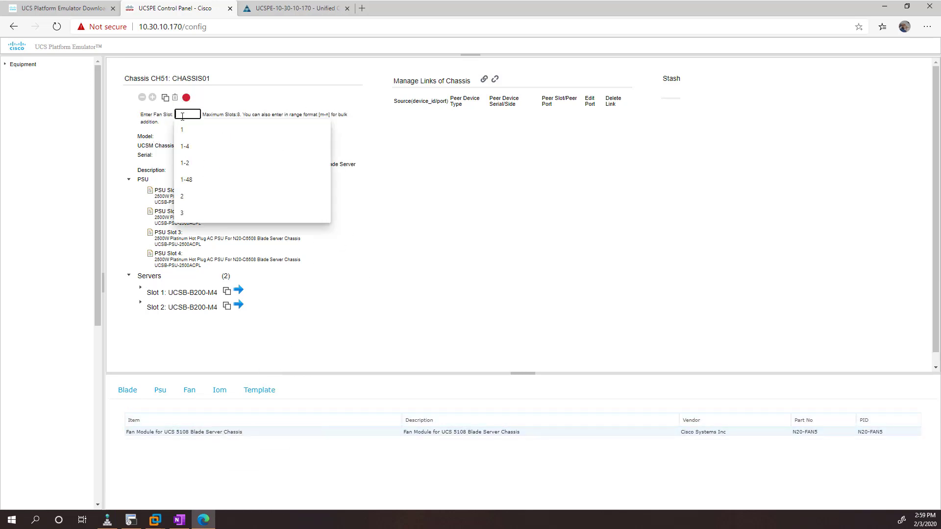
text(1)
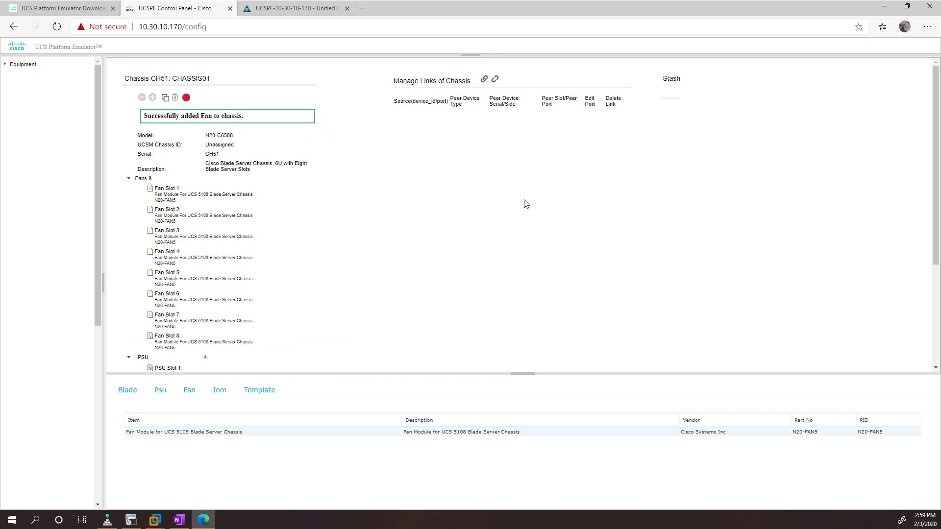
click(219, 389)
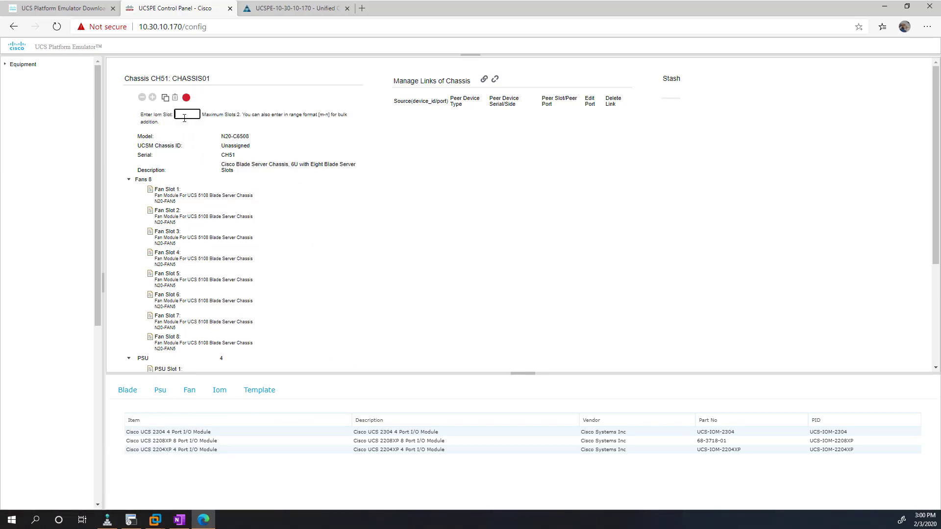
Place UCS 2304 I/O modules for slots 1-4 and attempt to connect all links, which fails.
text(1-4)
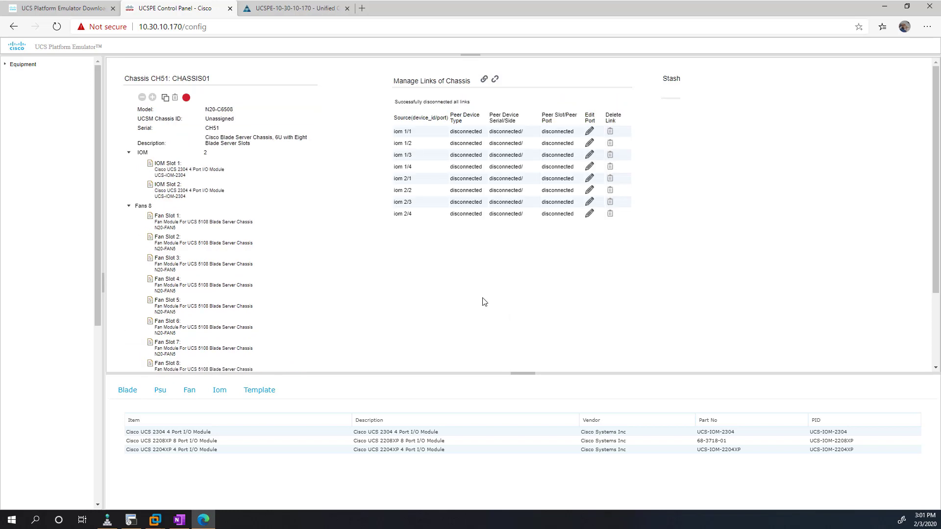
mouse_move(486, 298)
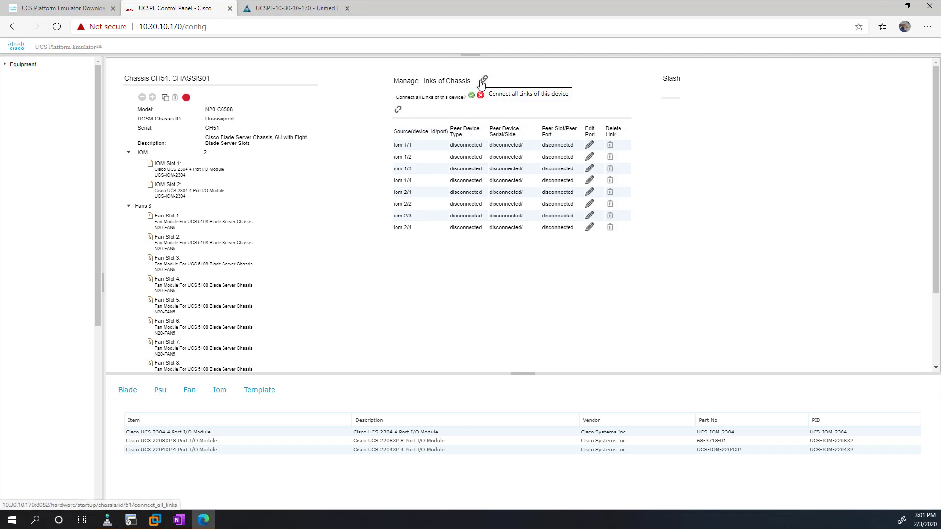
click(471, 96)
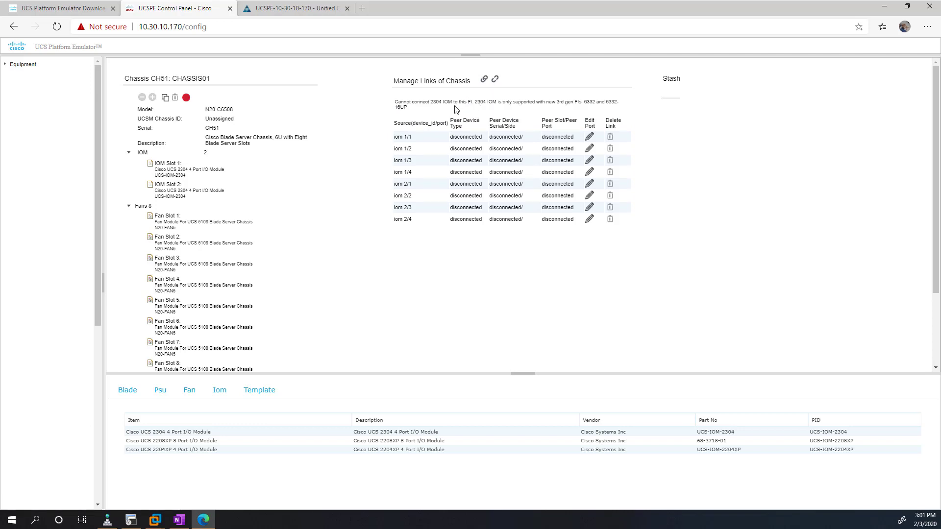
mouse_move(581, 104)
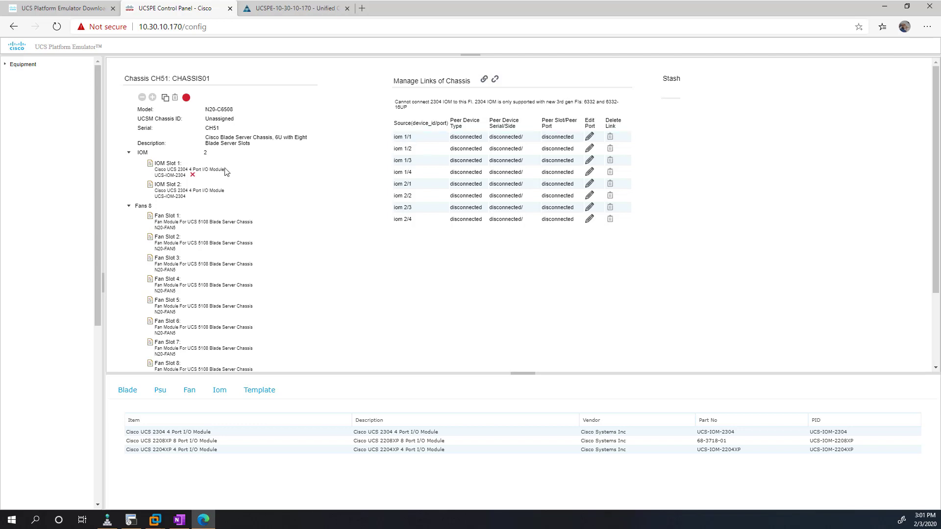
Delete both 2304 IOMs and add UCS 2204XP I/O modules in slots 1-2.
click(193, 175)
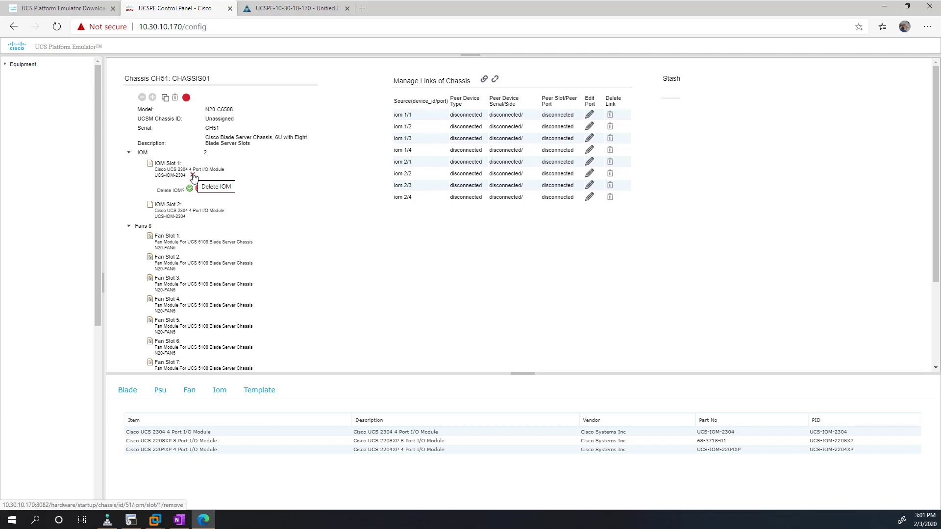
click(189, 190)
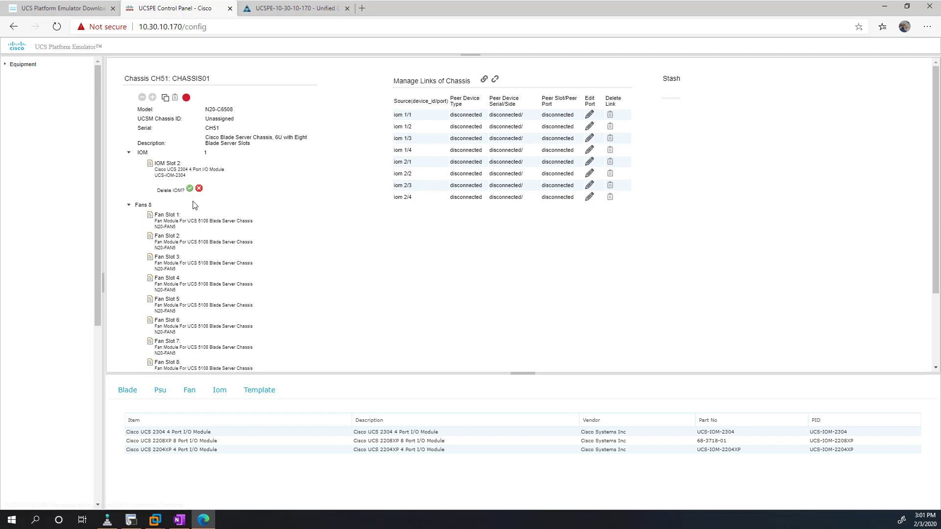
click(190, 188)
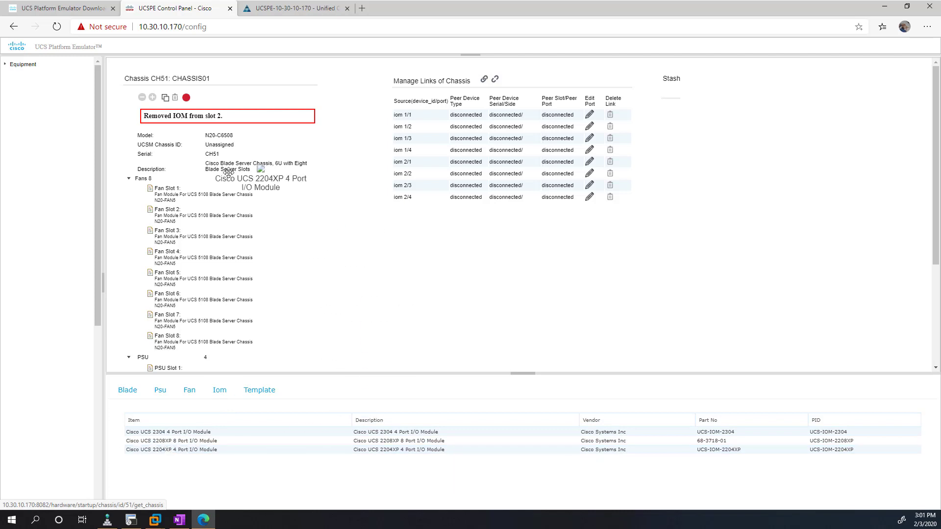
click(152, 97)
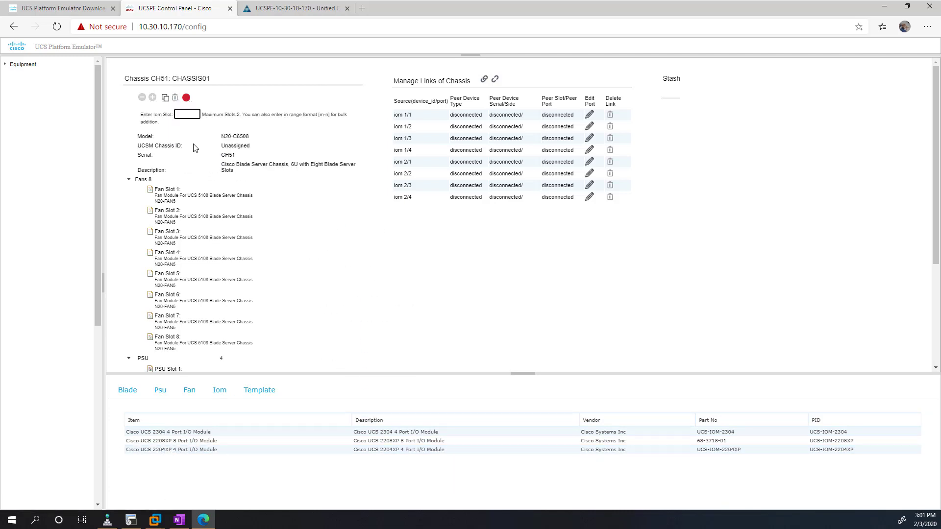
text(1-2)
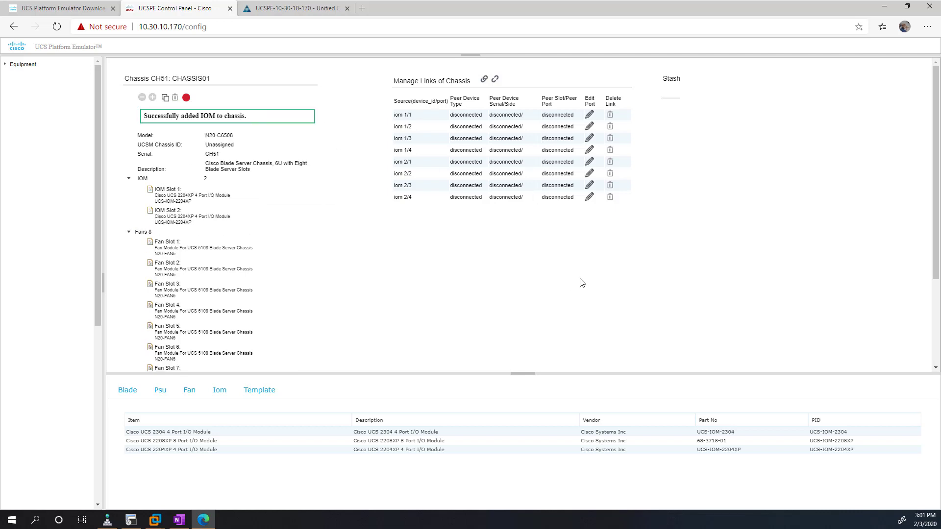
mouse_move(475, 78)
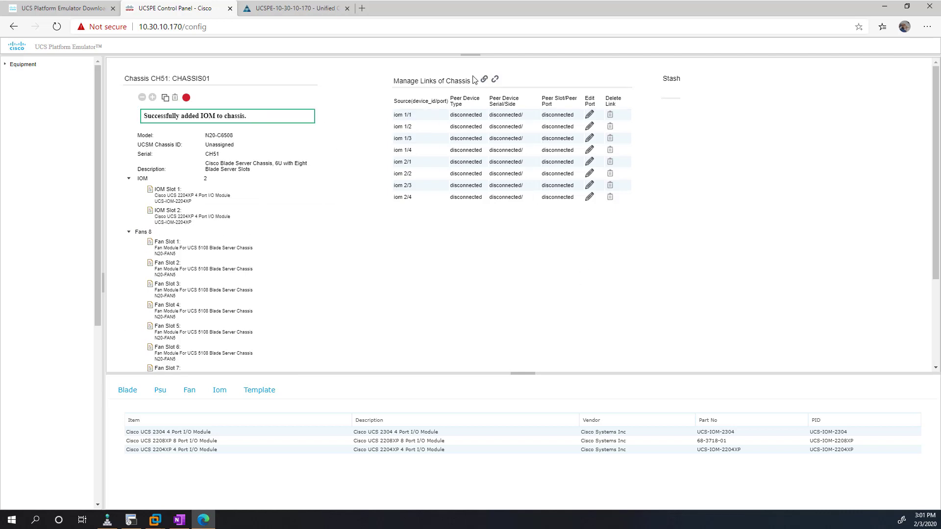
Connect all chassis links and repoint iom 1/1 to side A fabric interconnect port 1/21.
click(485, 79)
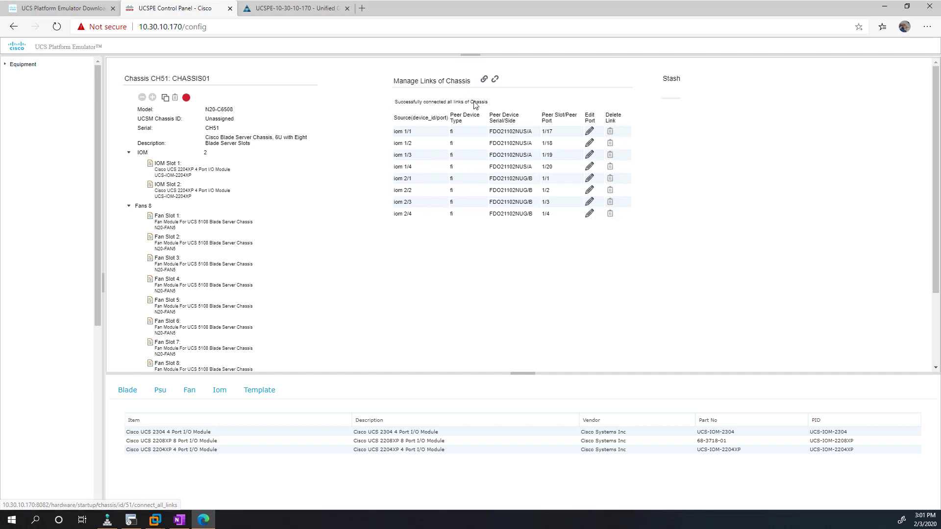
mouse_move(557, 224)
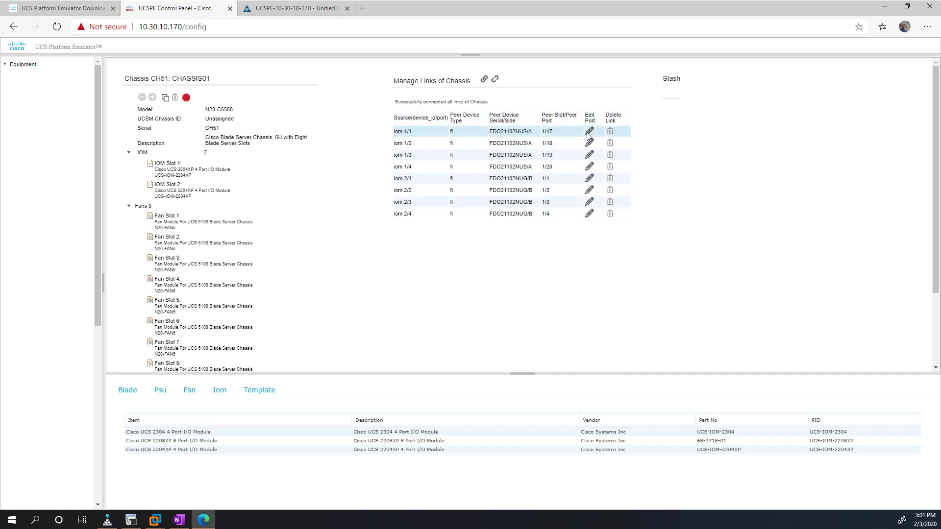
mouse_move(588, 147)
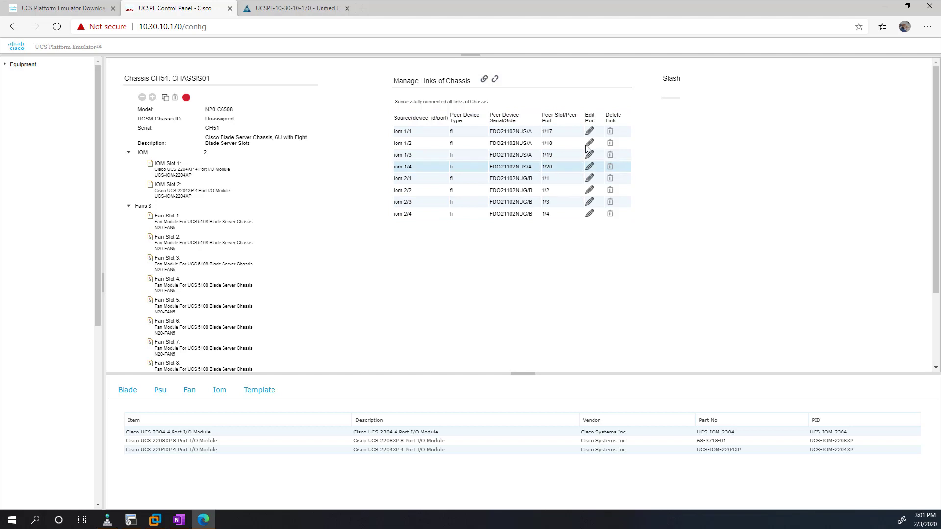
click(589, 131)
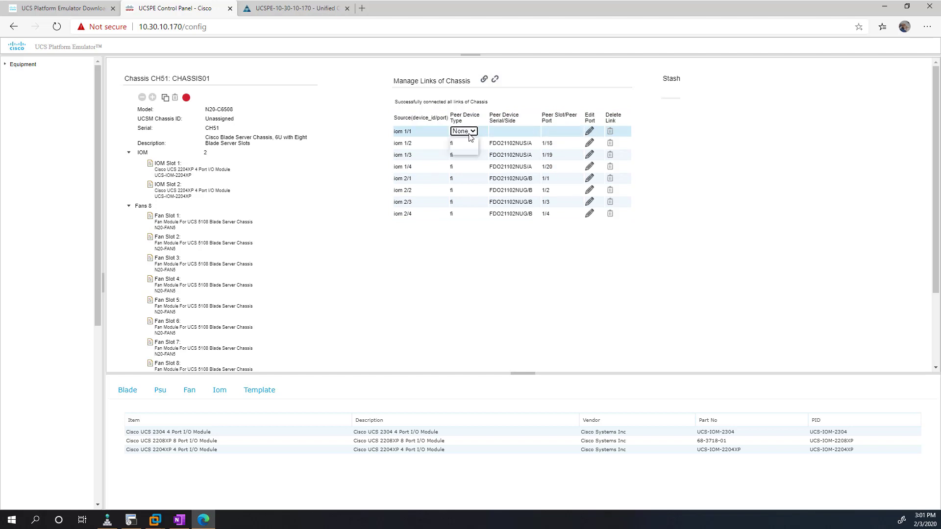
click(464, 131)
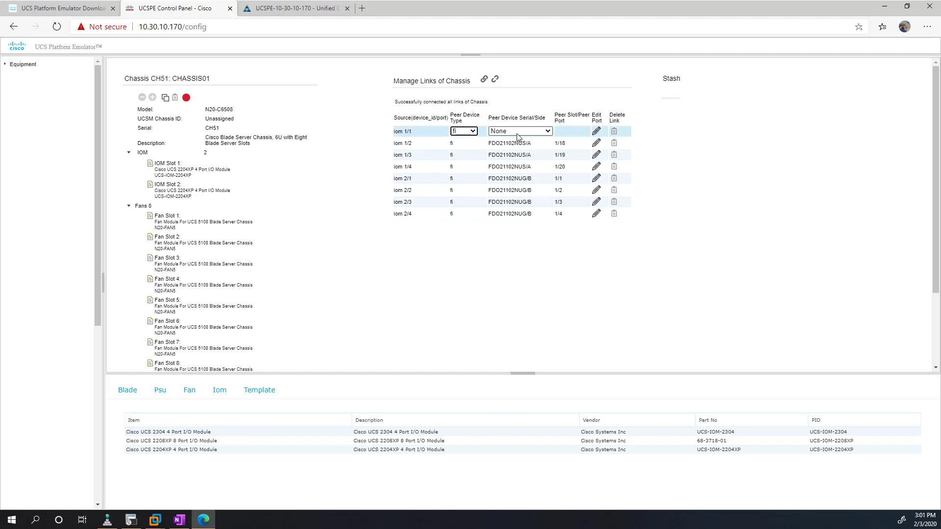
click(519, 131)
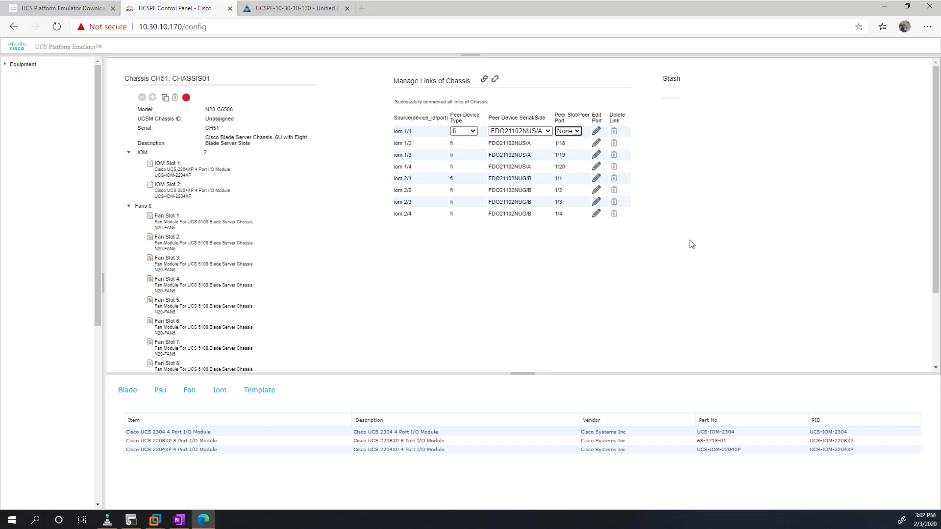
click(567, 131)
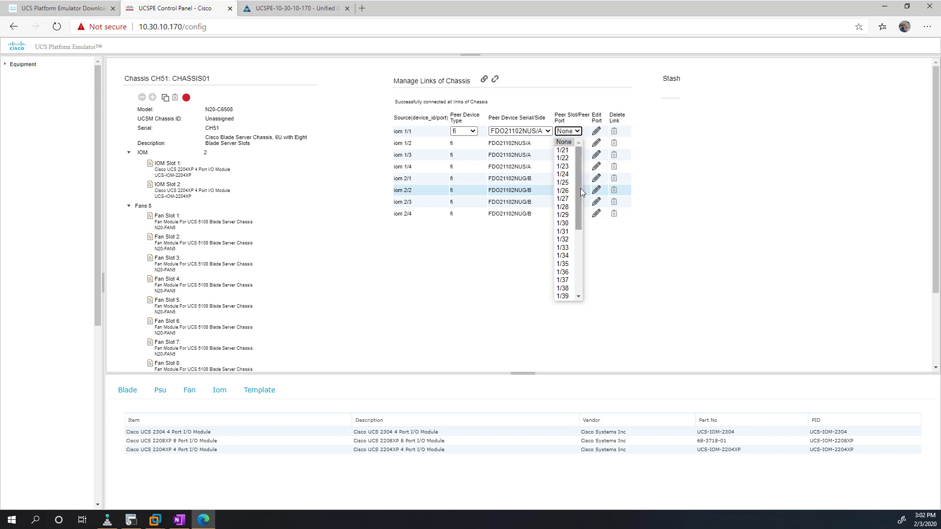
scroll(down, 3)
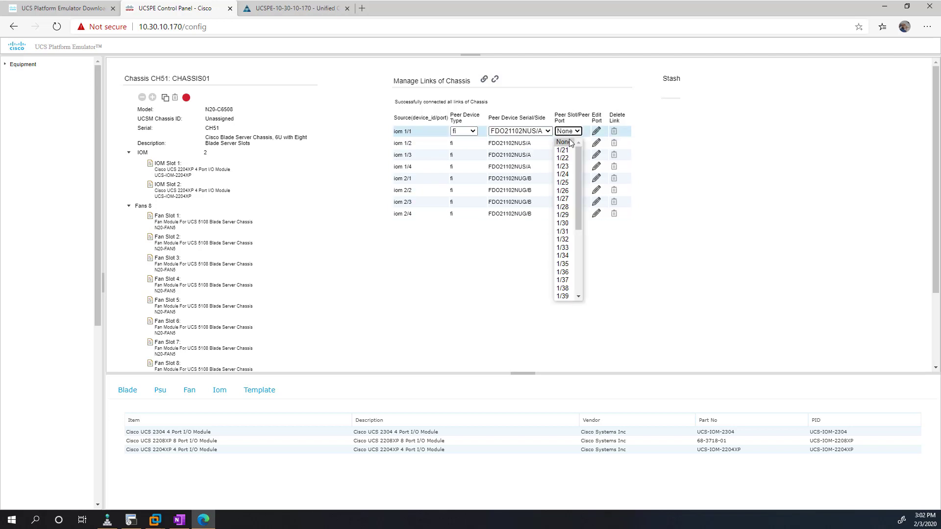
click(559, 149)
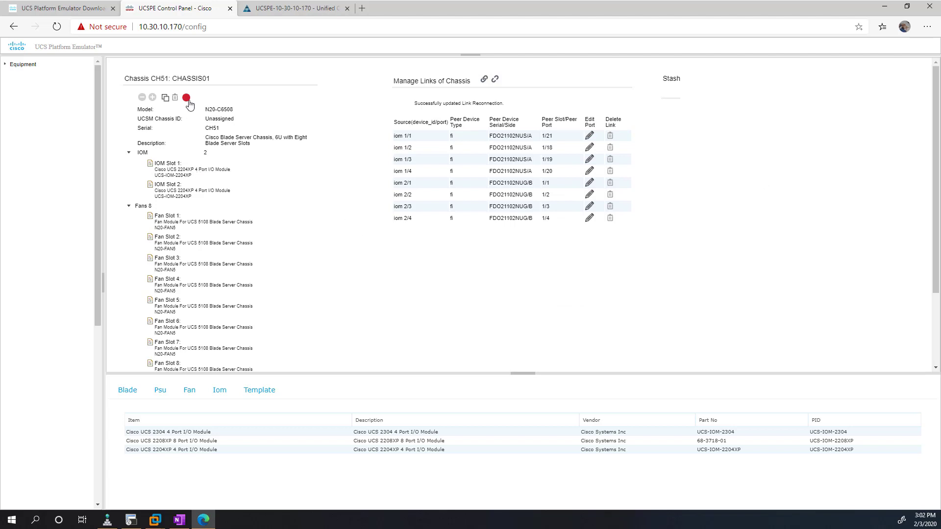
Insert CHASSIS01 into the hardware inventory.
click(187, 97)
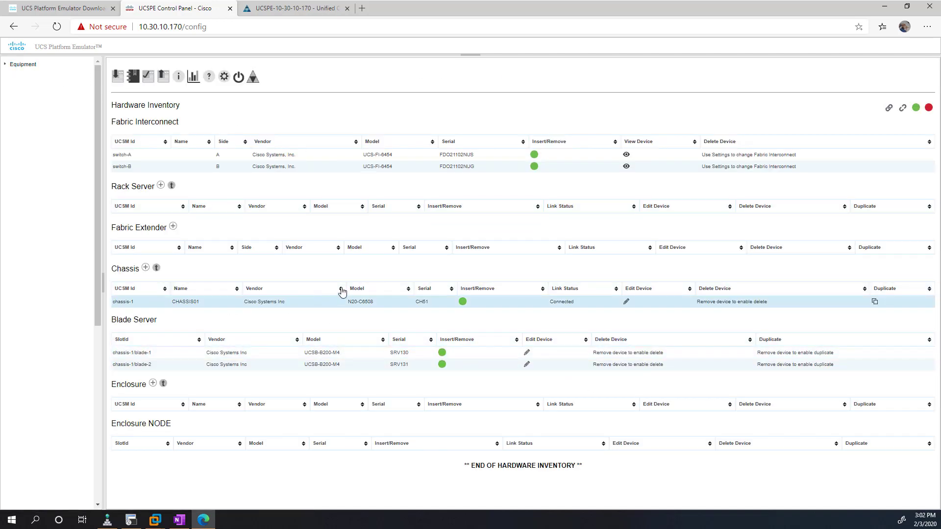
mouse_move(287, 47)
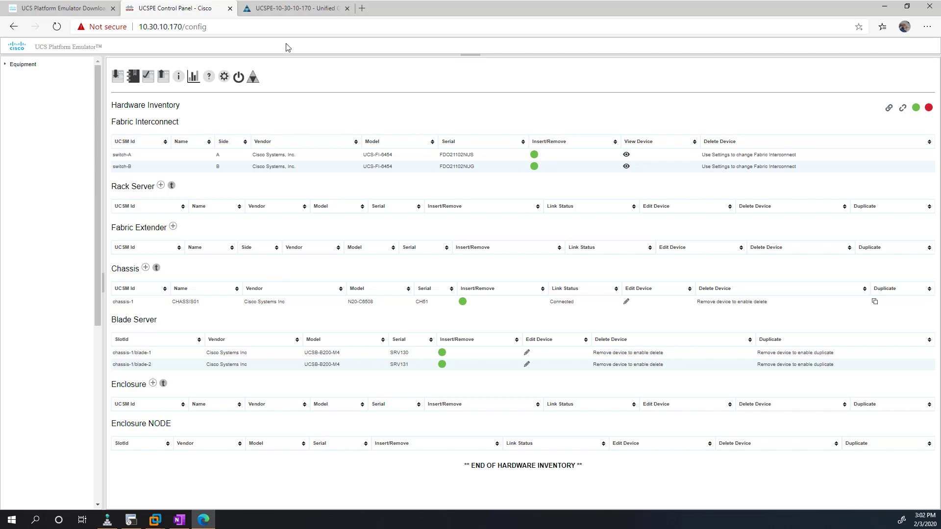
Reload the UCS Manager page and log back in with the ucspe credentials.
click(294, 8)
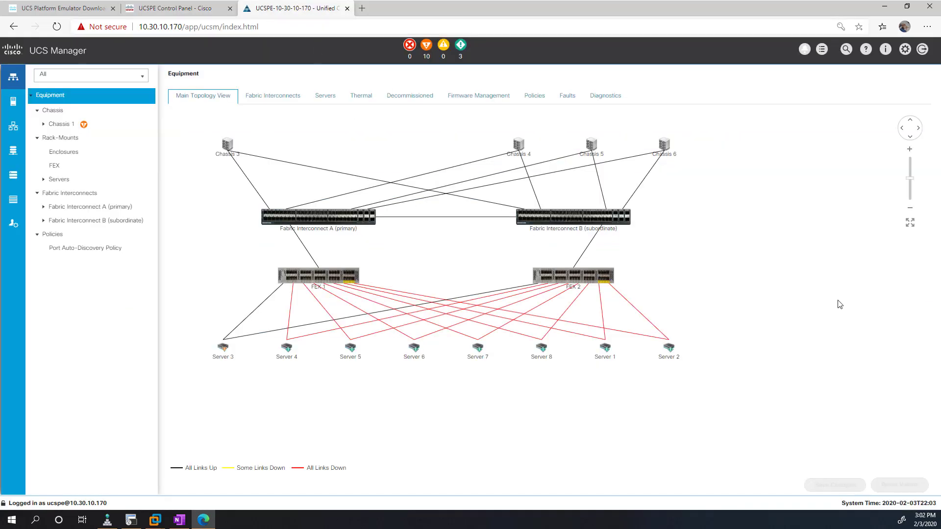
mouse_move(38, 45)
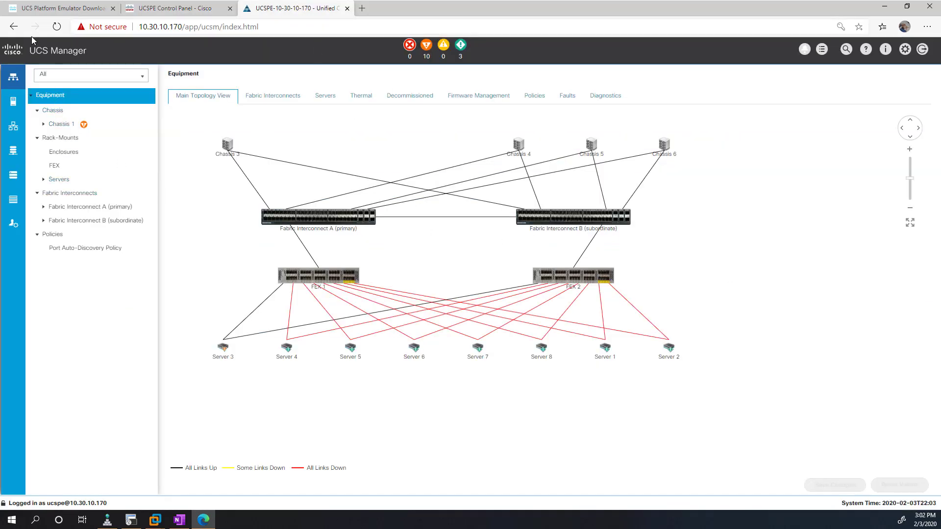
click(61, 26)
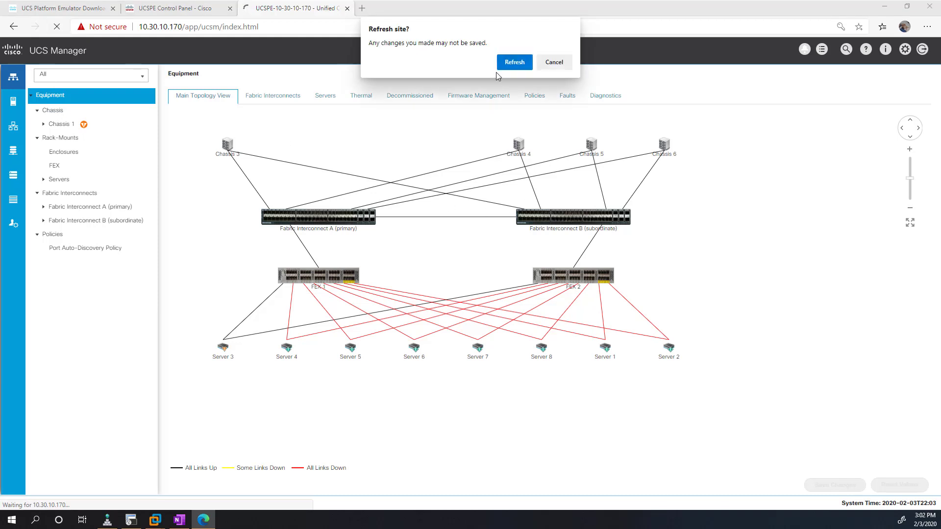
click(514, 61)
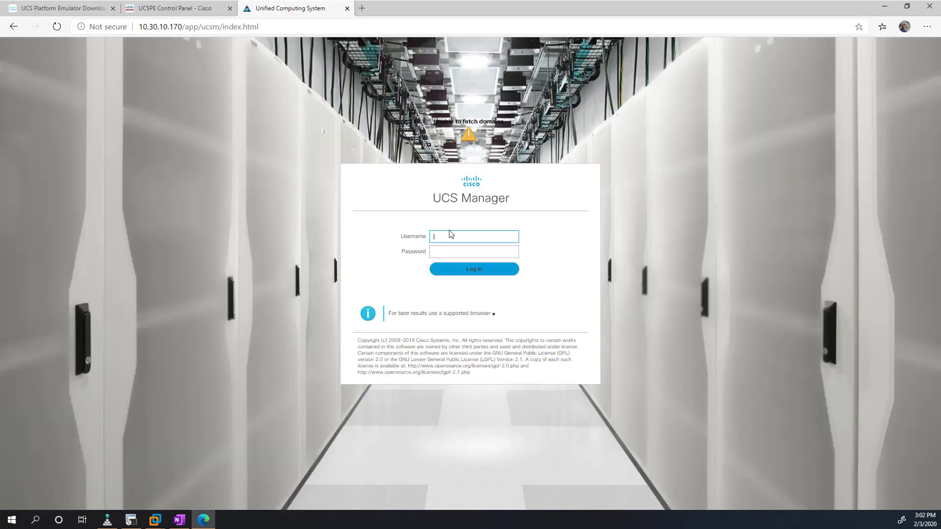
text(ucspe)
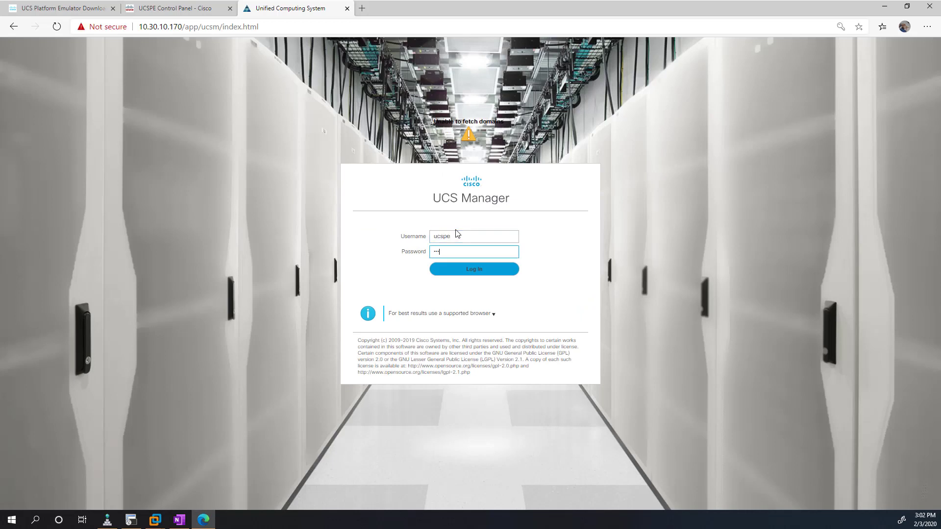
click(473, 269)
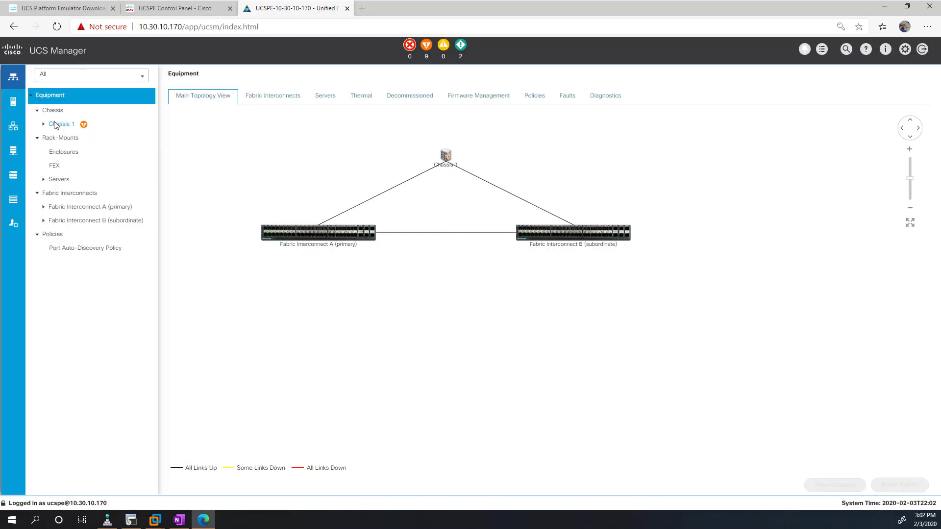
Expand Chassis 1 and list its servers SRV130 and SRV131.
click(42, 124)
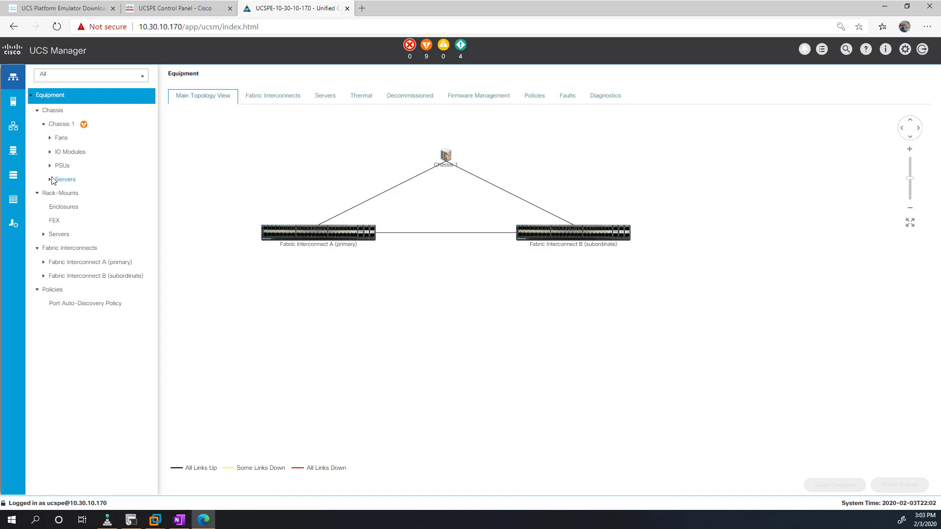
click(66, 179)
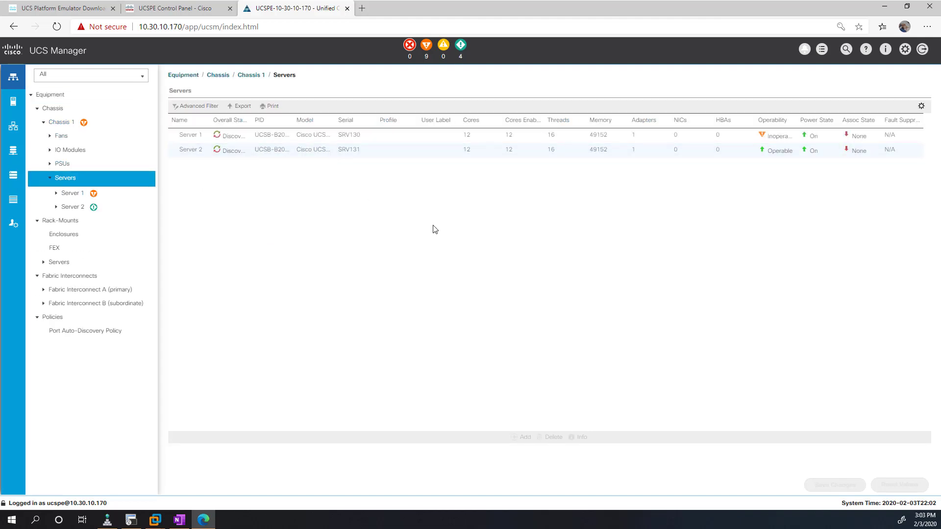
mouse_move(599, 190)
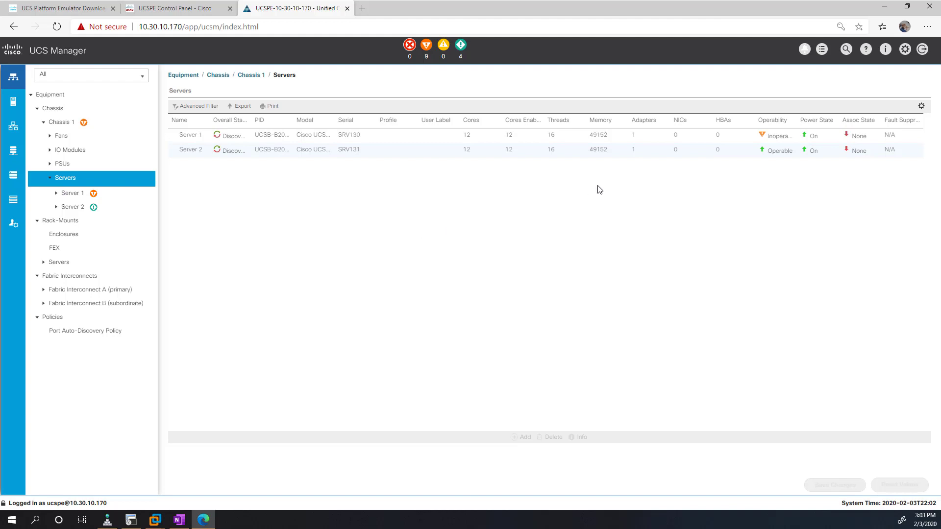
mouse_move(608, 230)
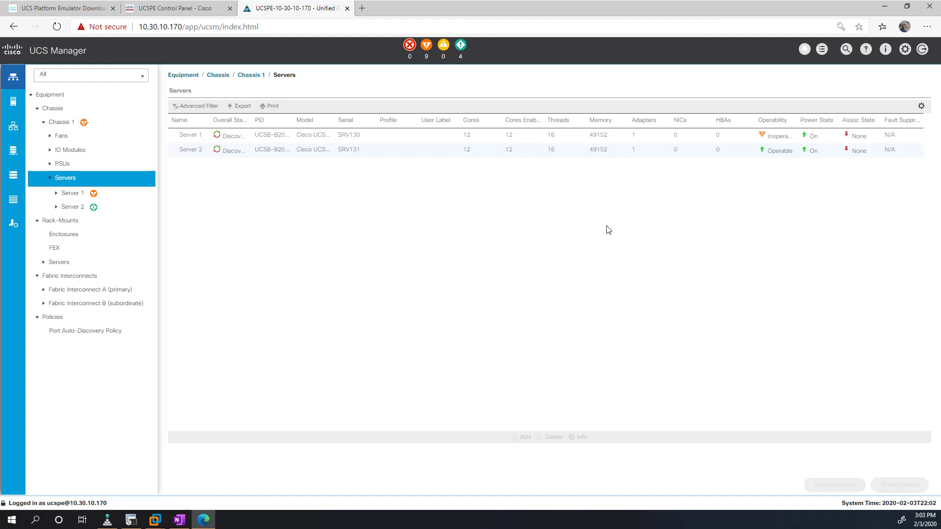
mouse_move(512, 290)
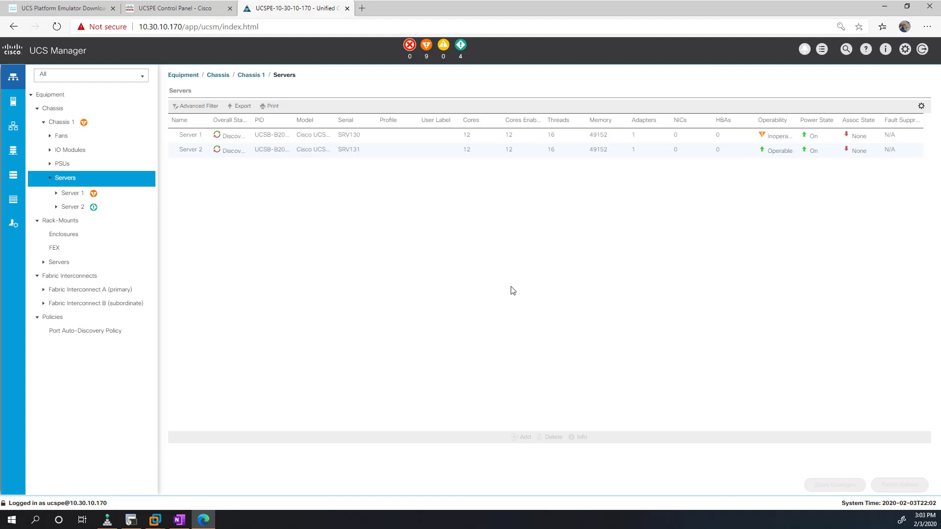
mouse_move(276, 233)
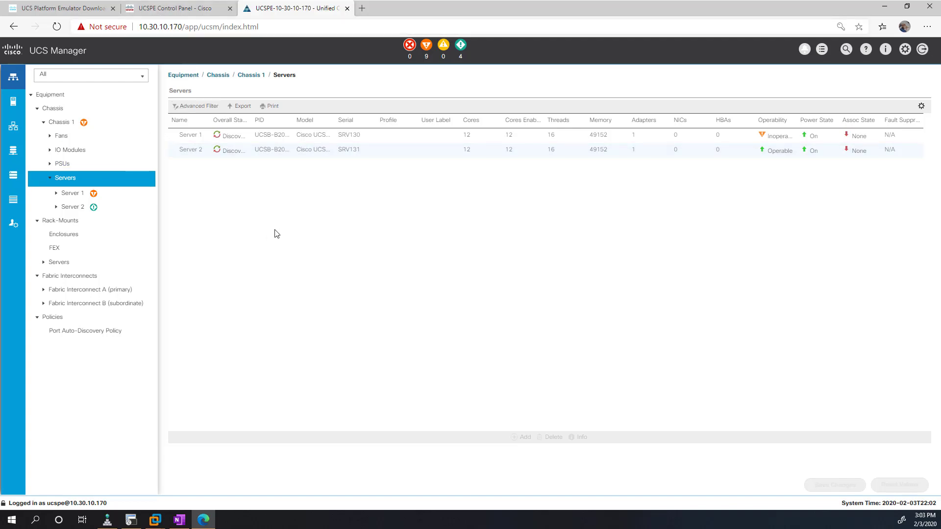
mouse_move(299, 216)
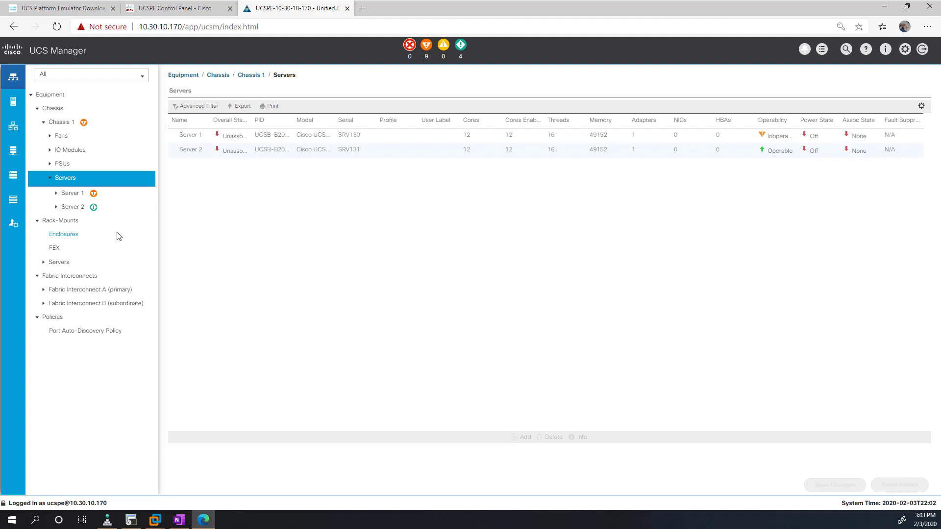
mouse_move(329, 159)
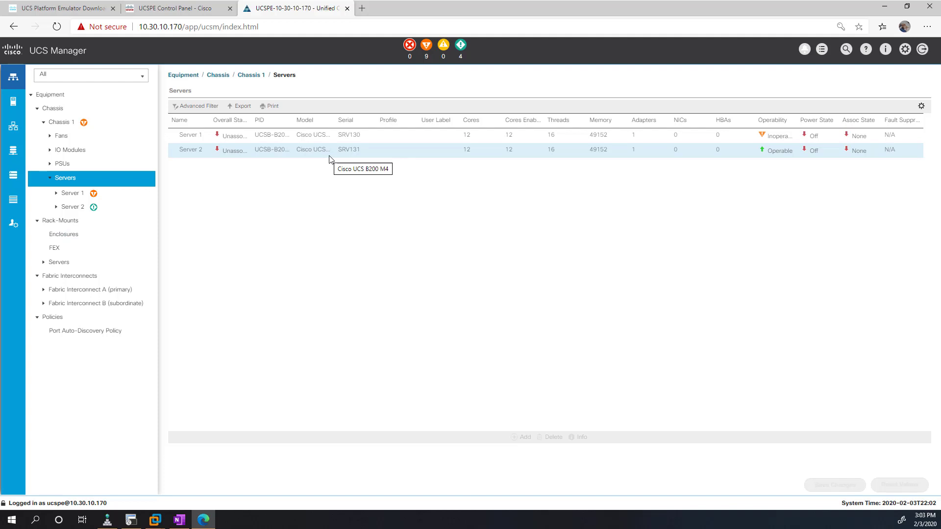
mouse_move(658, 353)
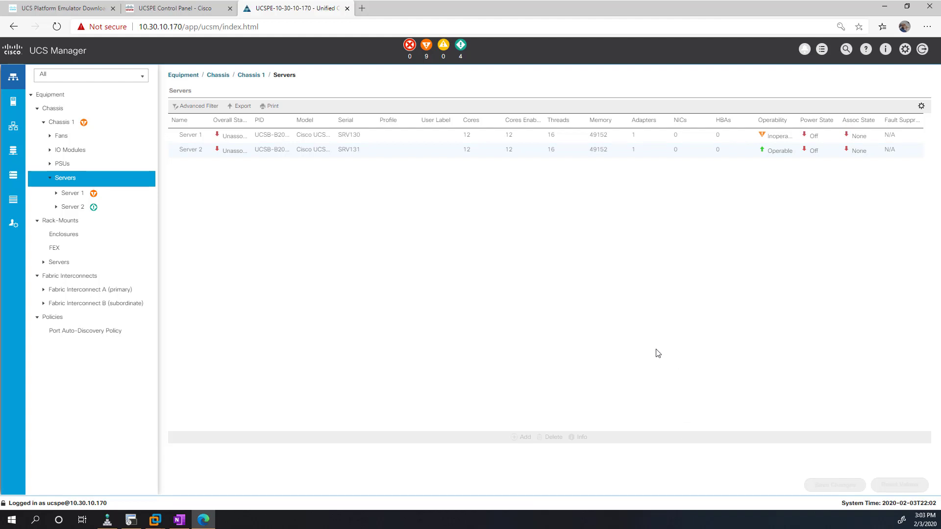
Display the Equipment Main Topology View with Chassis 1 and both fabric interconnects.
click(49, 95)
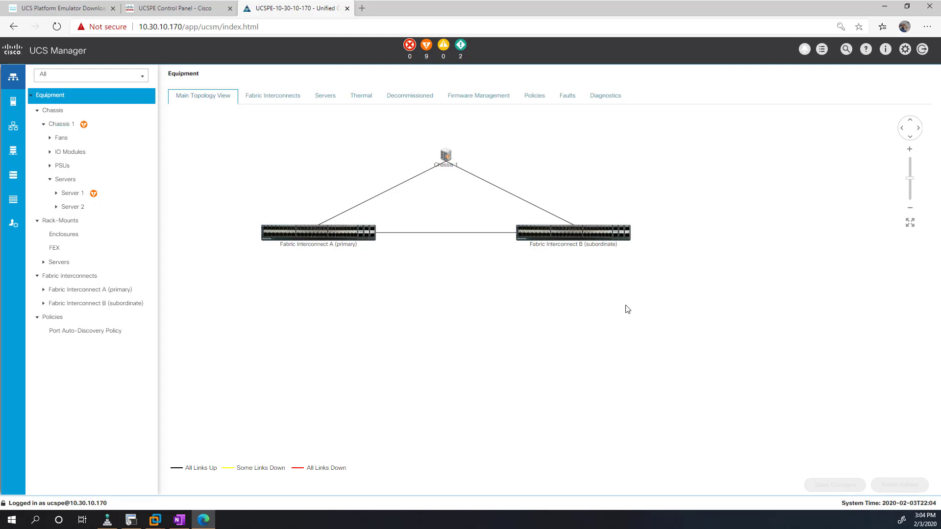
mouse_move(630, 308)
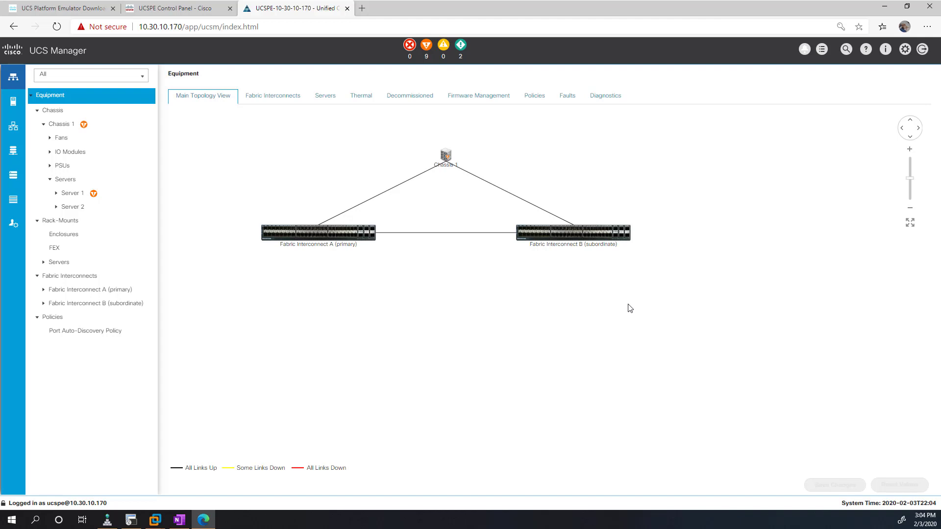
mouse_move(276, 253)
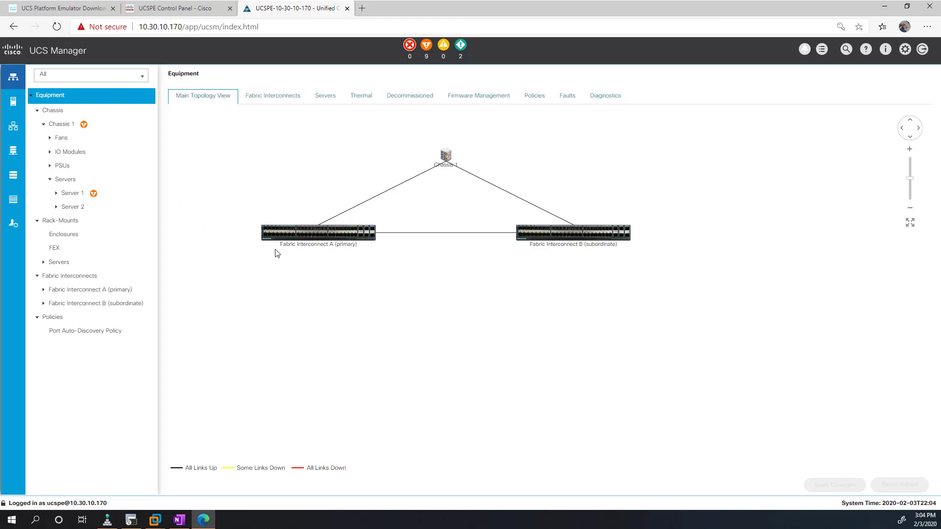
mouse_move(531, 268)
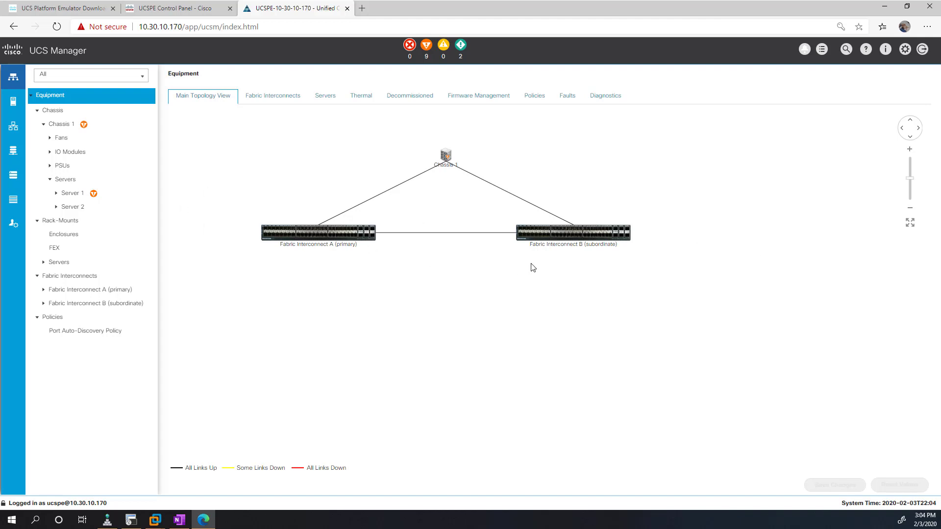
mouse_move(595, 247)
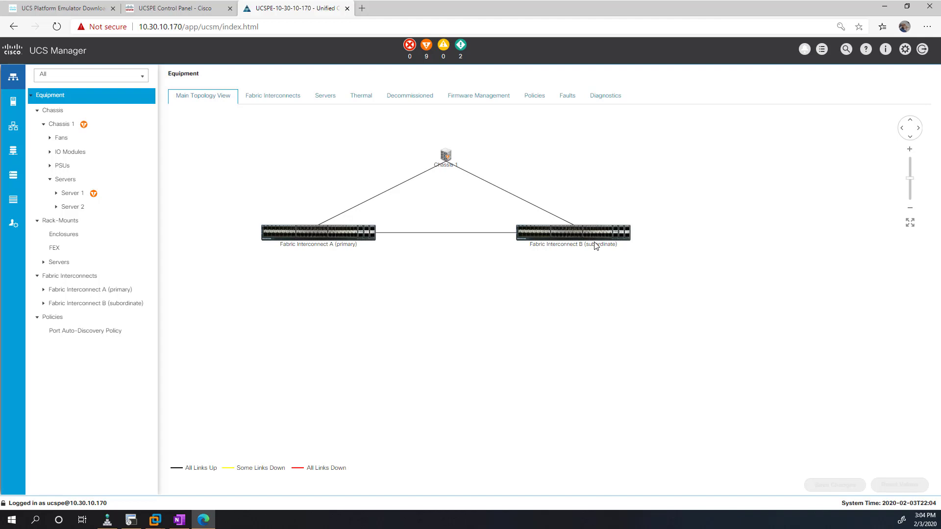
mouse_move(466, 363)
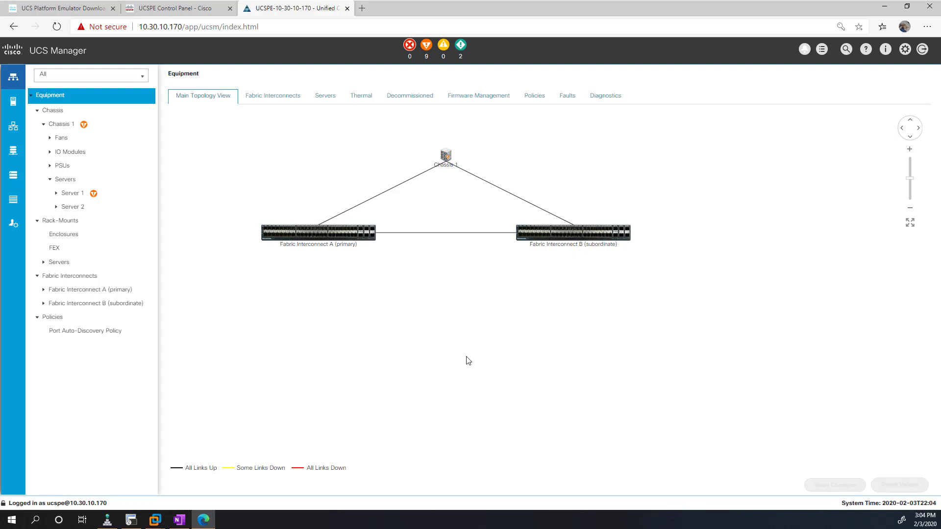
mouse_move(484, 256)
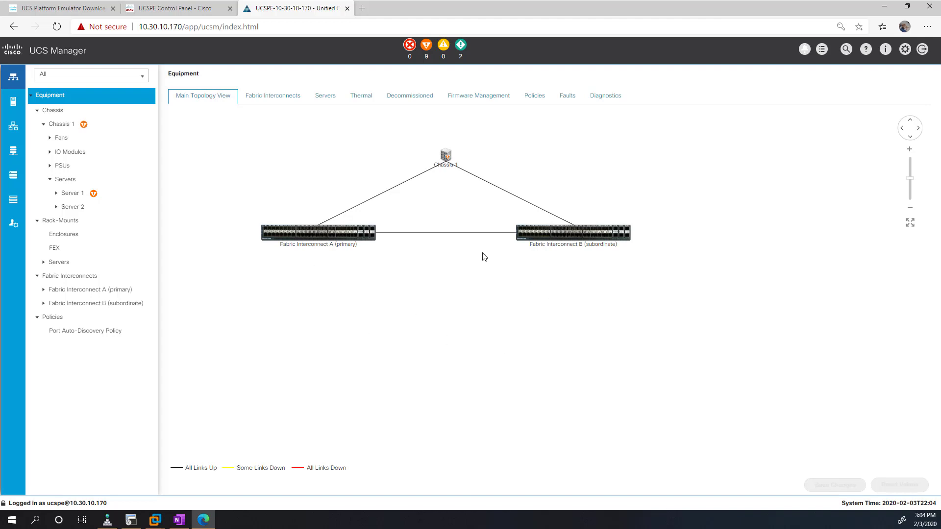
mouse_move(98, 330)
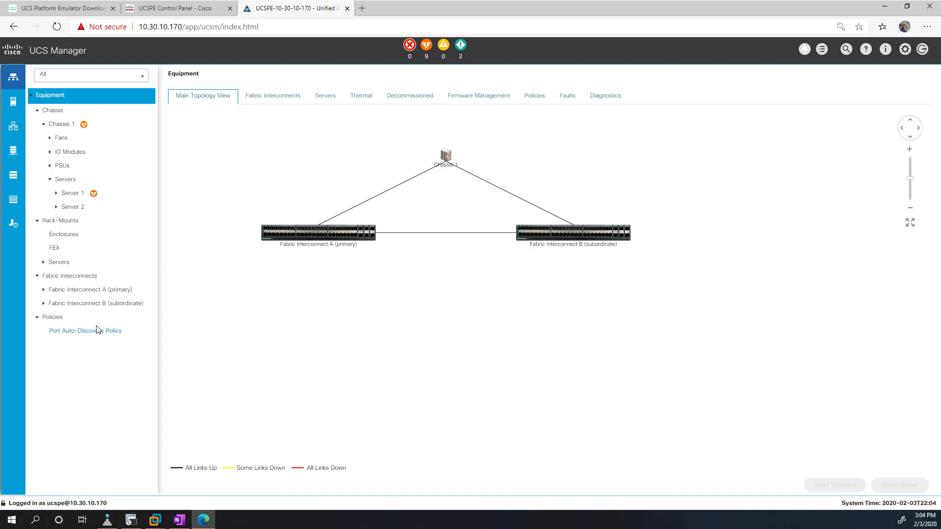
mouse_move(532, 383)
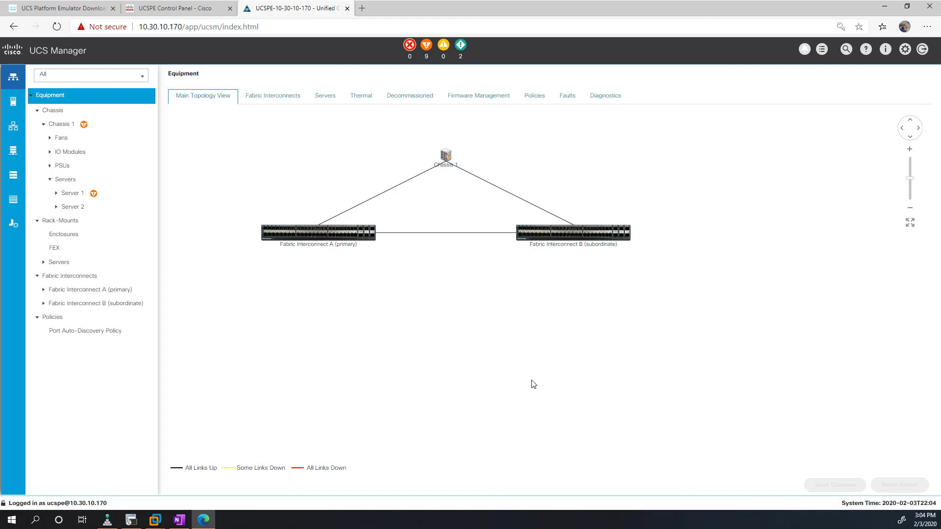
mouse_move(528, 376)
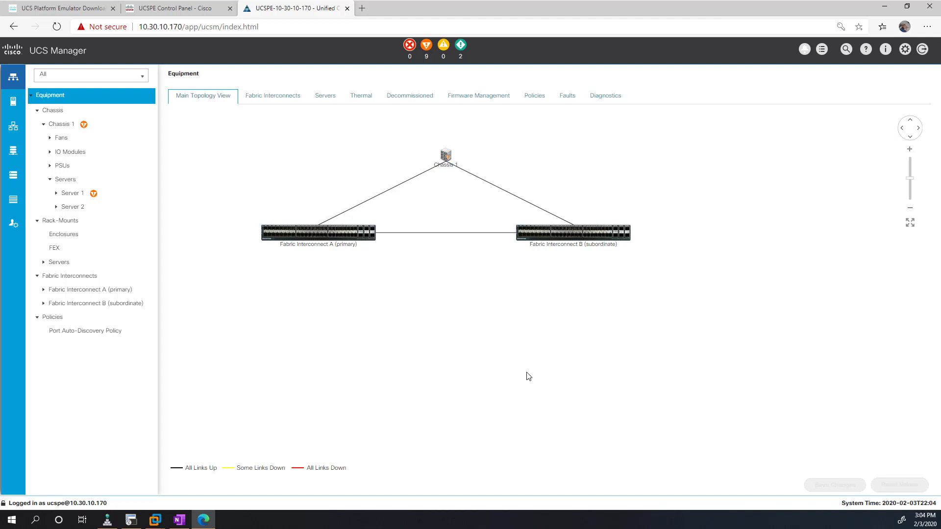
mouse_move(561, 224)
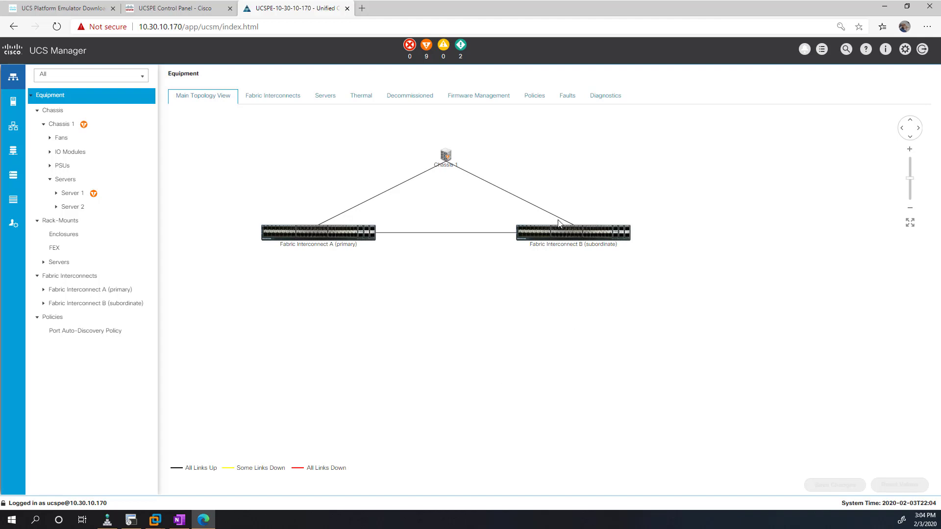